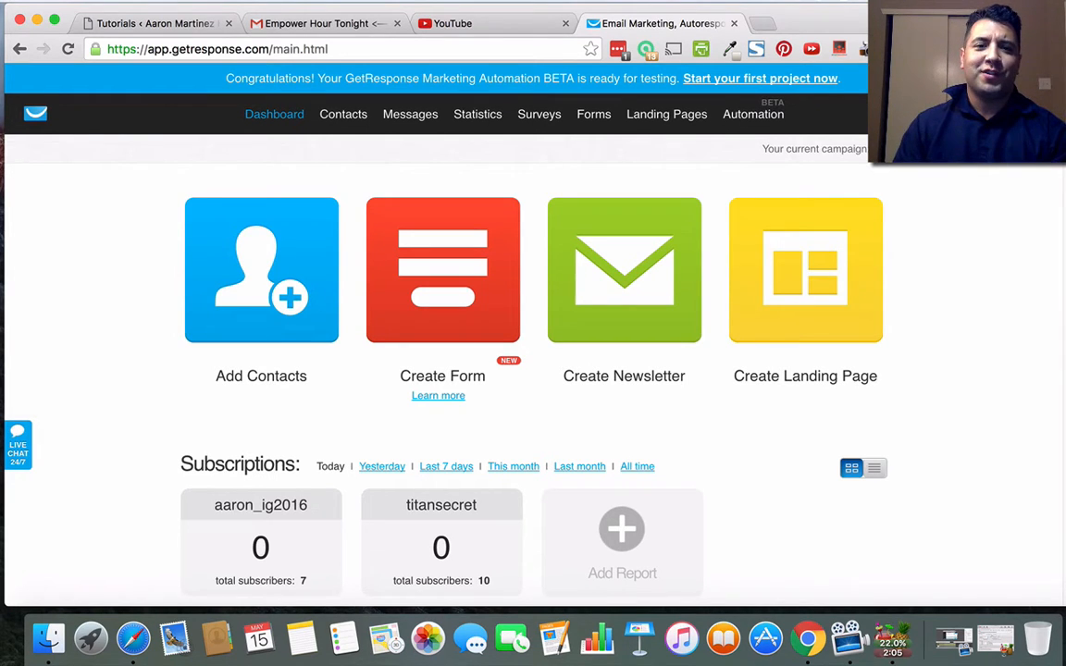
mouse_move(997, 285)
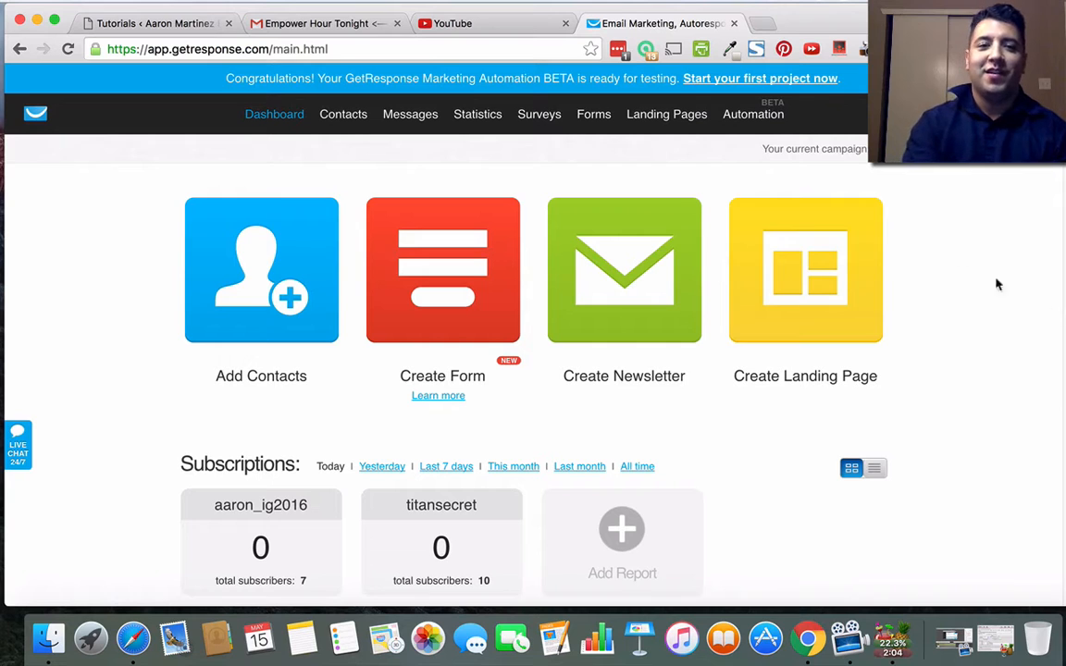
Read through the Empower Hour Tonight email in Gmail, down to its call-in number, listening link and sign-off.
left_click(317, 22)
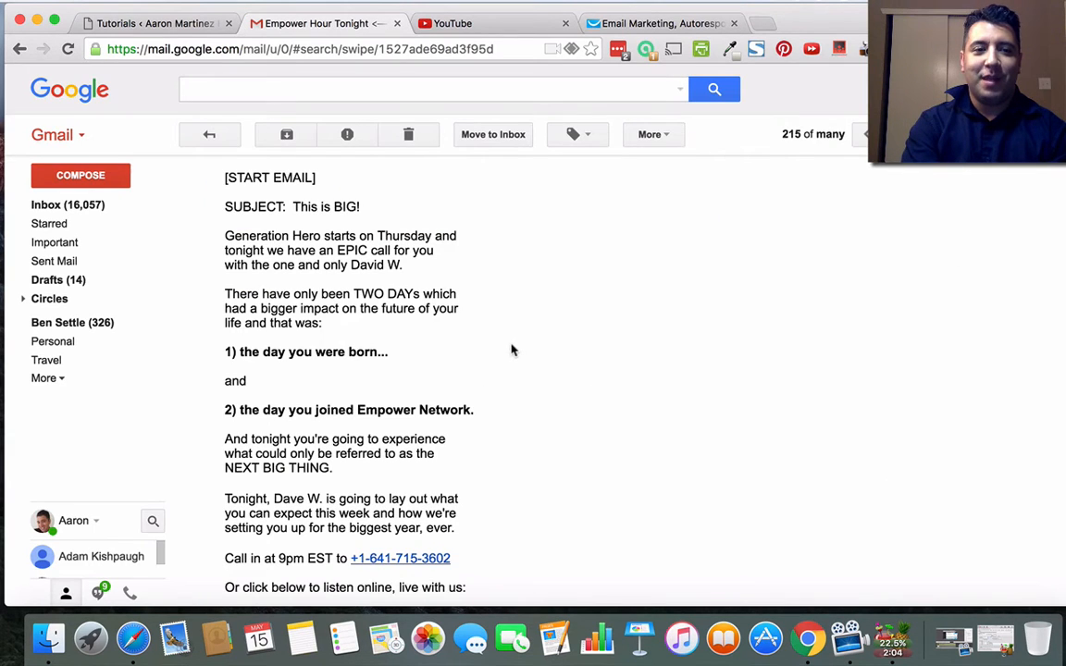
mouse_move(578, 374)
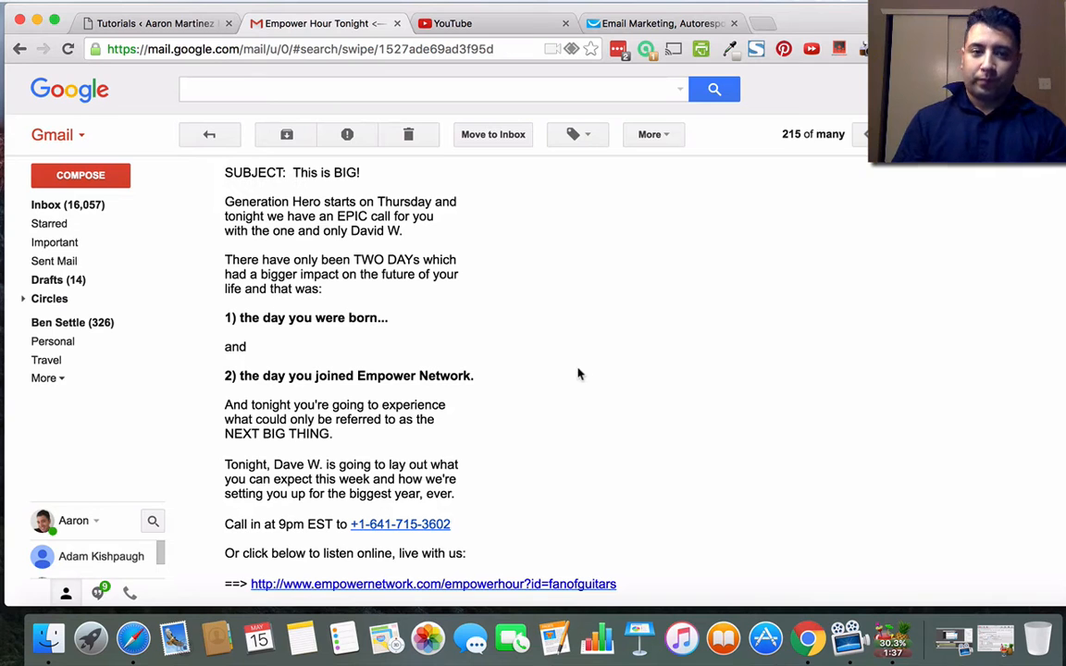
mouse_move(505, 380)
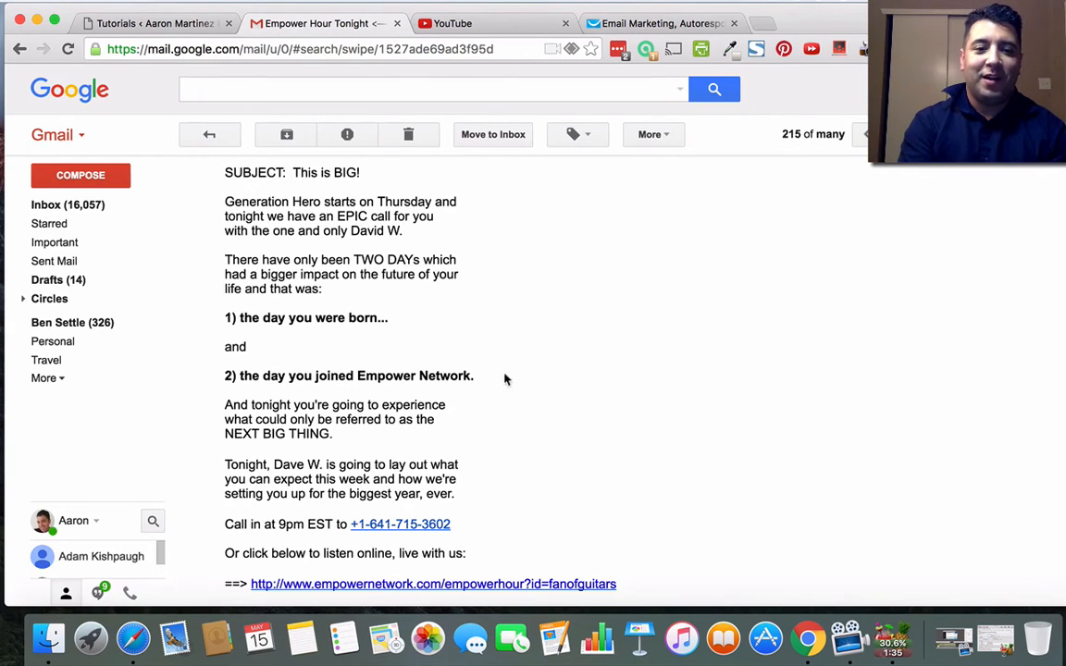
scroll("down", 3)
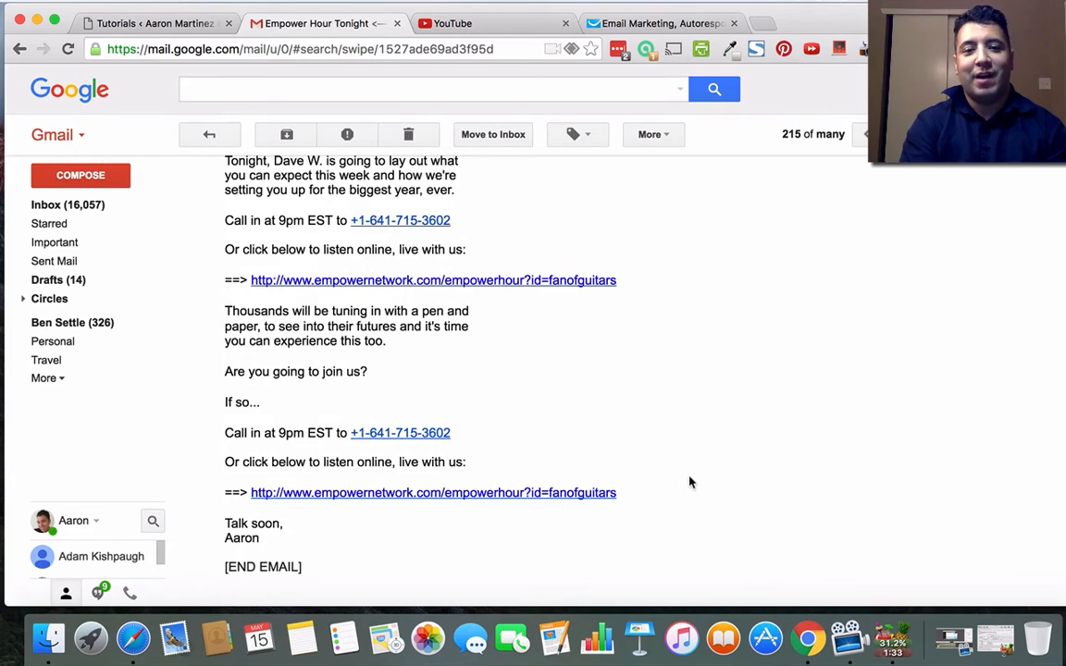
mouse_move(288, 427)
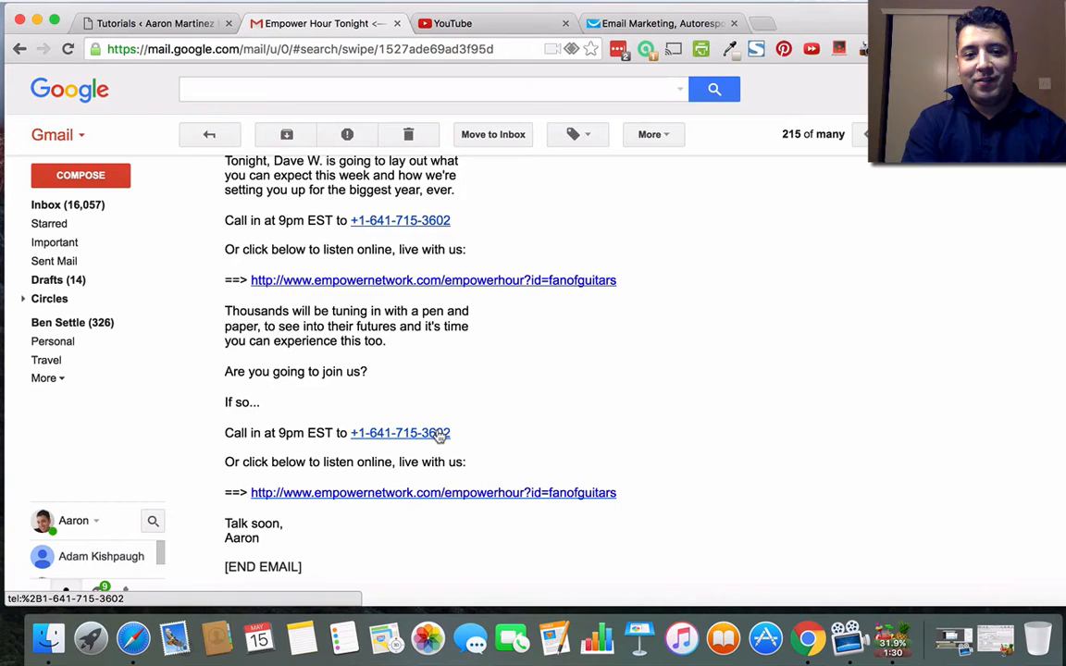
mouse_move(488, 511)
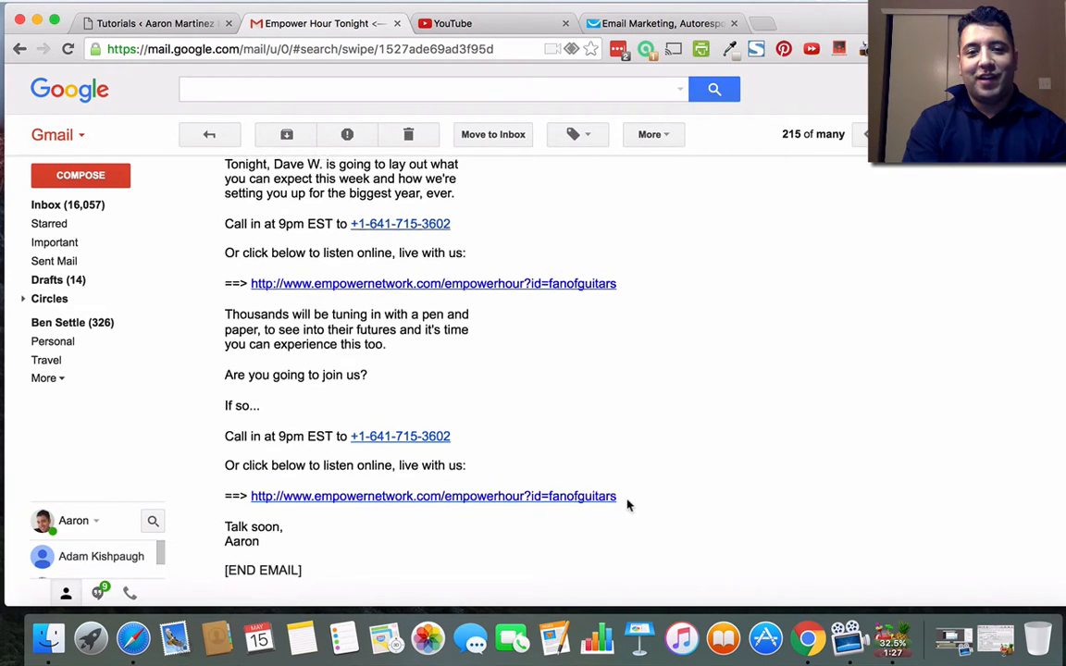
scroll("up", 3)
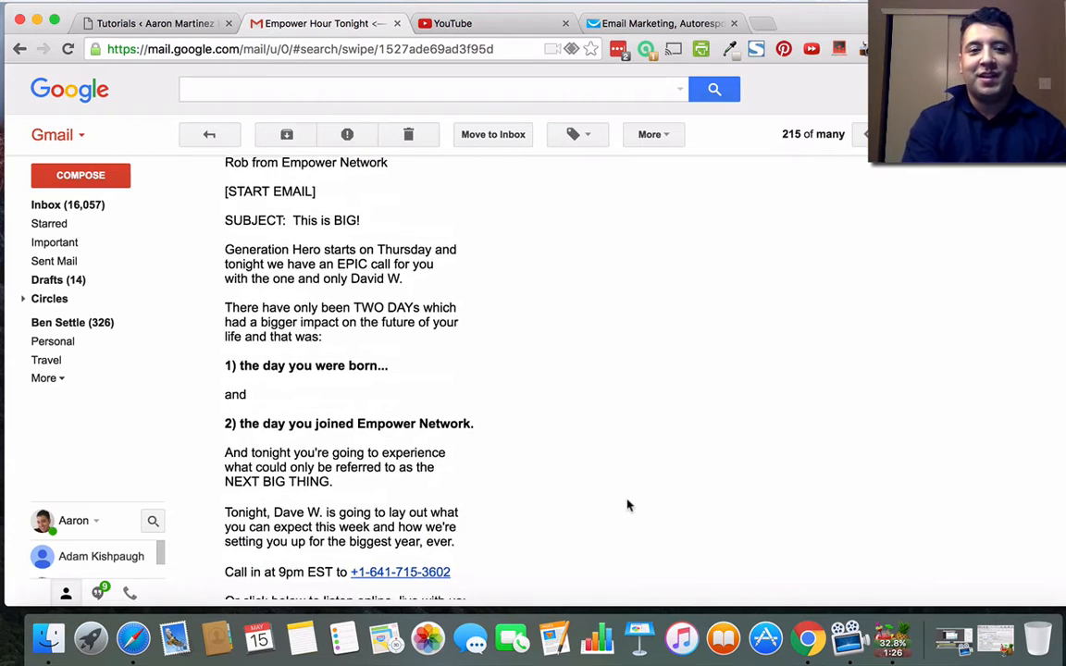
scroll("down", 3)
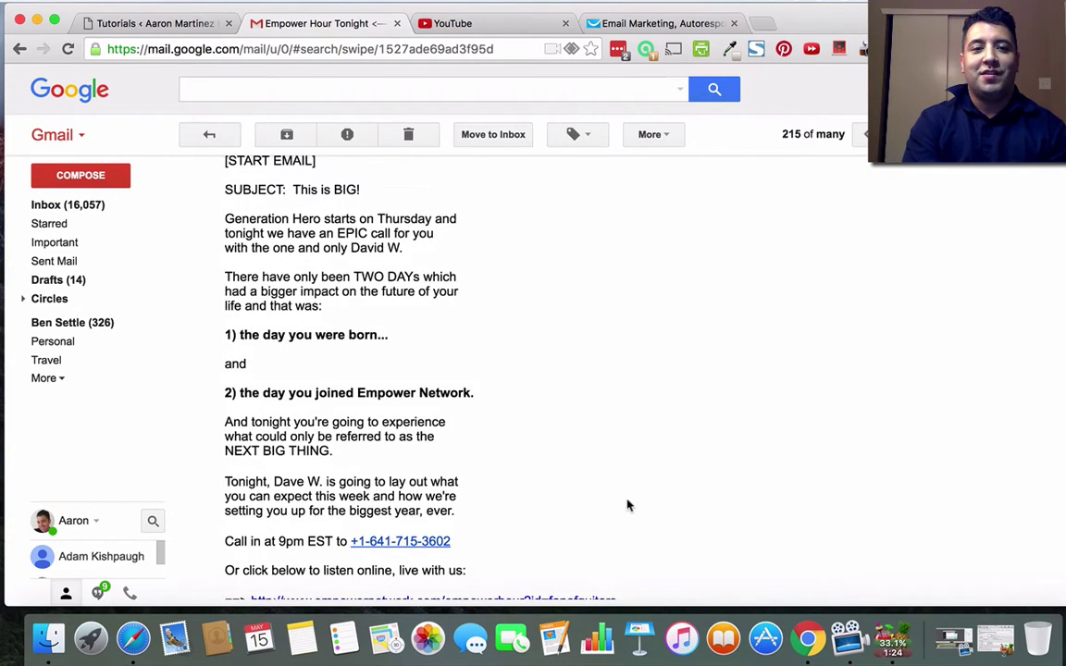
scroll("up", 3)
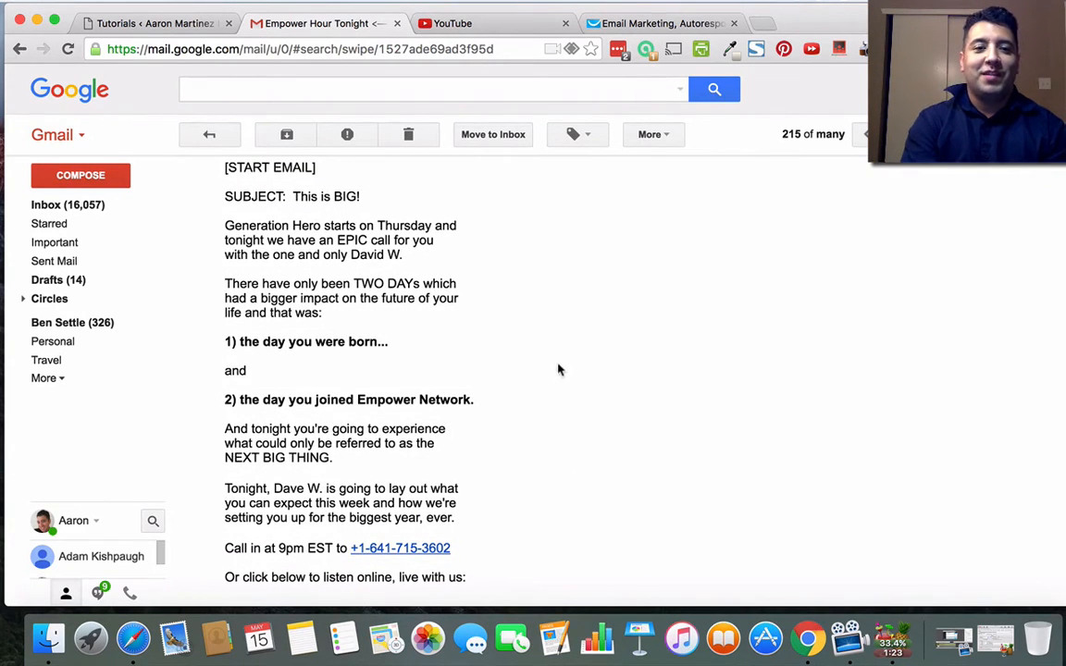
mouse_move(492, 466)
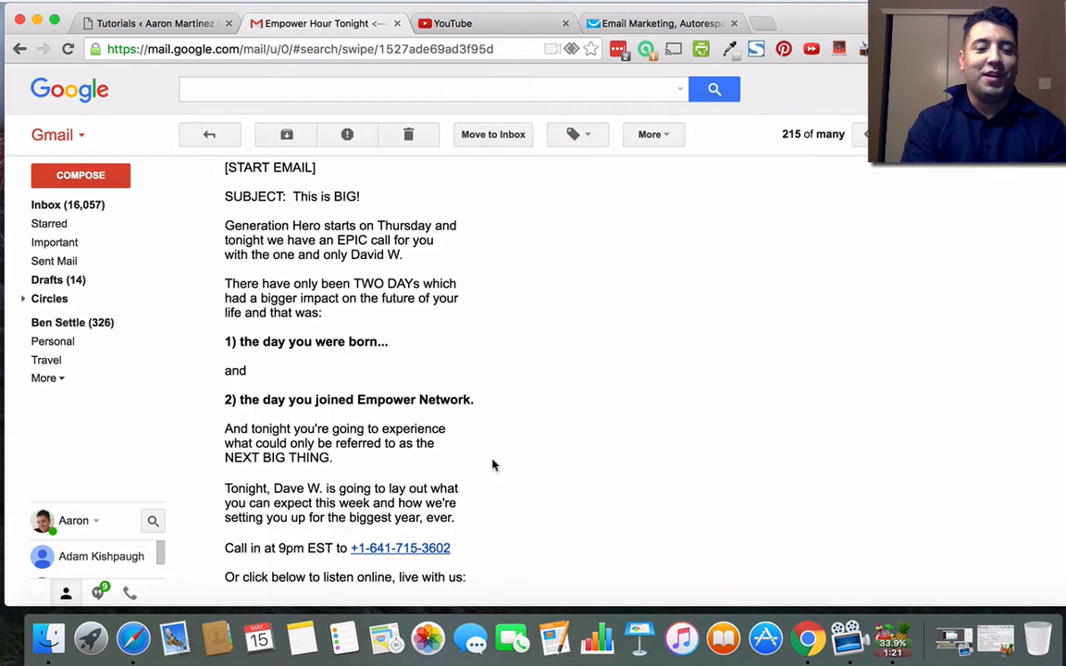
mouse_move(492, 454)
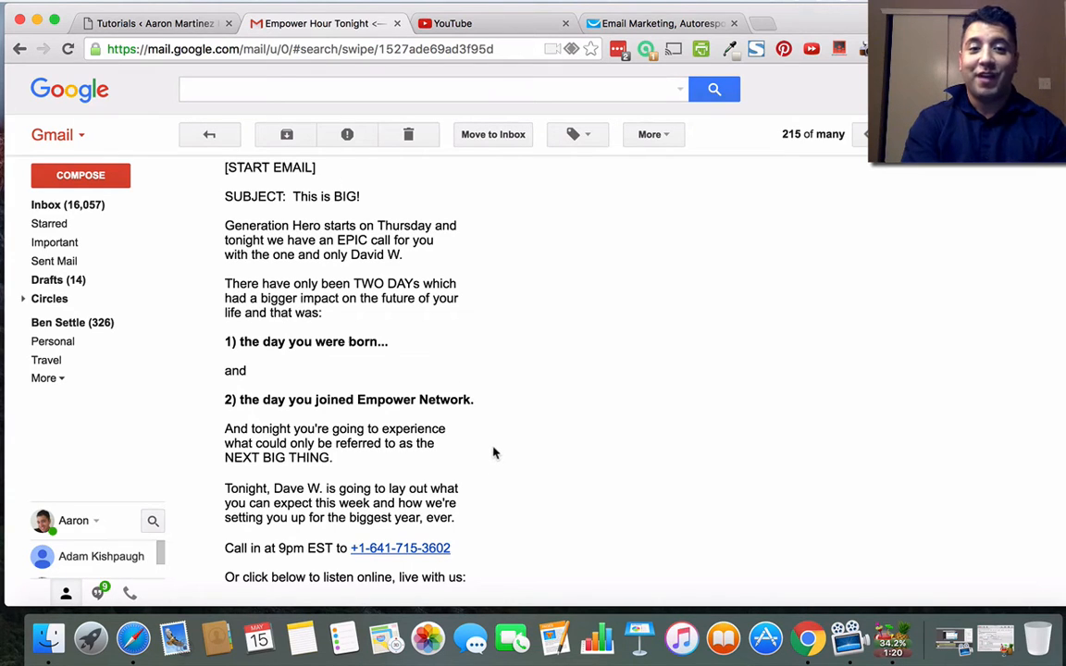
mouse_move(620, 446)
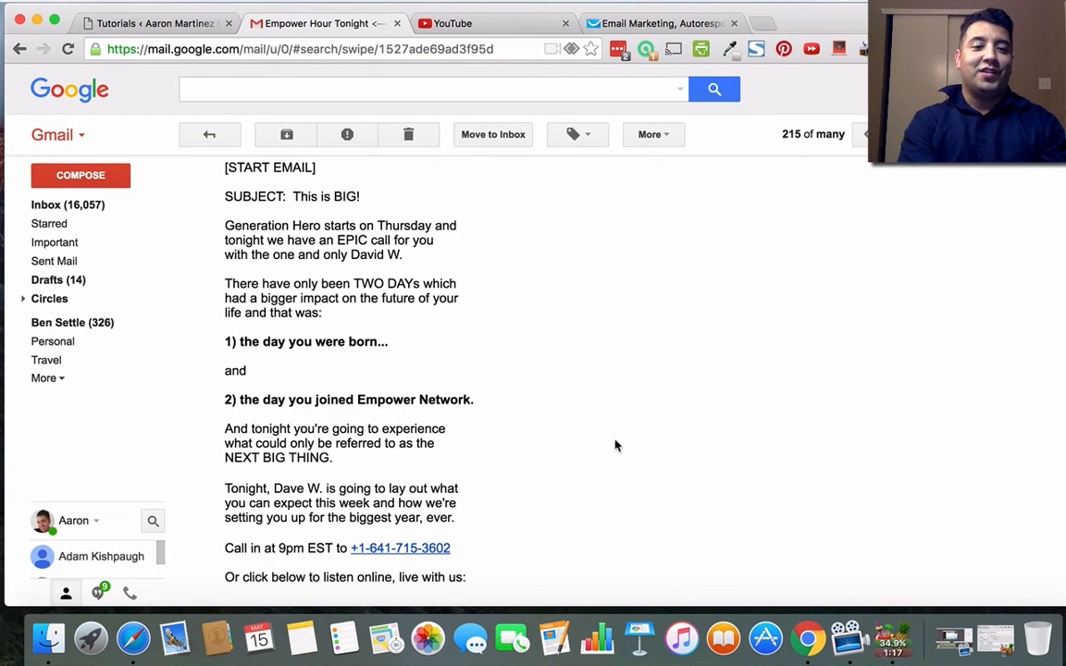
mouse_move(368, 414)
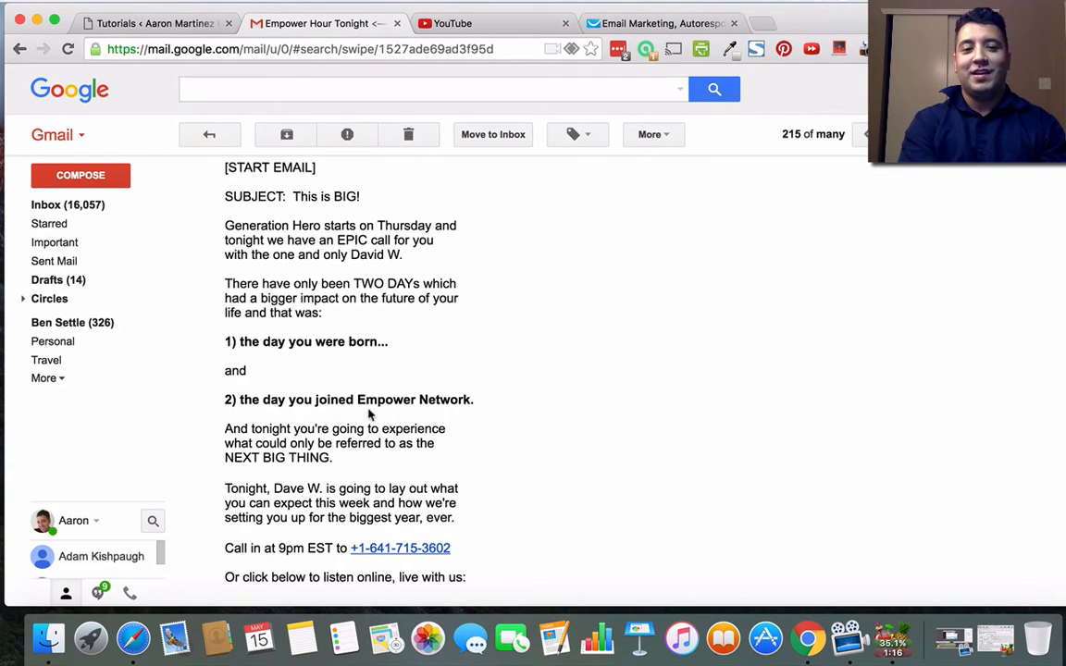
scroll("down", 3)
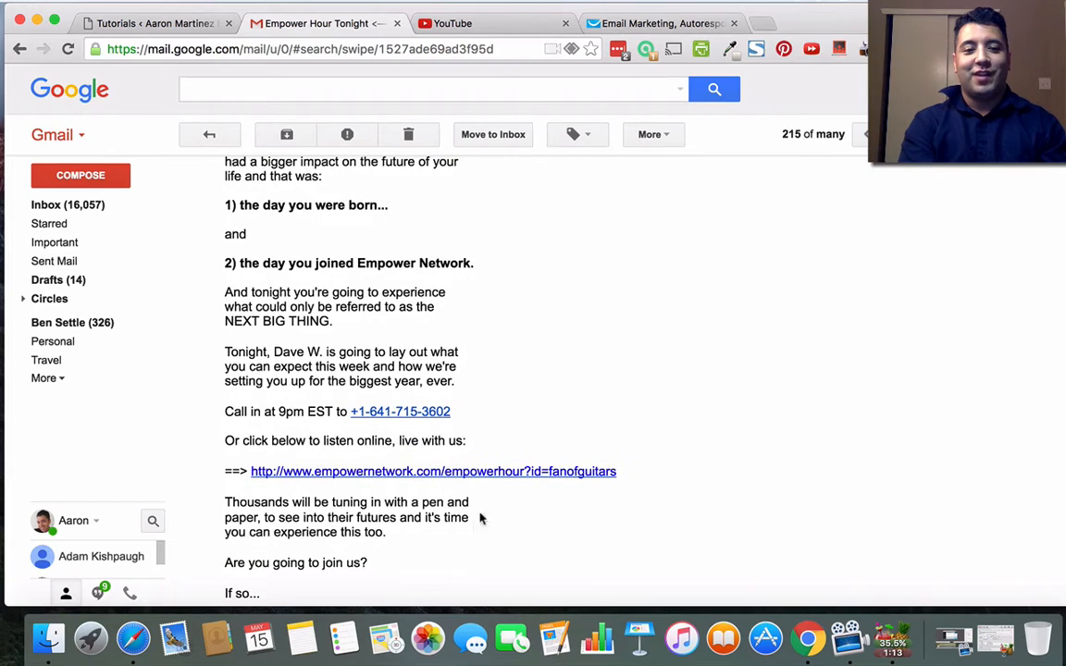
mouse_move(531, 525)
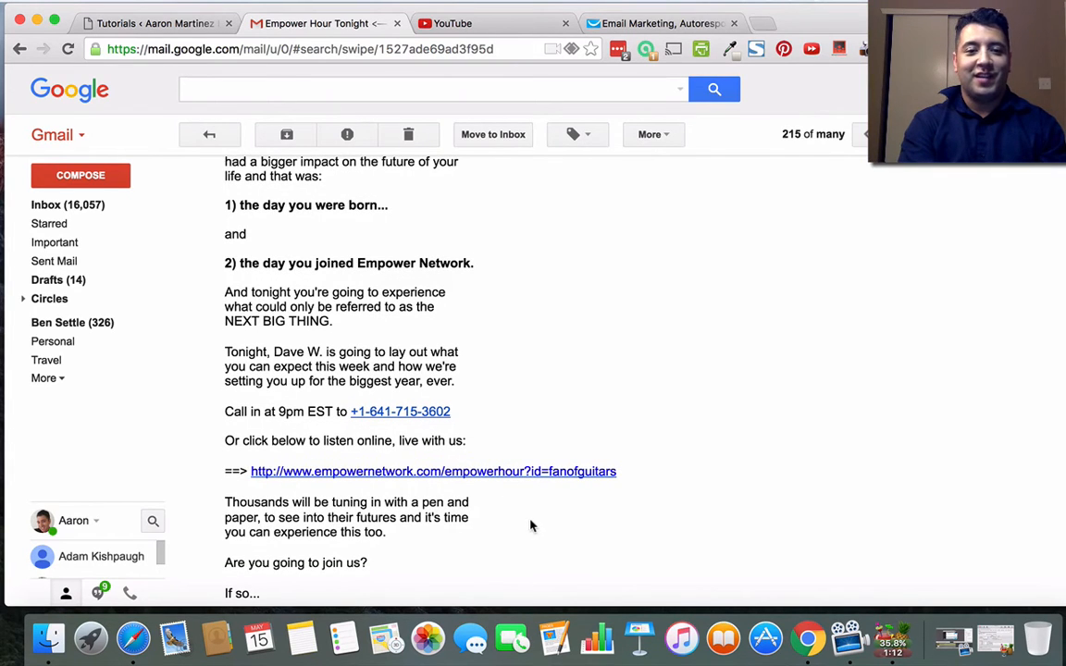
scroll("down", 3)
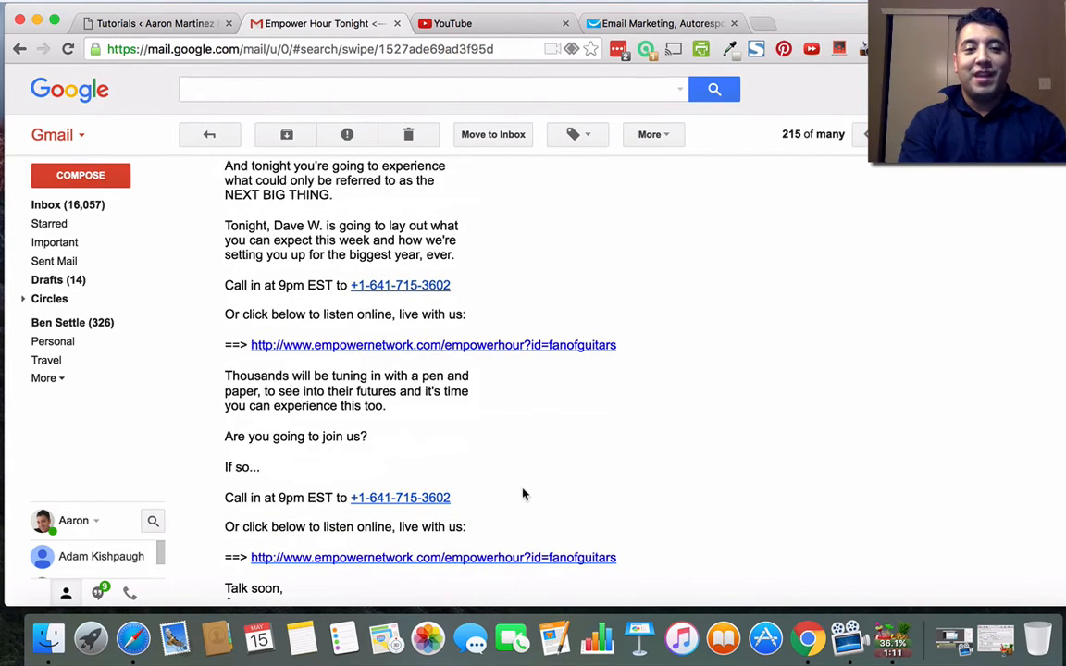
scroll("down", 3)
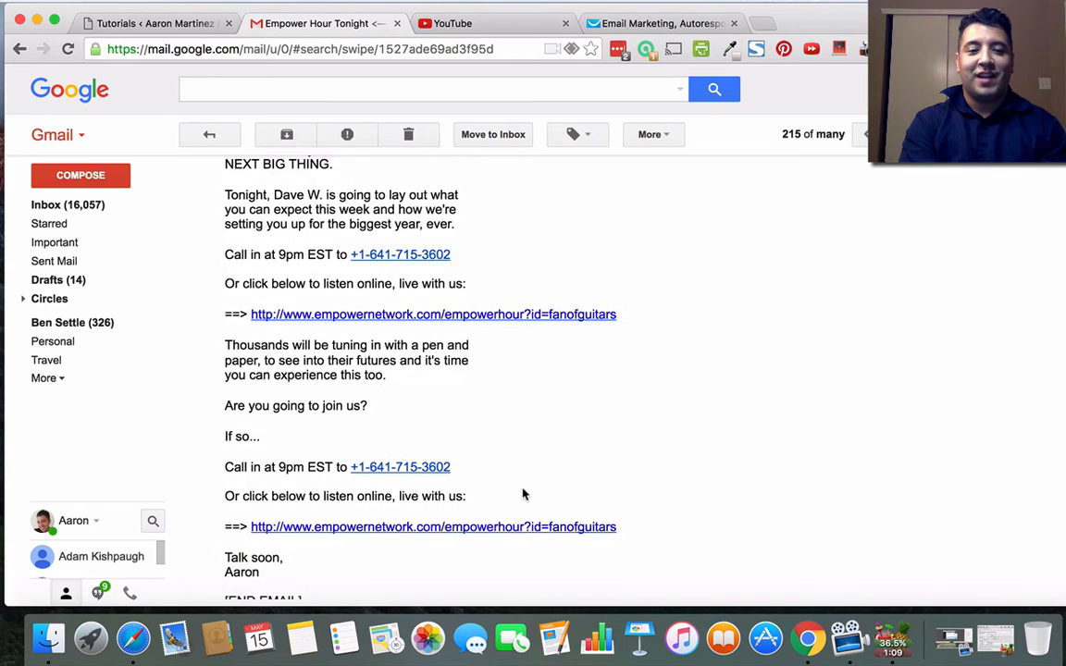
scroll("up", 3)
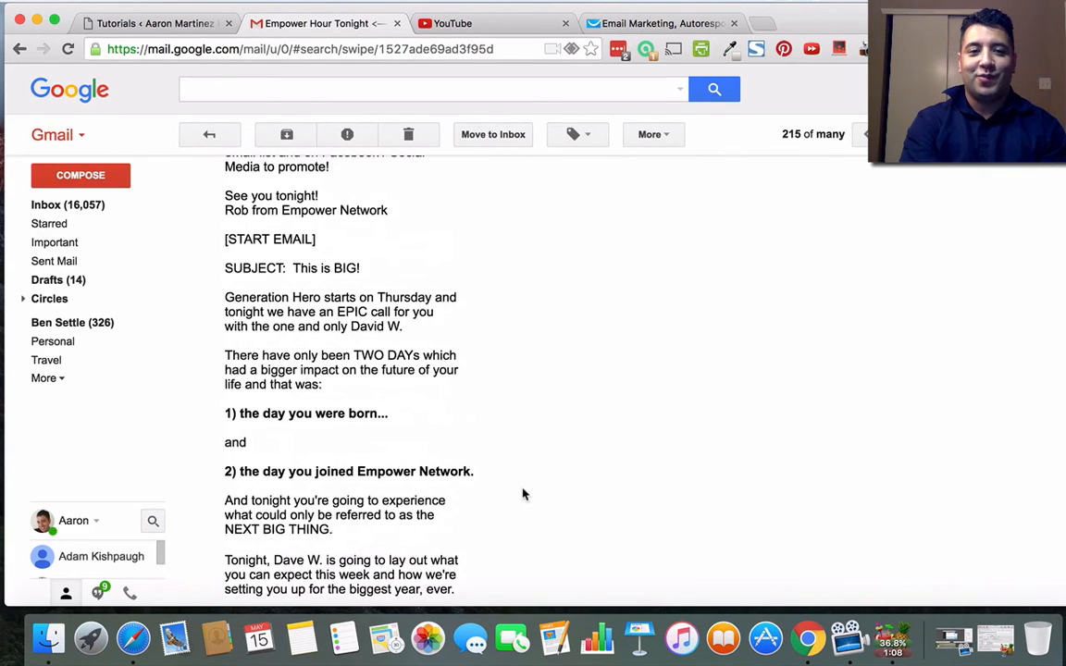
scroll("down", 3)
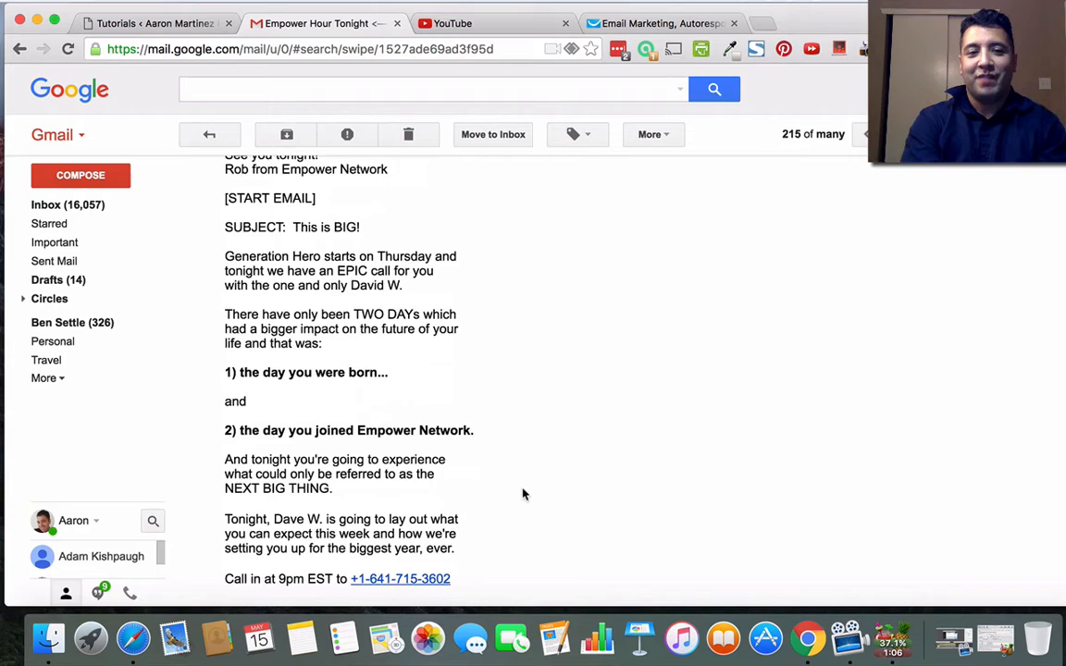
scroll("down", 3)
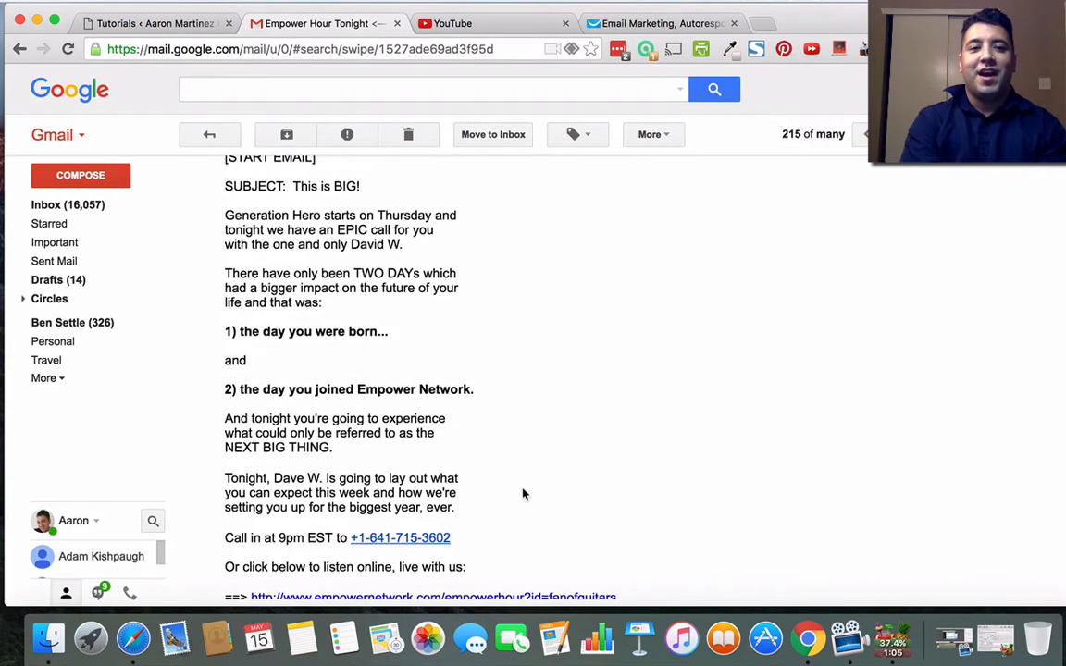
scroll("up", 3)
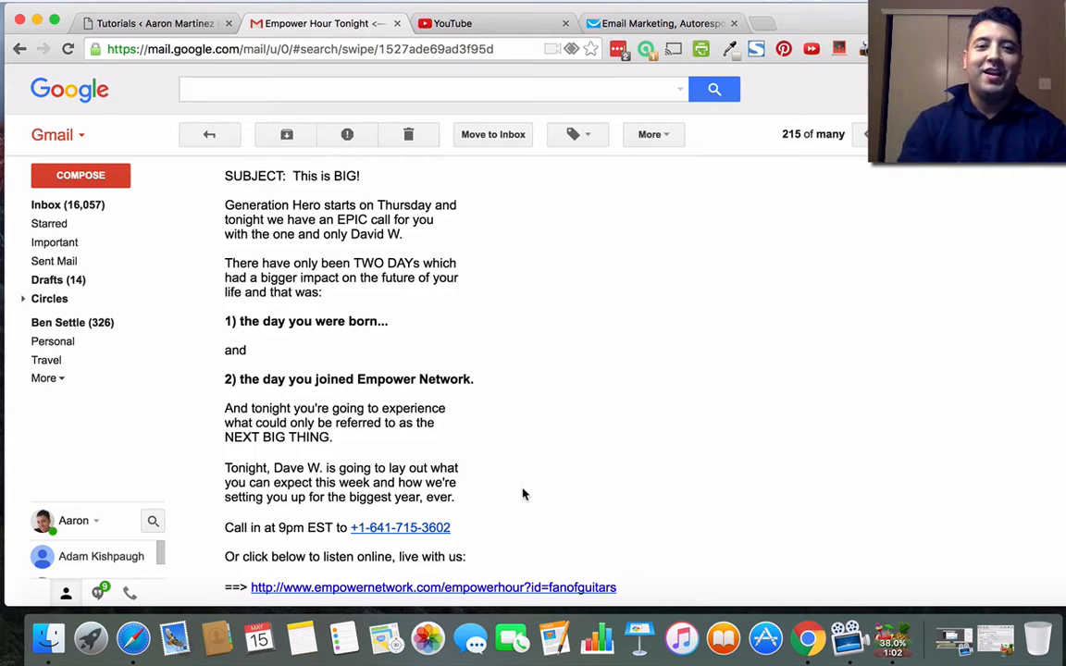
Start a new newsletter from the GetResponse Dashboard's Create Newsletter tile.
left_click(657, 22)
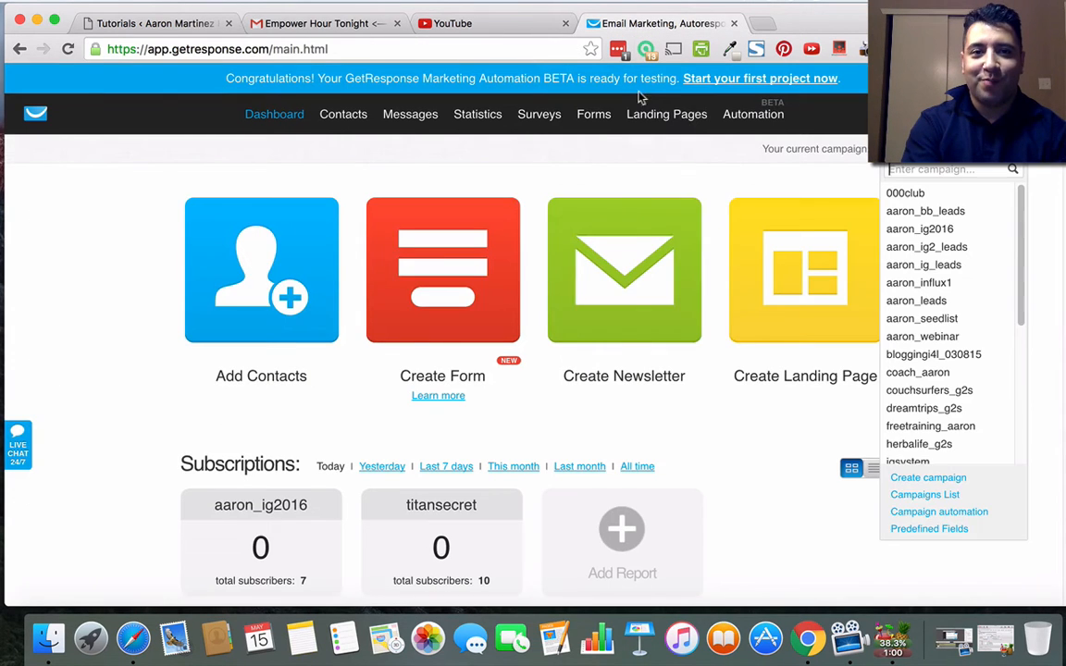
mouse_move(642, 313)
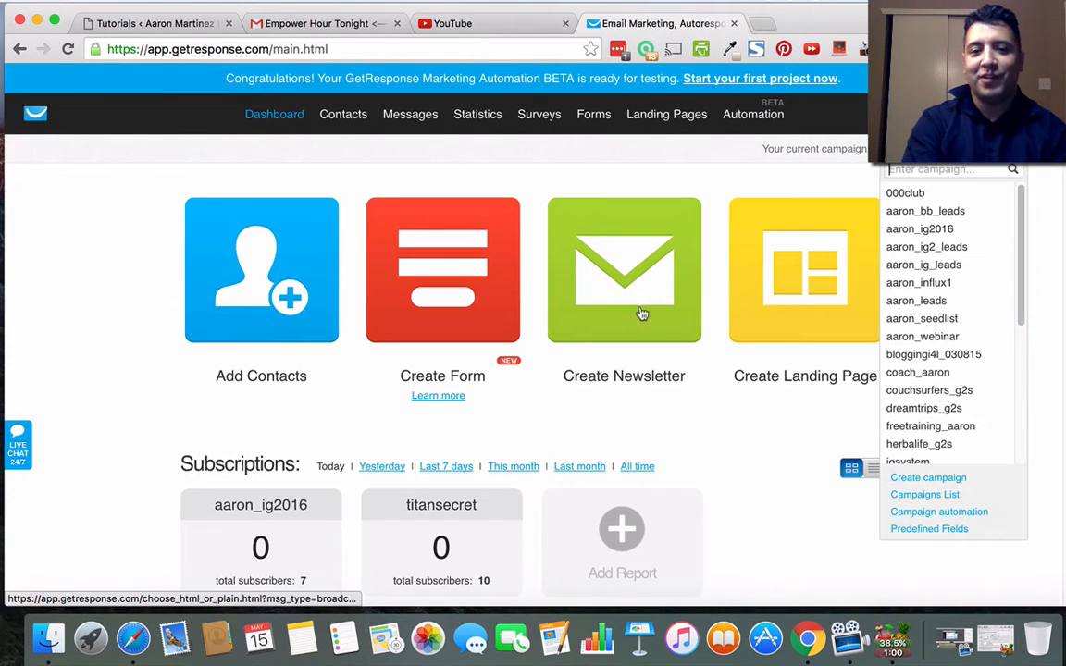
left_click(624, 270)
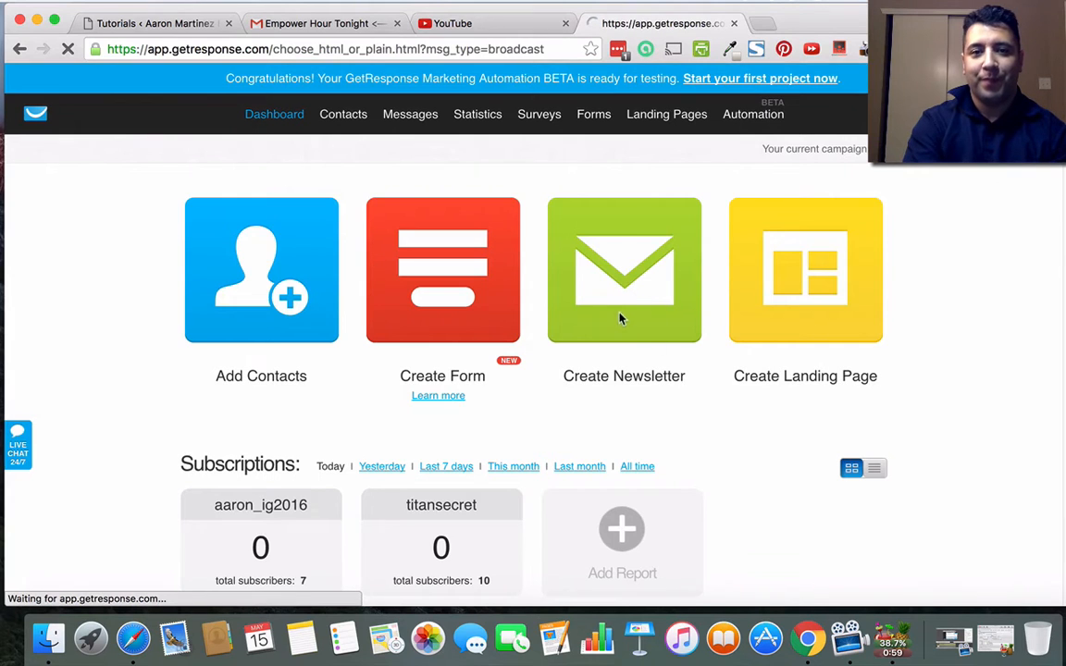
left_click(623, 270)
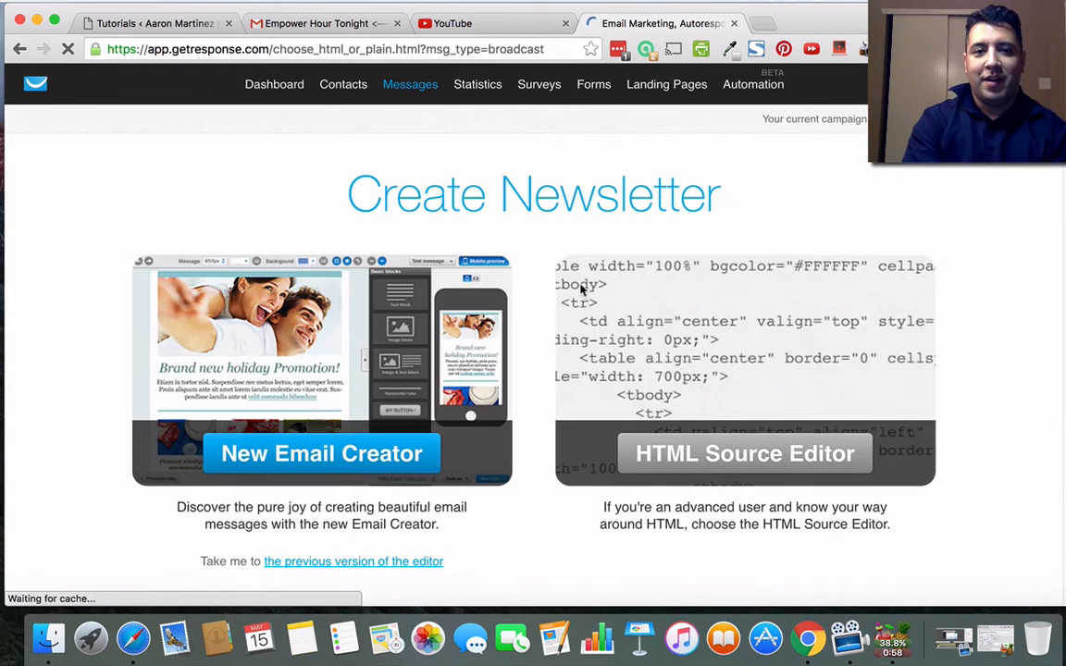
left_click(322, 454)
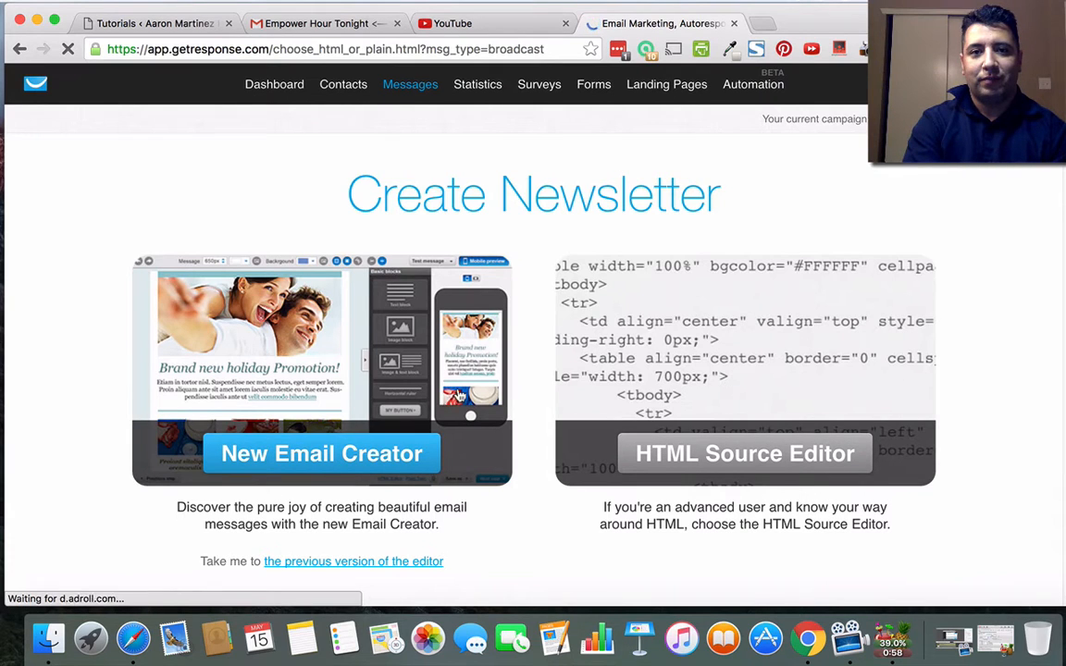
Choose the new email creator and copy the subject 'This is BIG!' from the Gmail email.
left_click(322, 453)
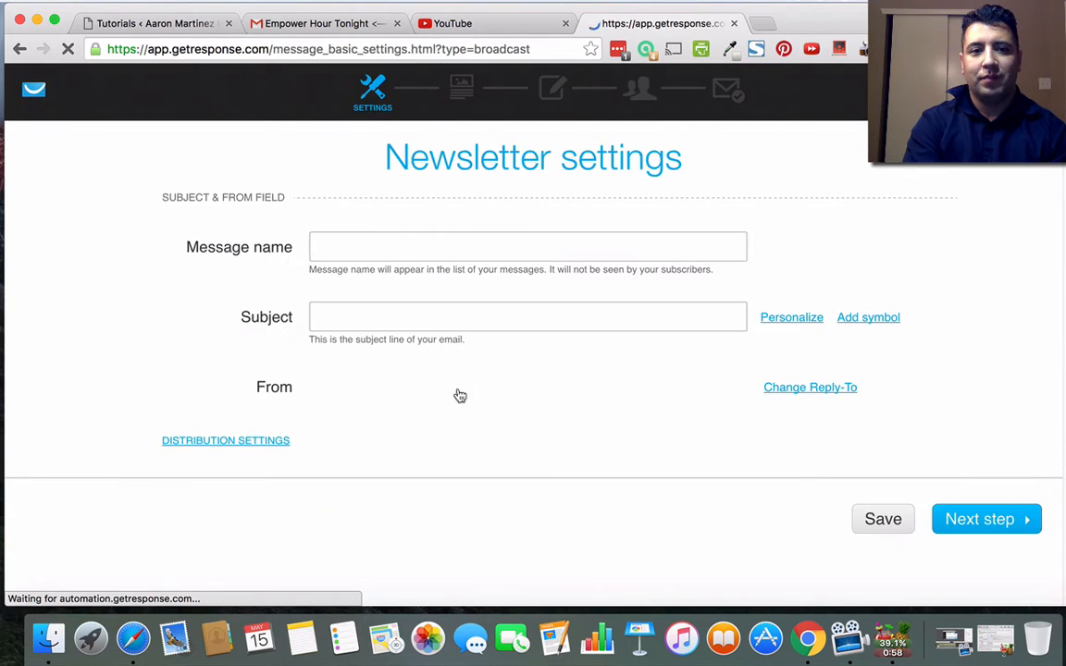
left_click(527, 316)
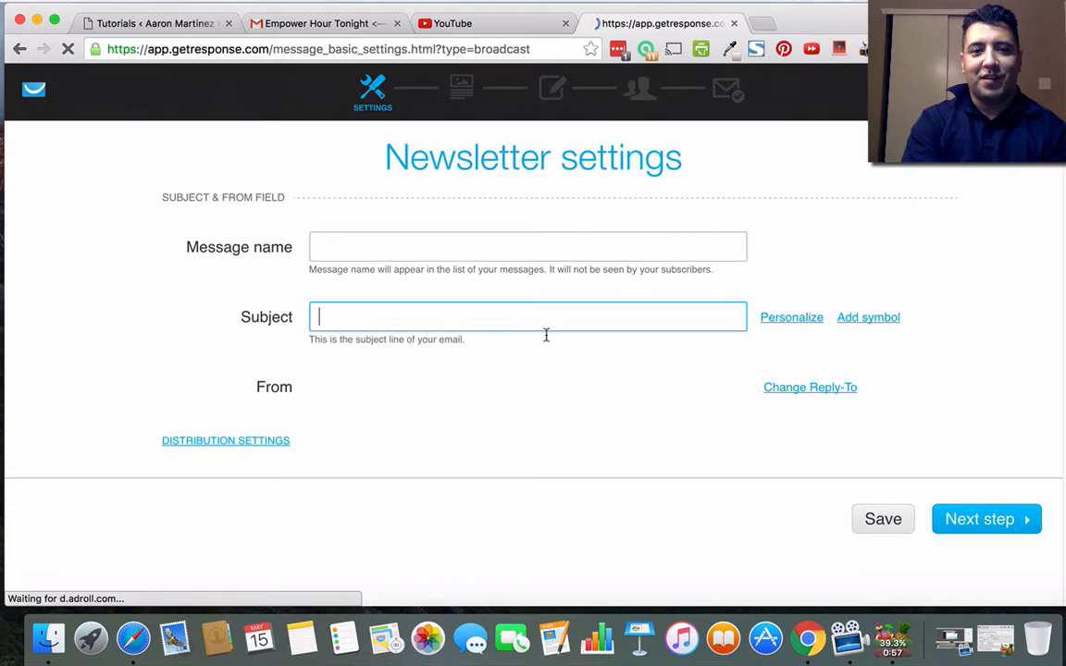
left_click(315, 22)
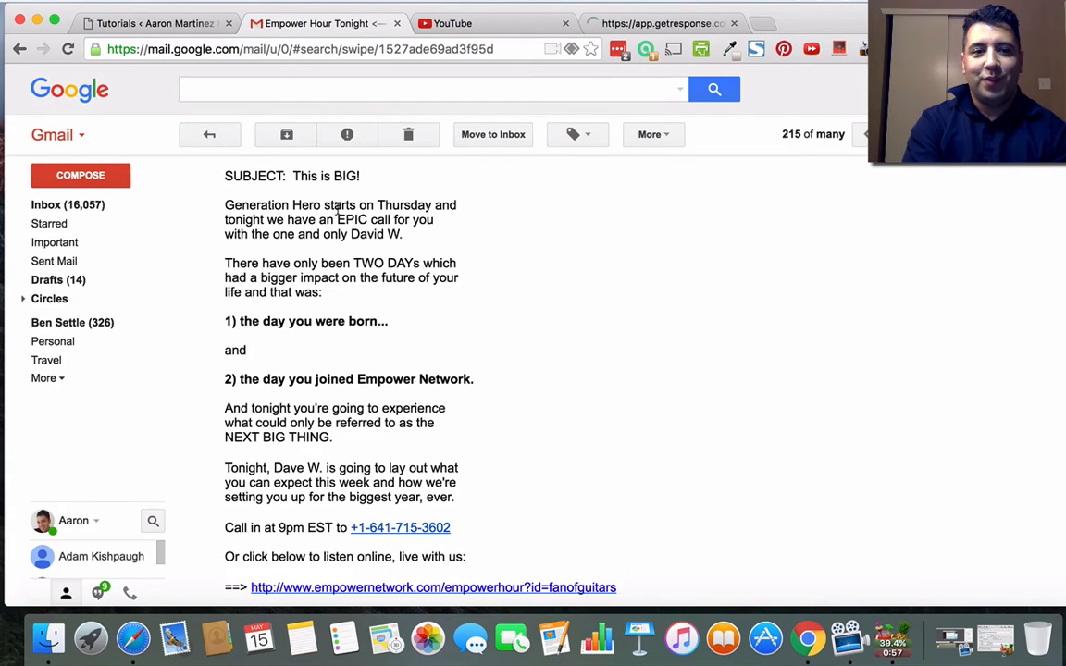
double_click(325, 176)
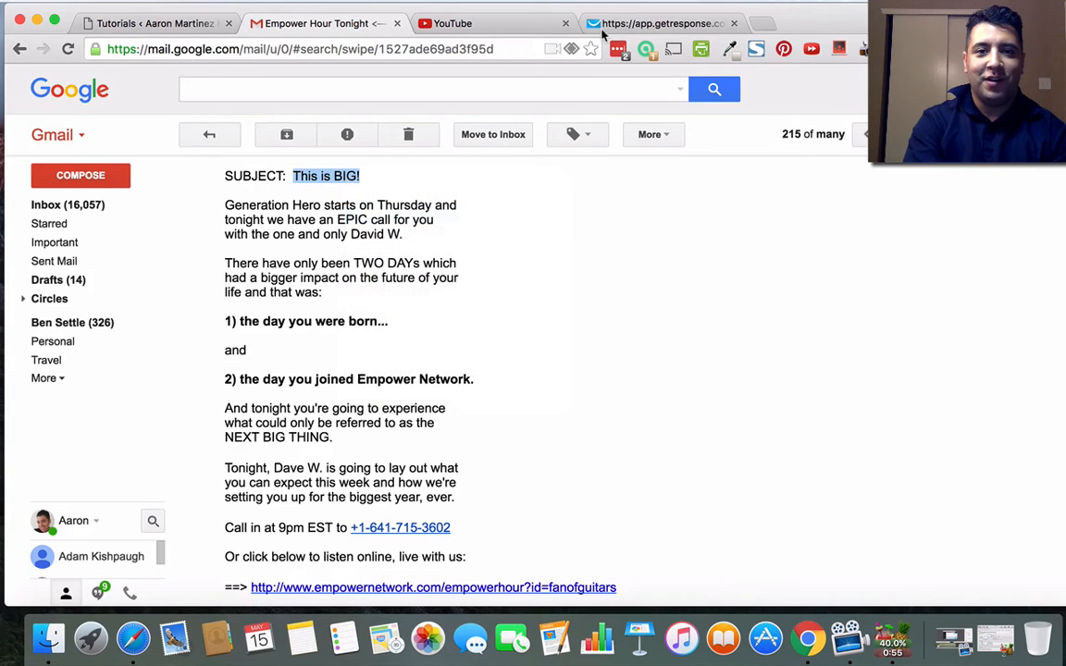
right_click(370, 316)
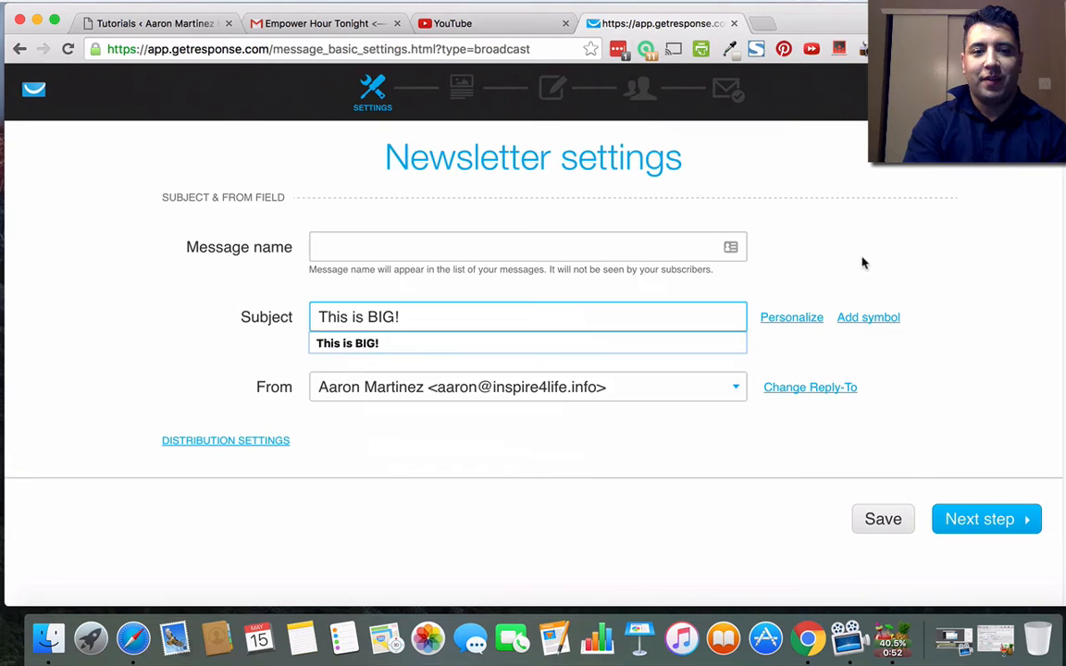
Set the From field to the second sender address and continue to the next step.
left_click(528, 387)
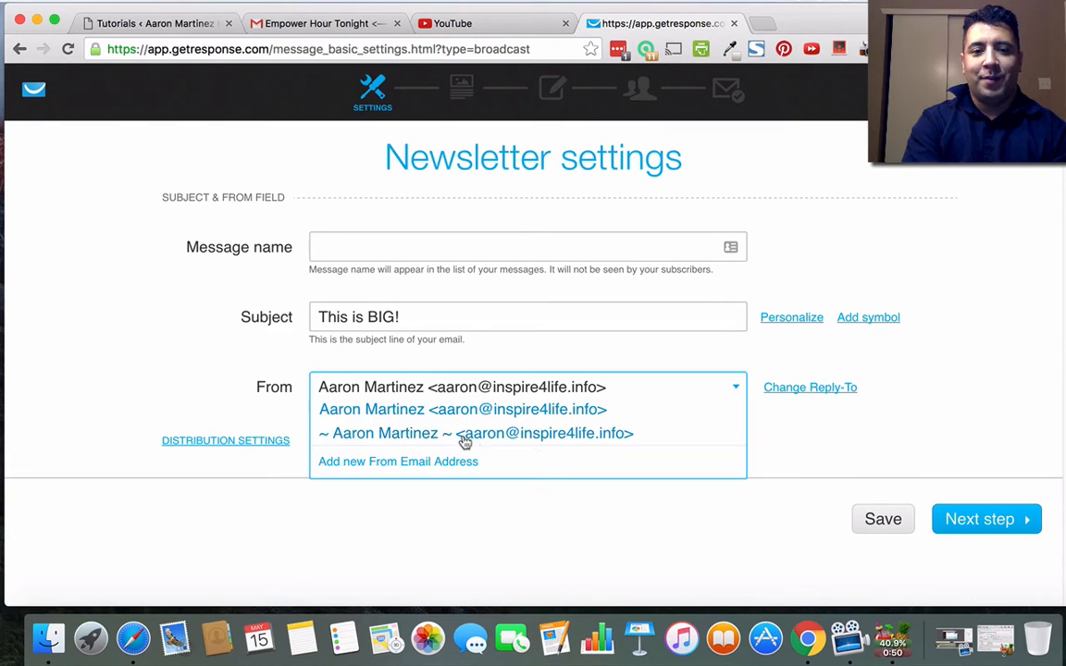
left_click(474, 433)
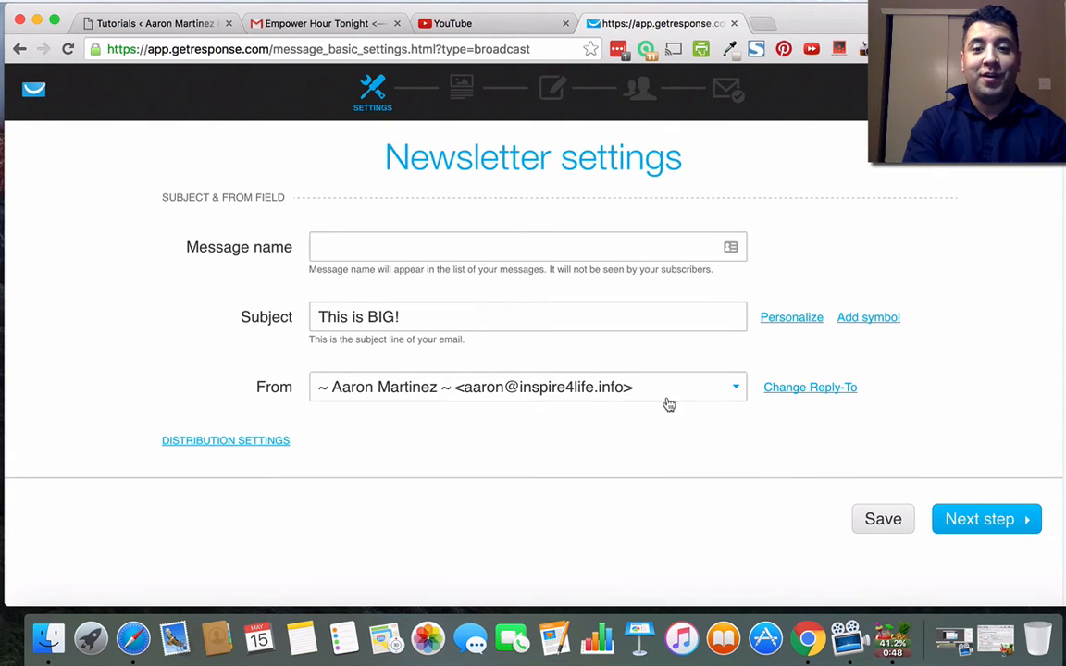
left_click(984, 518)
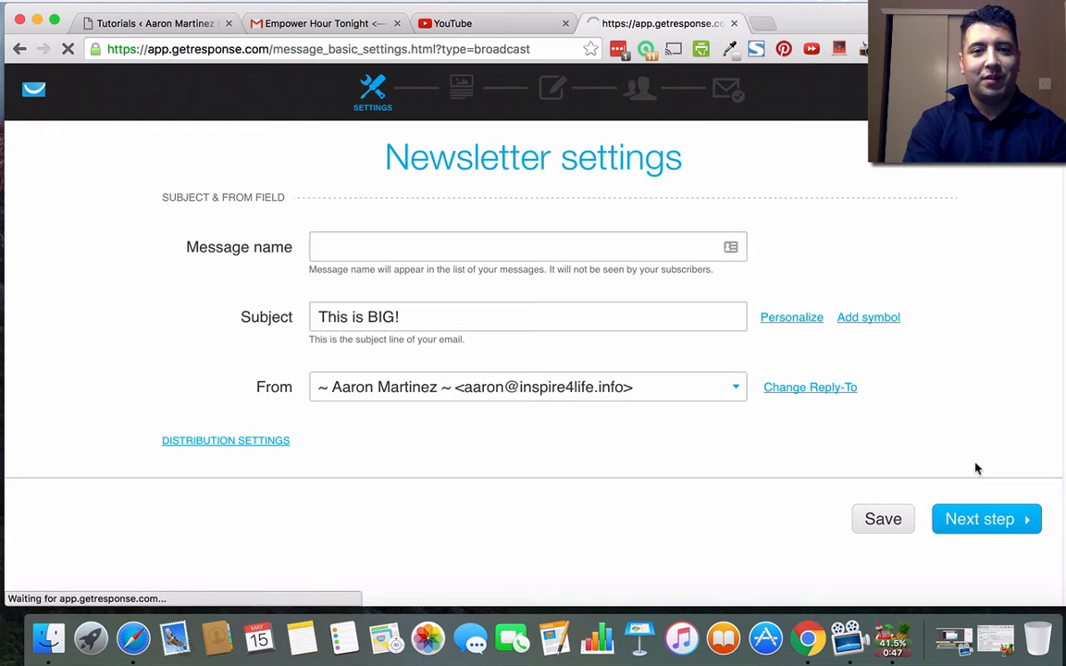
left_click(986, 518)
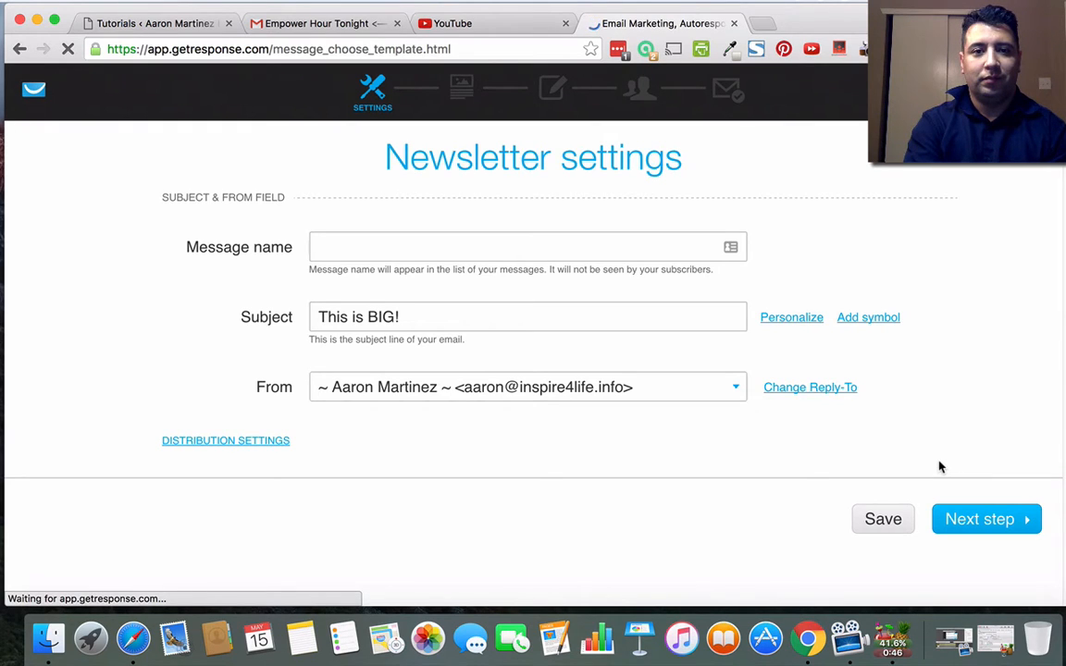
Check My templates, return to the Gallery and start from the Blank template.
left_click(984, 518)
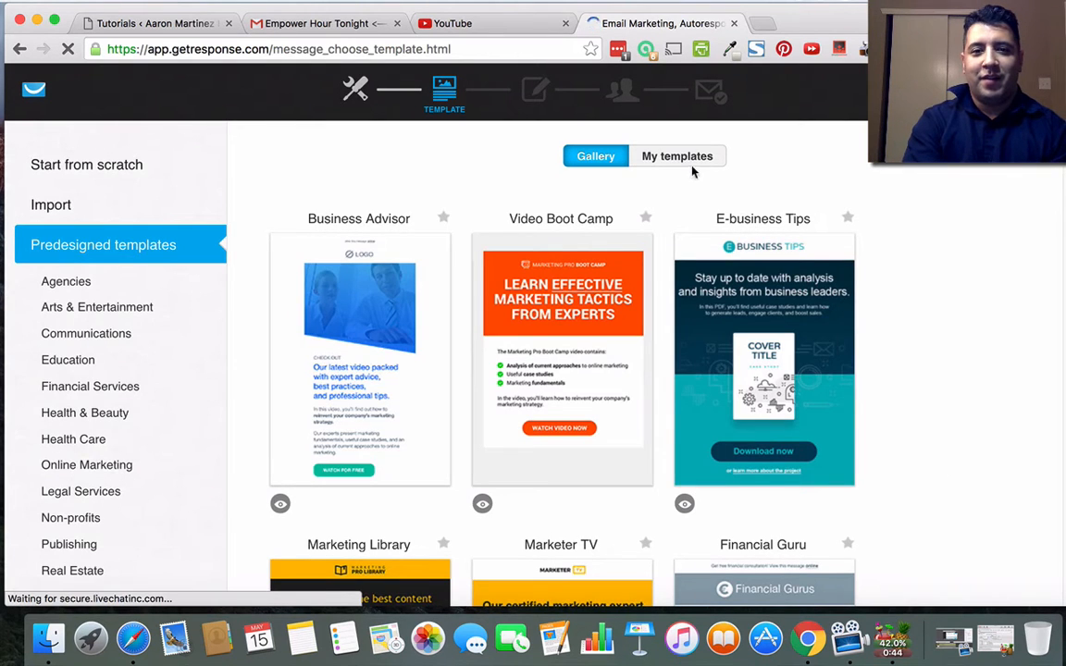
left_click(677, 155)
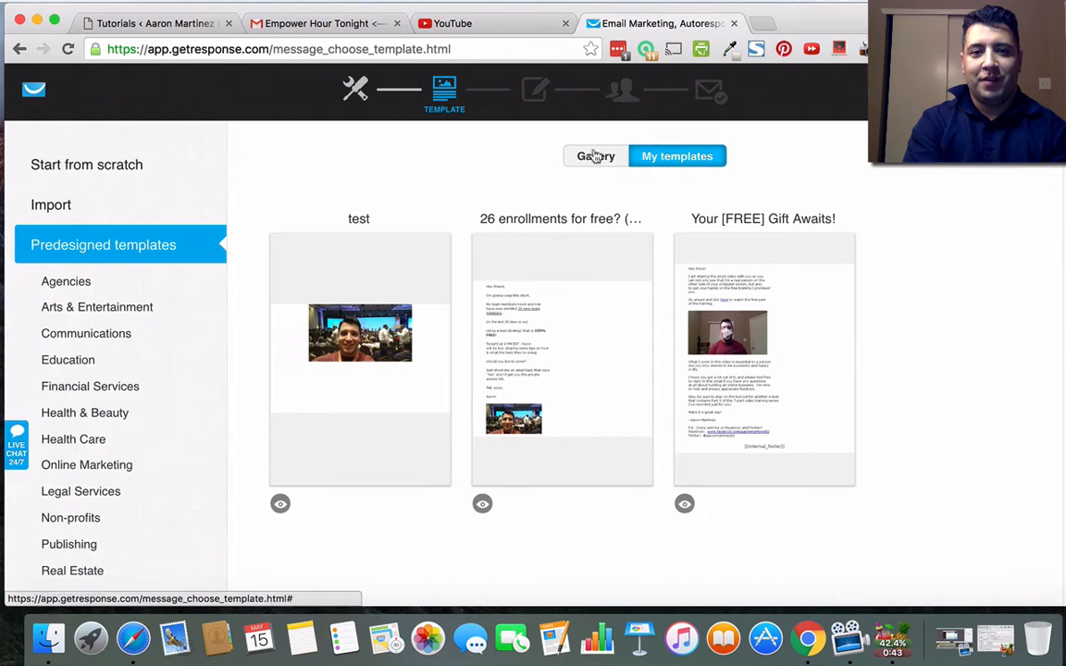
left_click(595, 156)
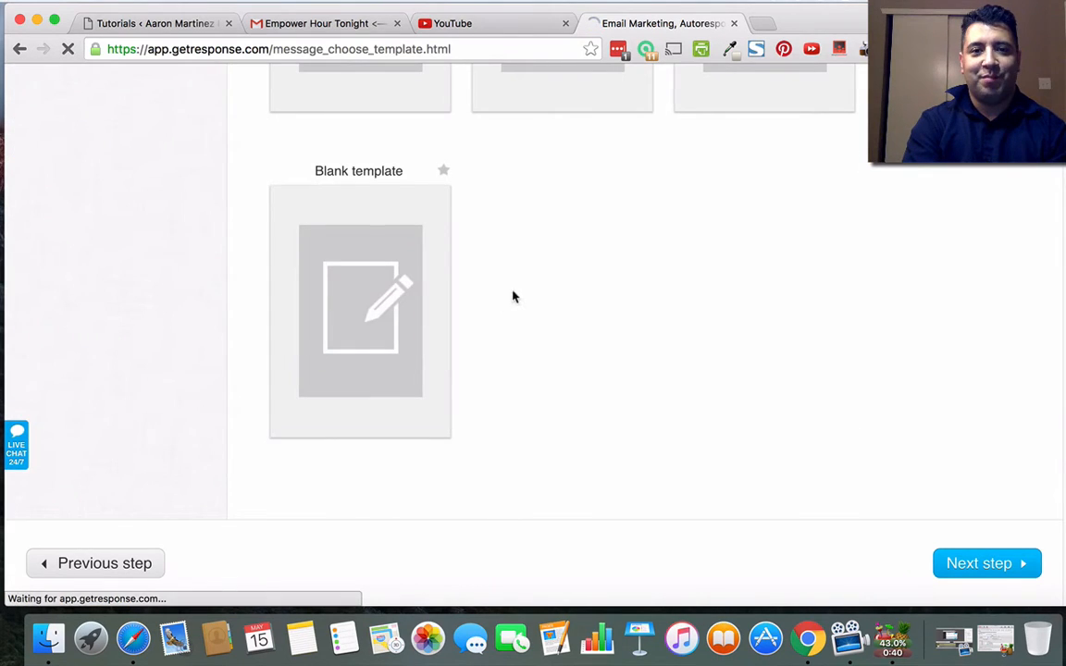
left_click(359, 311)
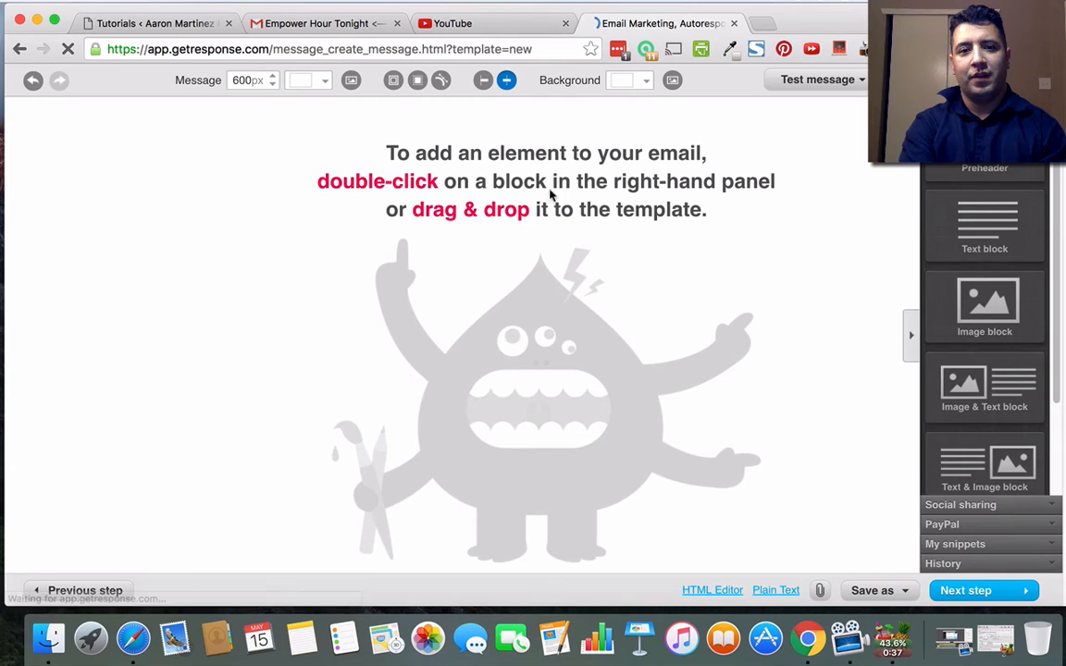
mouse_move(999, 237)
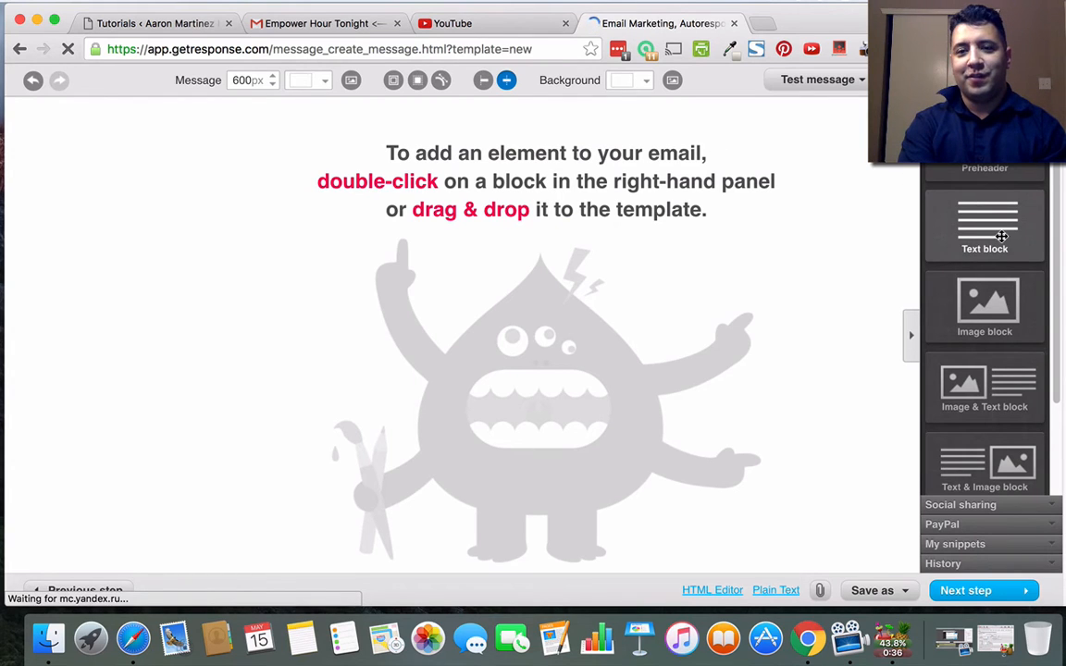
Add an empty text block set to Verdana at 12px, then return to the Gmail email.
double_click(984, 226)
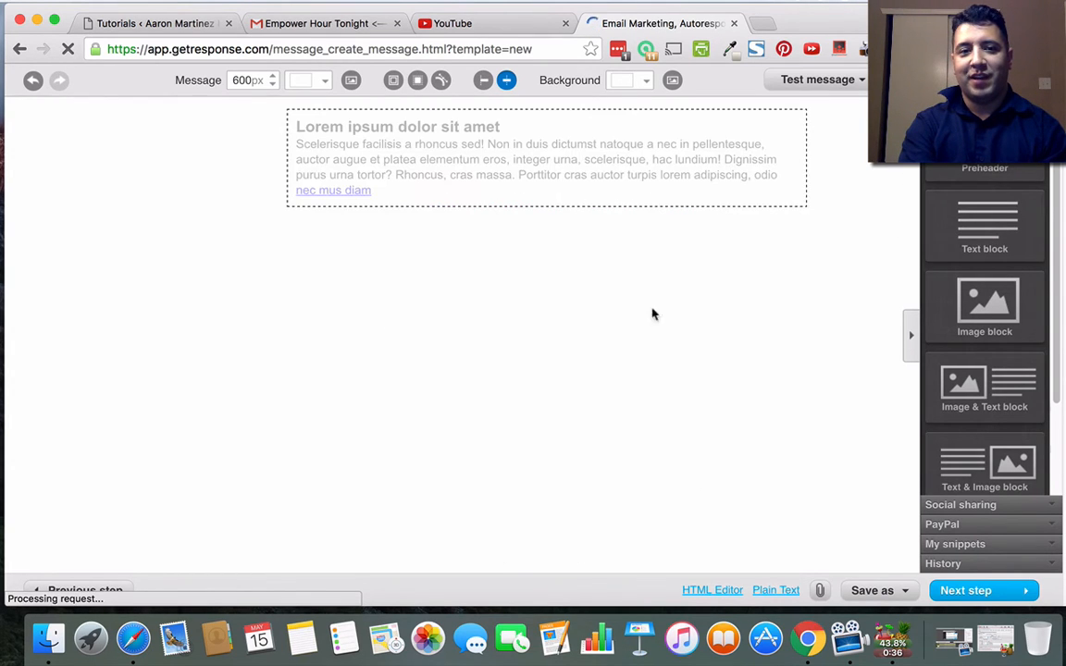
left_click(532, 160)
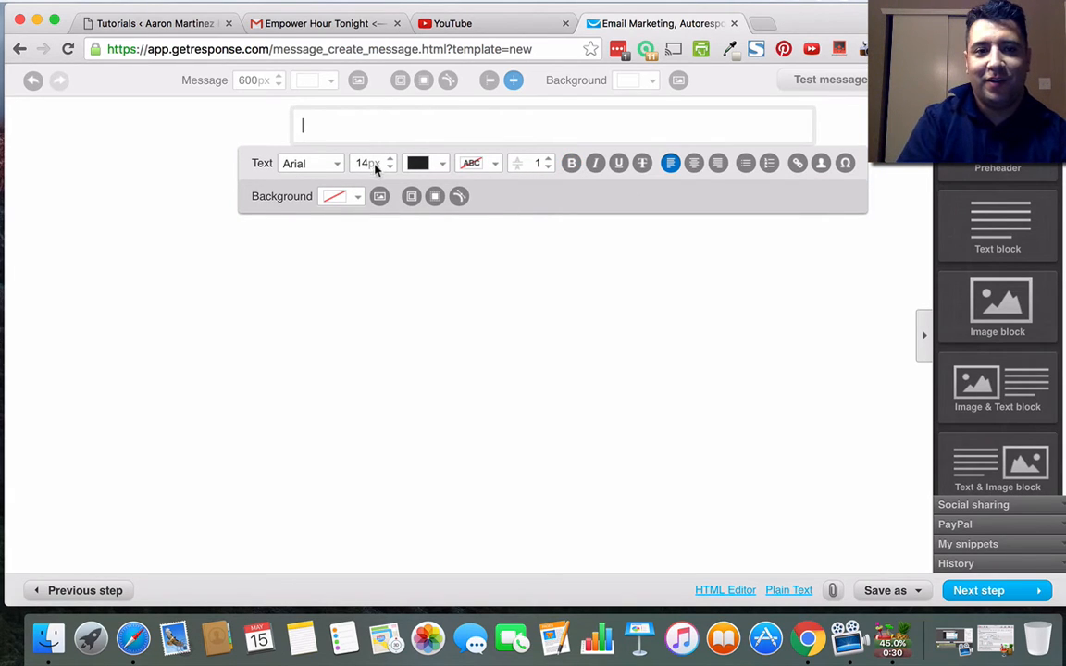
left_click(388, 167)
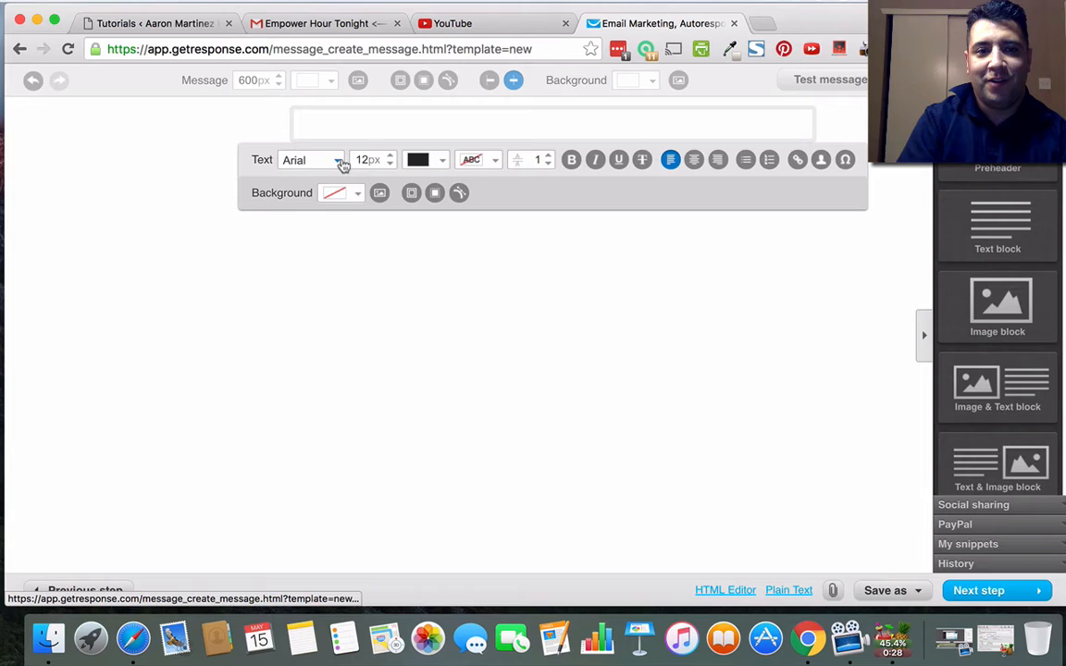
left_click(337, 159)
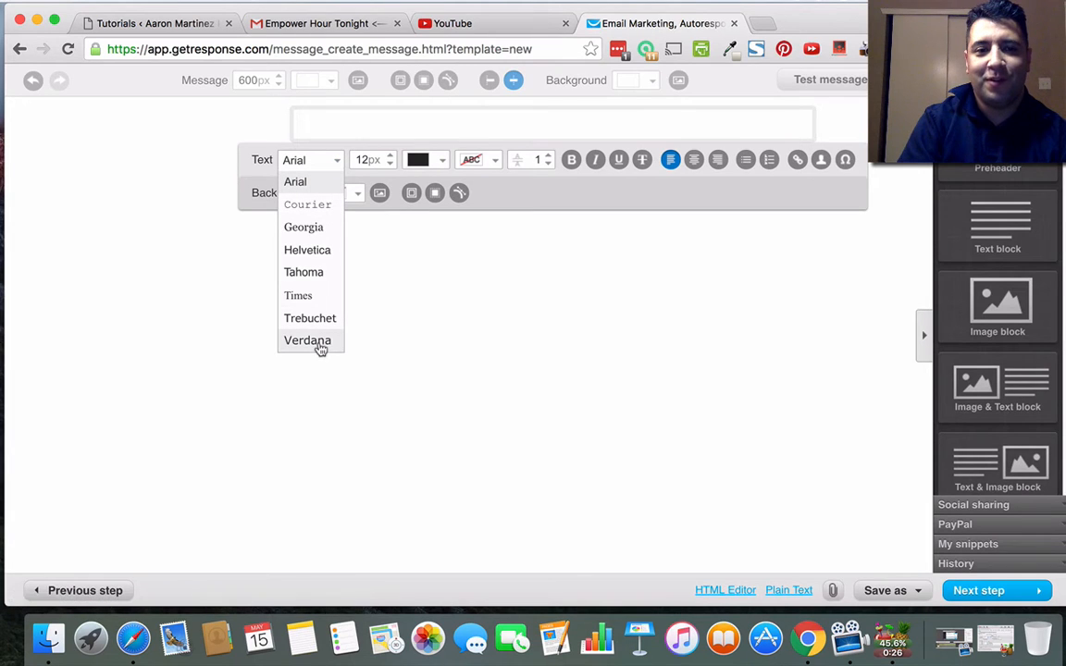
left_click(307, 341)
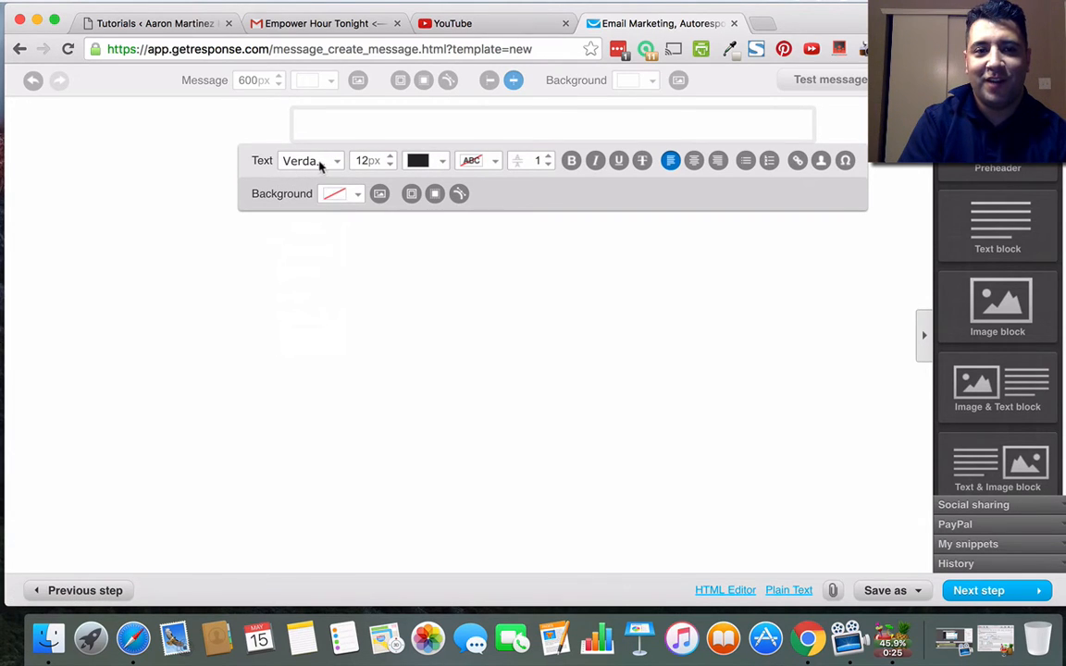
mouse_move(373, 159)
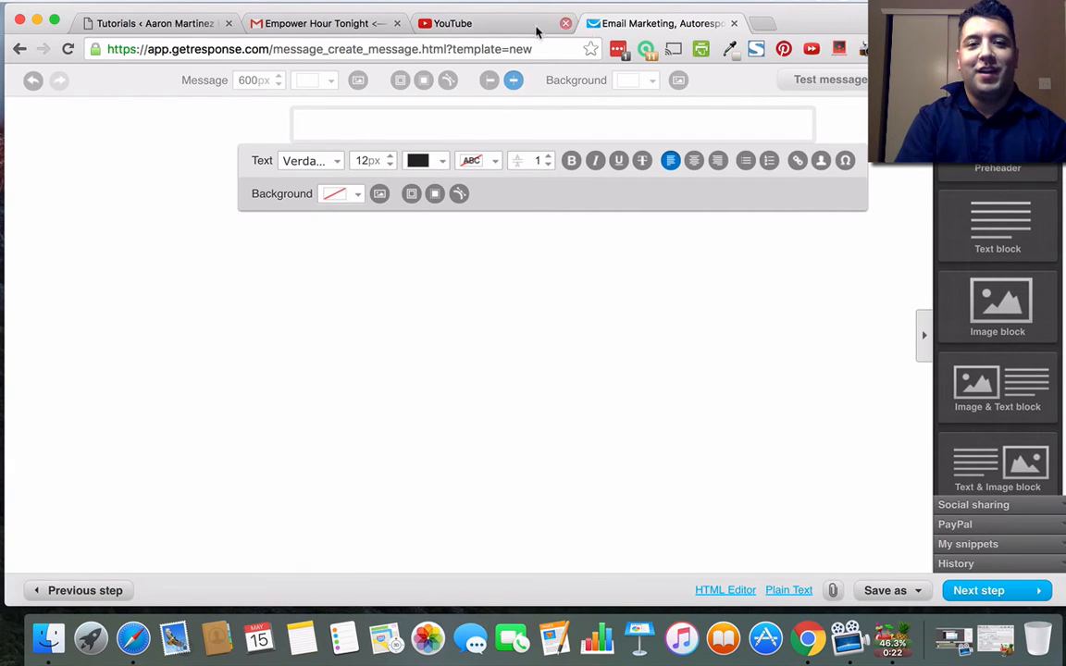
left_click(315, 22)
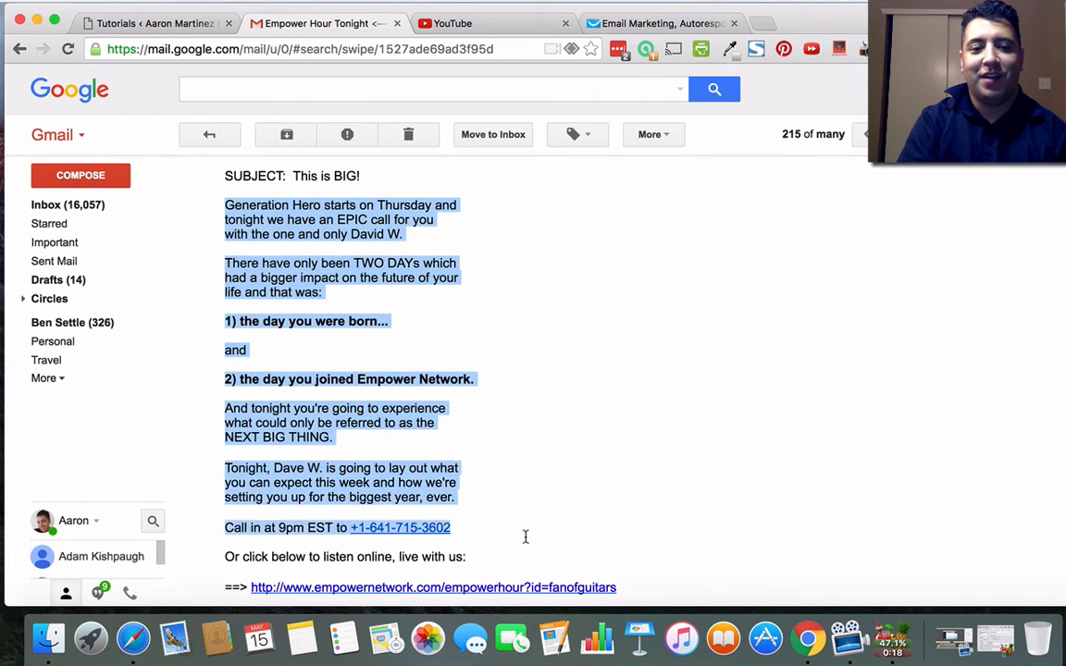
Copy the 'This is BIG!' email body from Gmail and paste it into the newsletter text block.
scroll("down", 3)
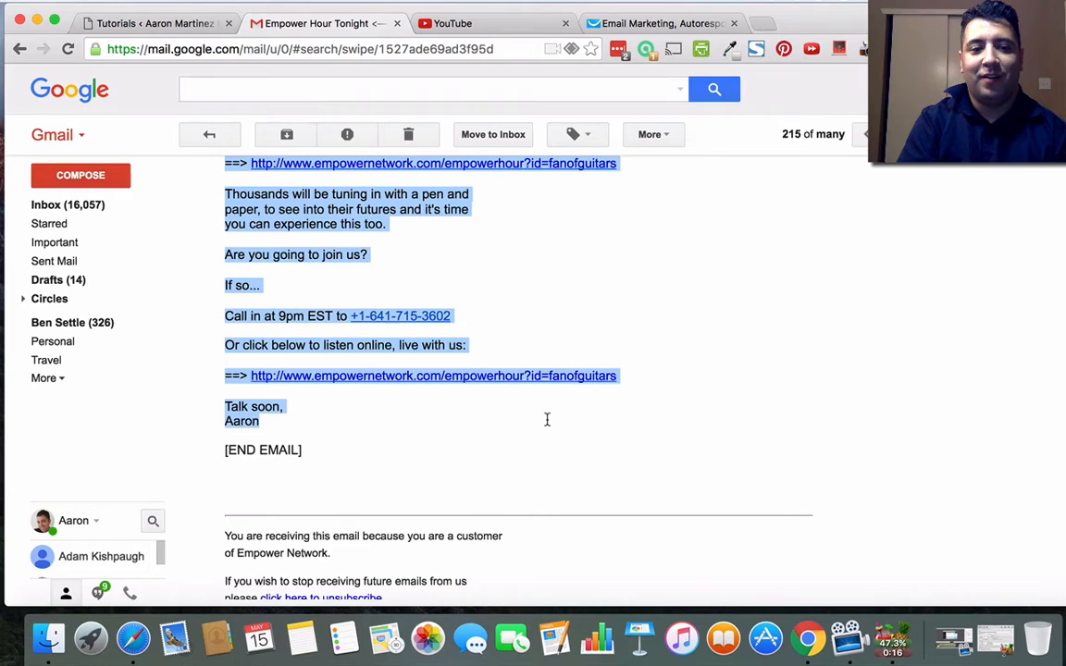
mouse_move(237, 463)
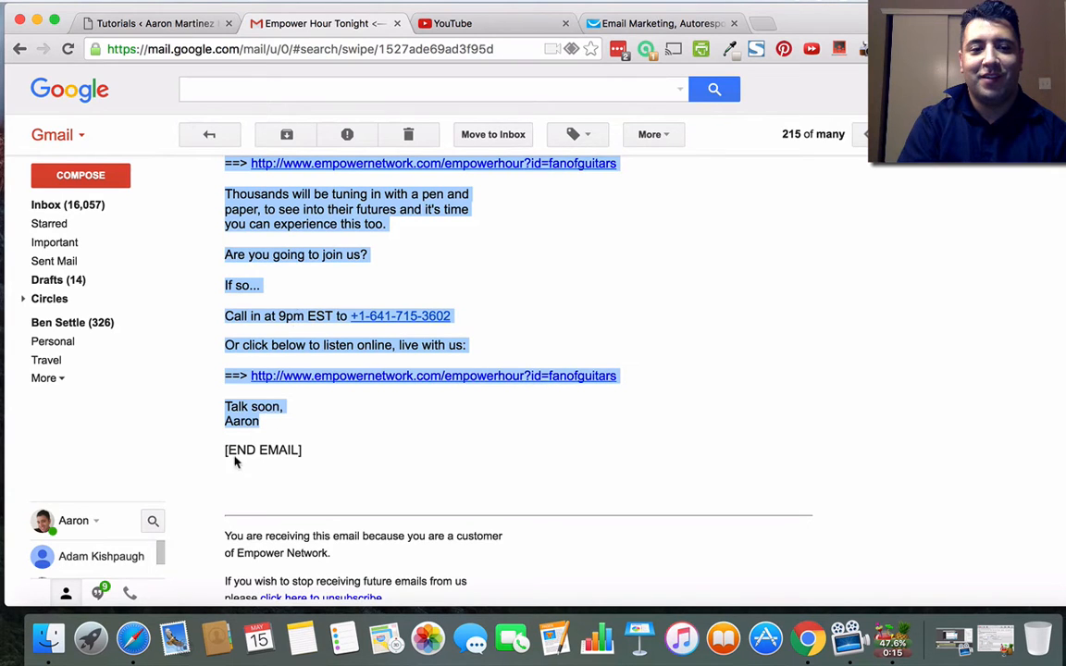
right_click(250, 435)
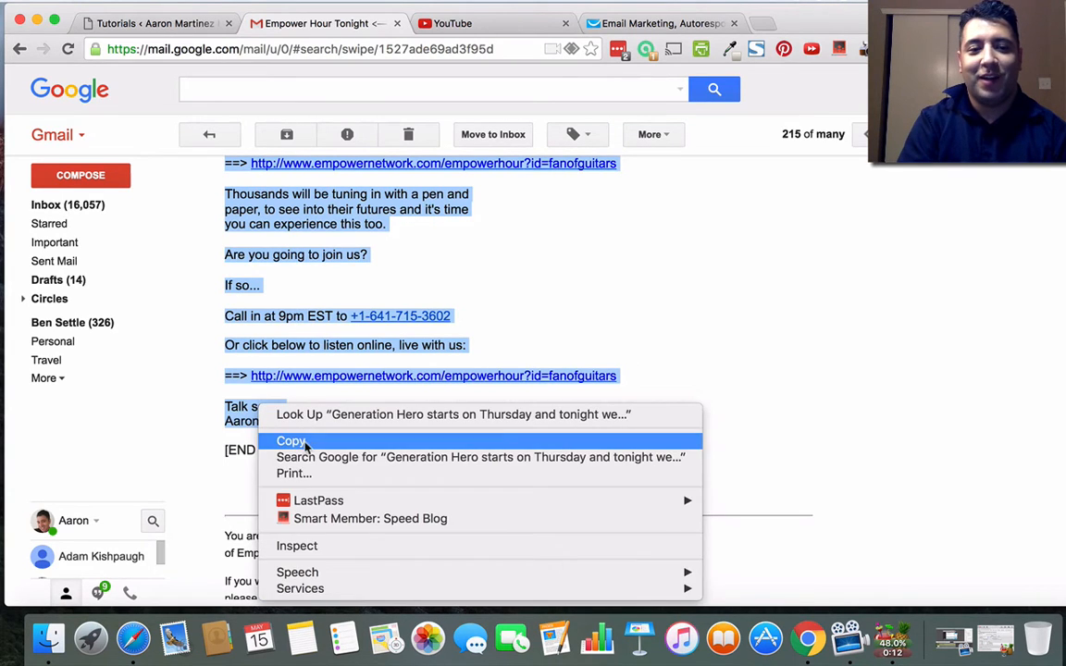
left_click(290, 441)
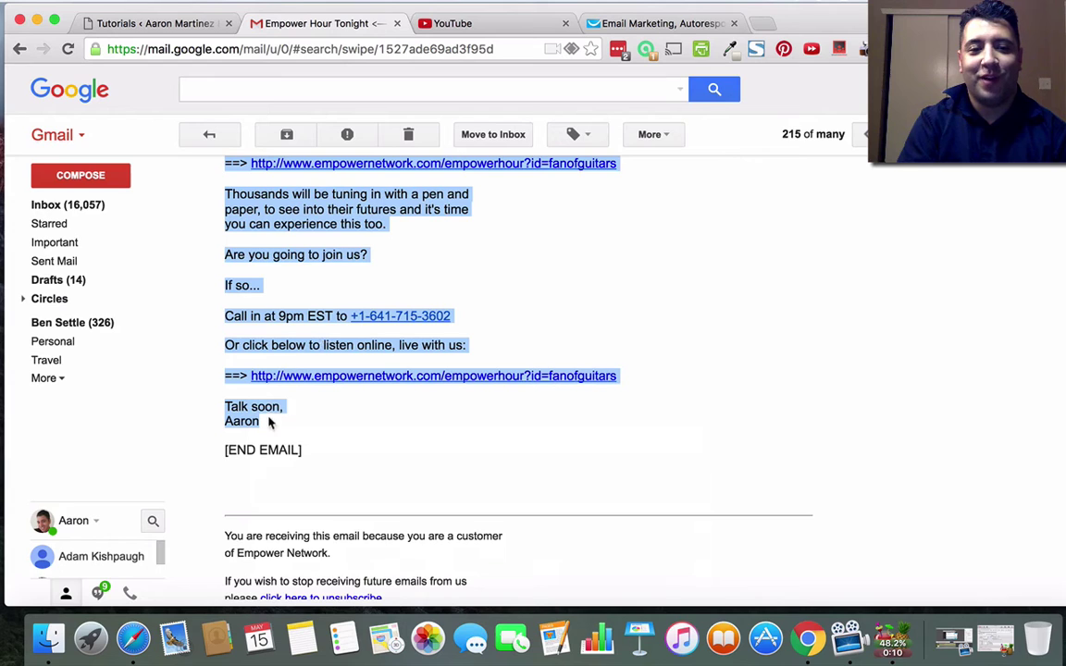
left_click(656, 22)
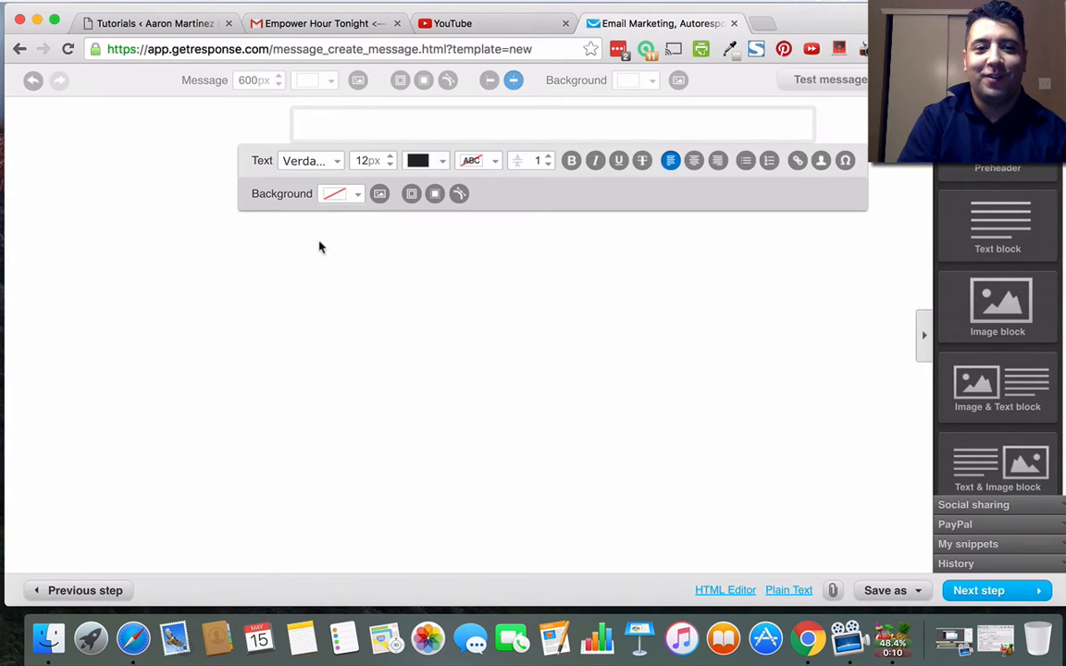
right_click(304, 126)
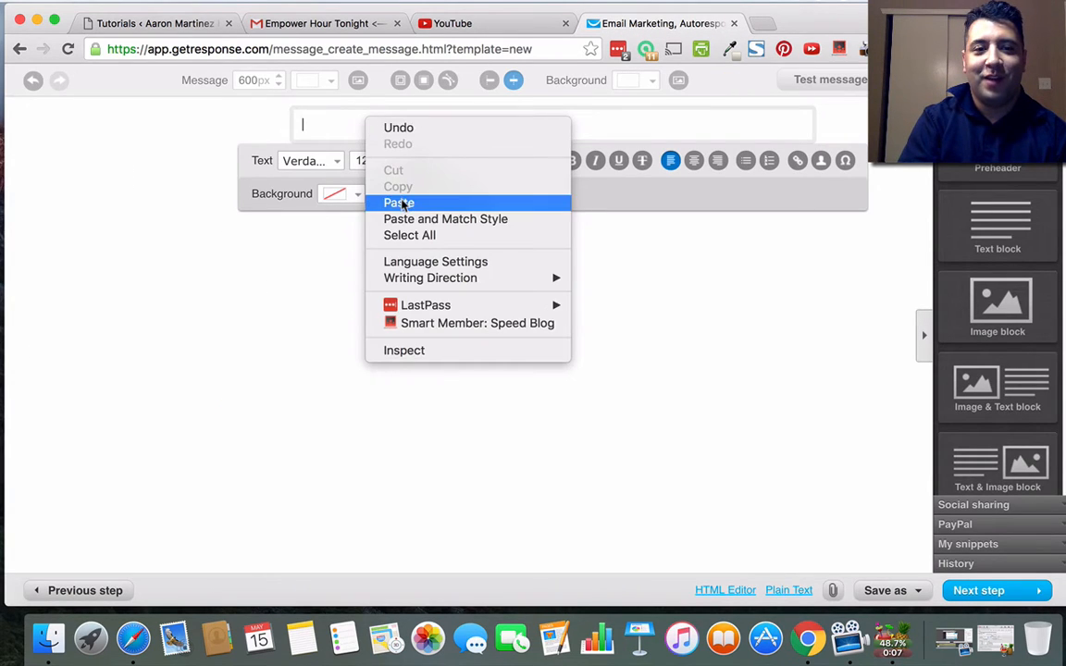
left_click(398, 201)
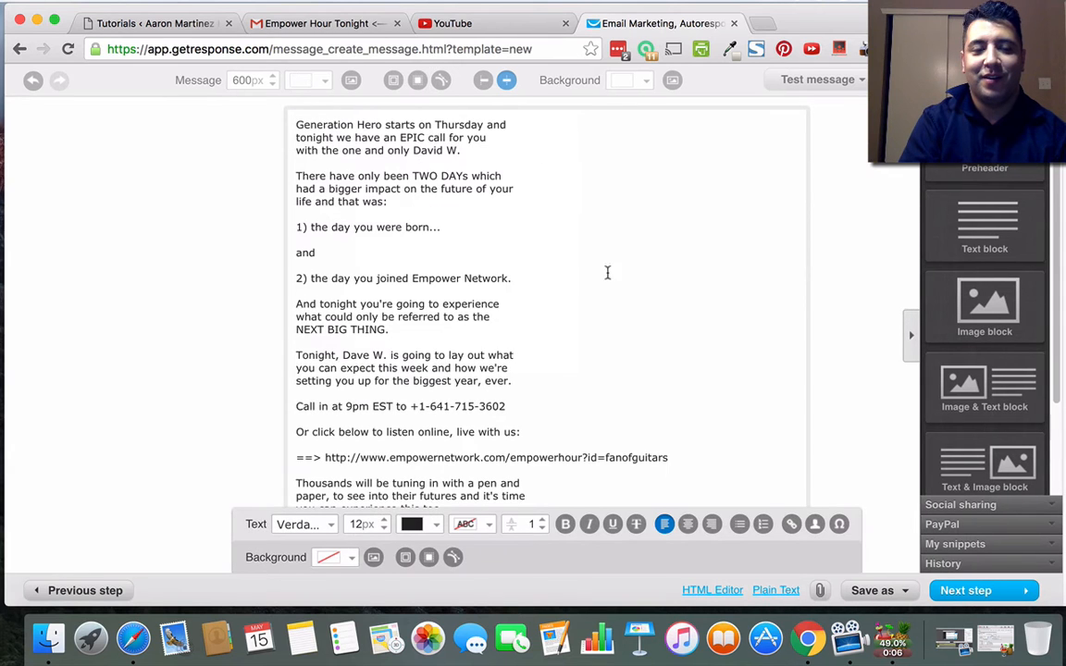
scroll("down", 3)
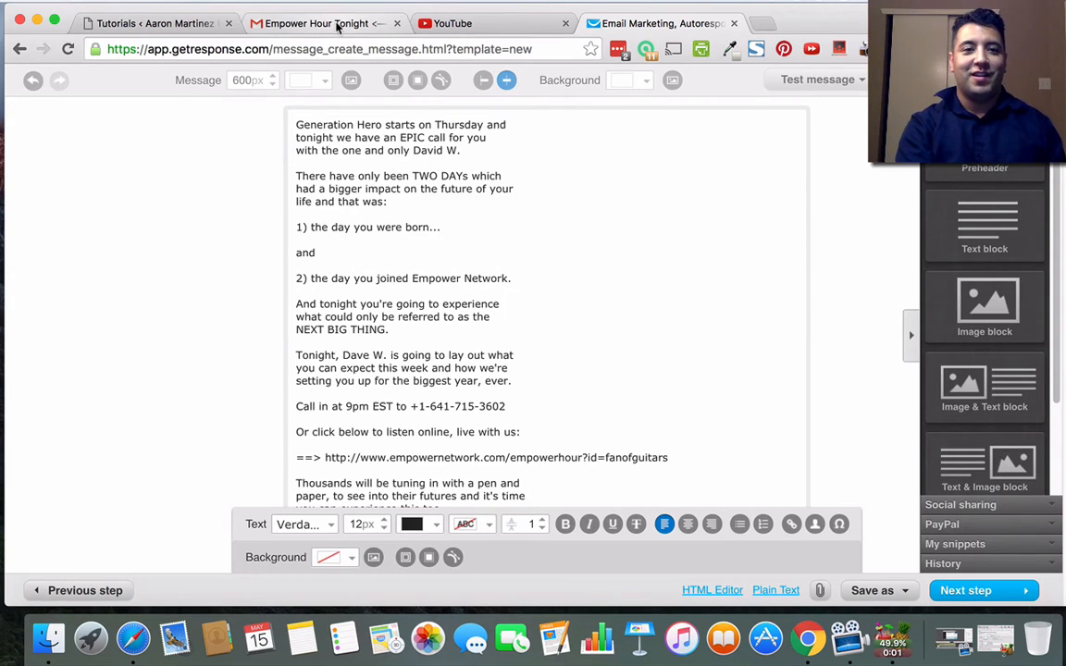
Compare with the Gmail original, then select the first numbered line to make it bold.
left_click(315, 22)
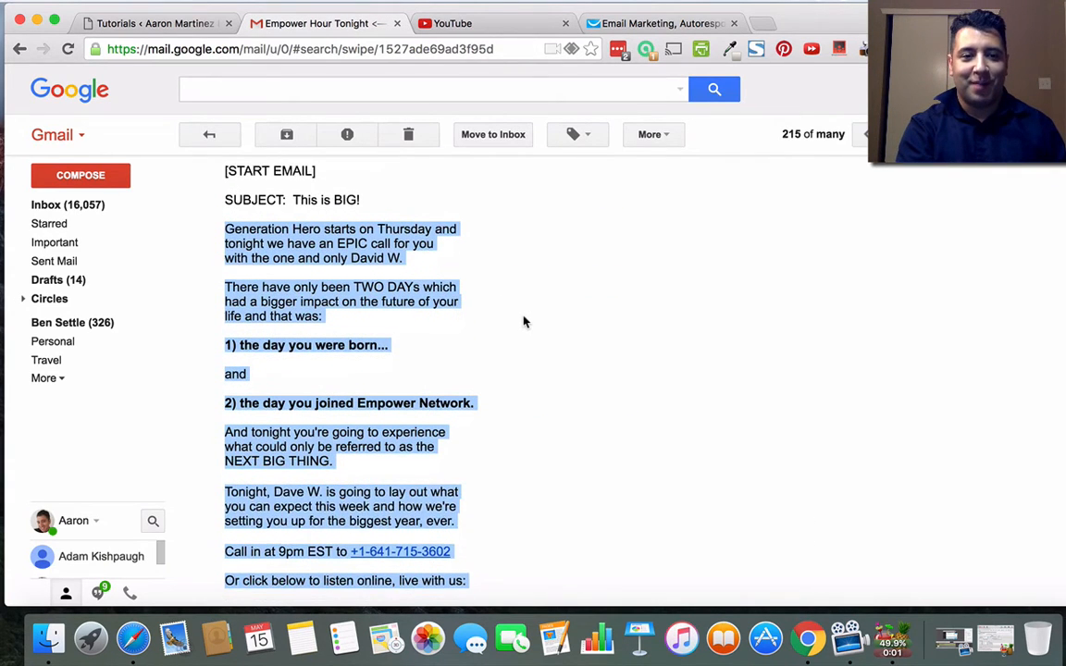
scroll("down", 3)
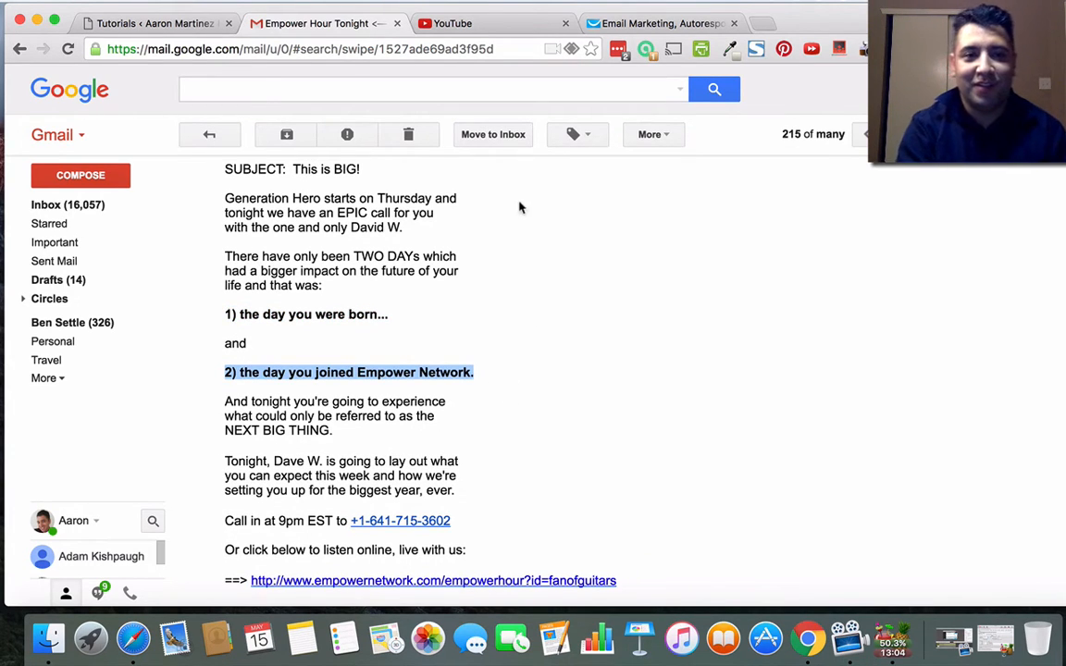
left_click(656, 22)
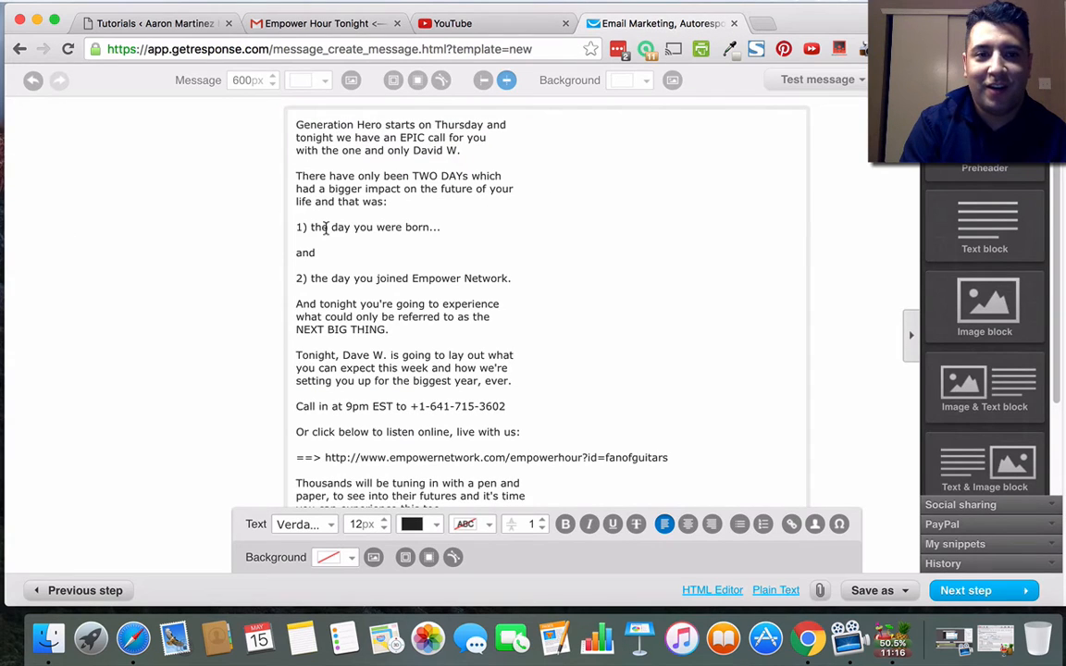
triple_click(367, 226)
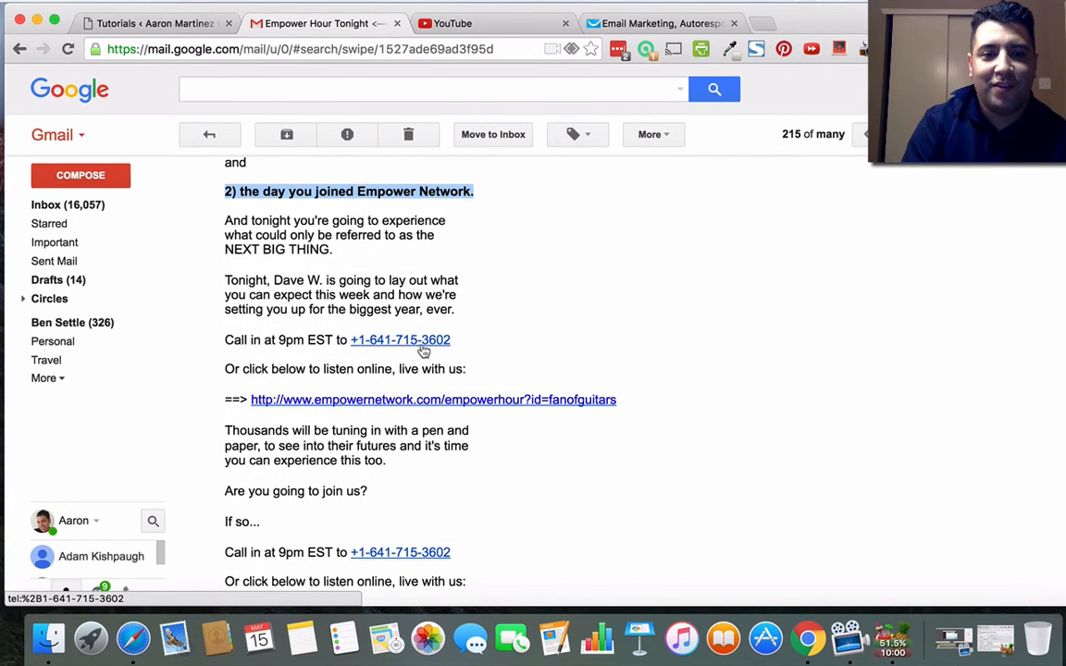
right_click(399, 341)
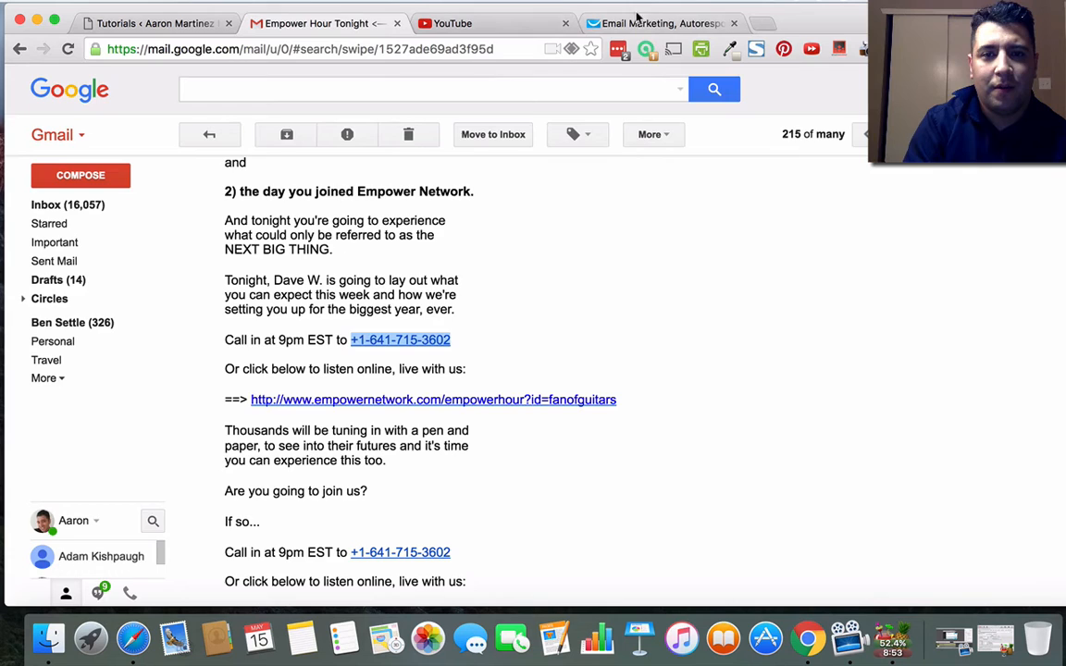
left_click(659, 22)
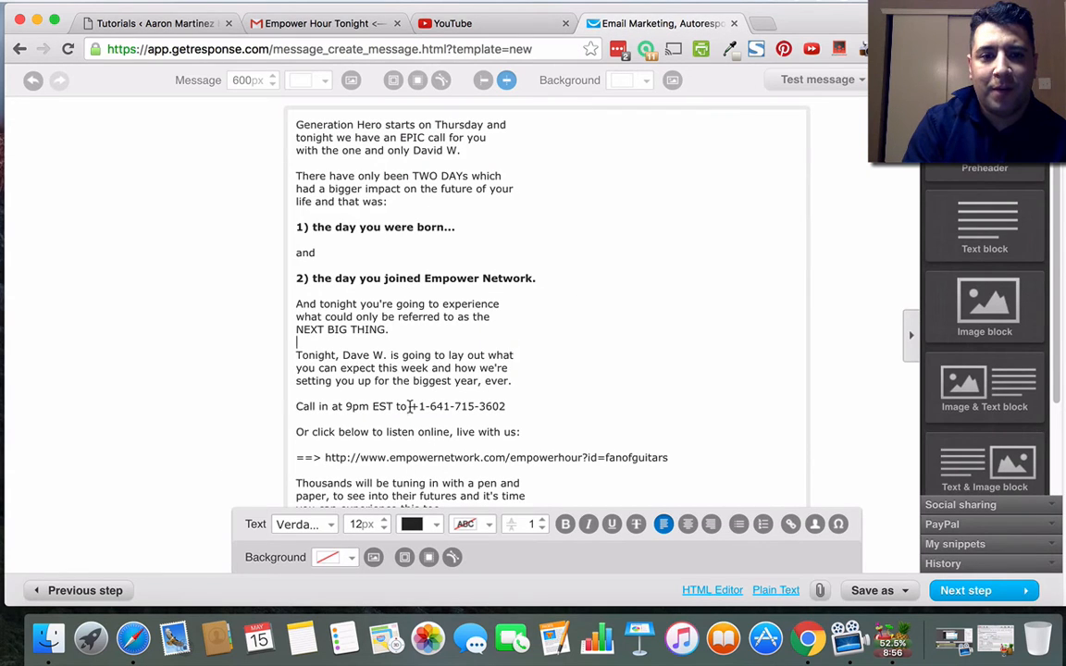
double_click(459, 407)
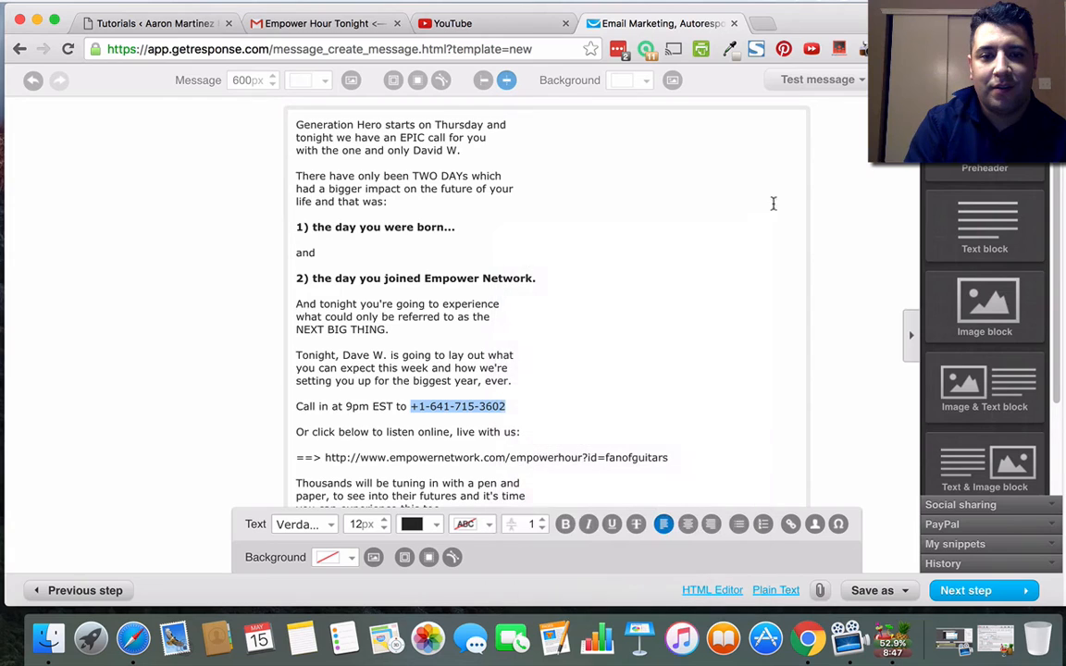
left_click(788, 523)
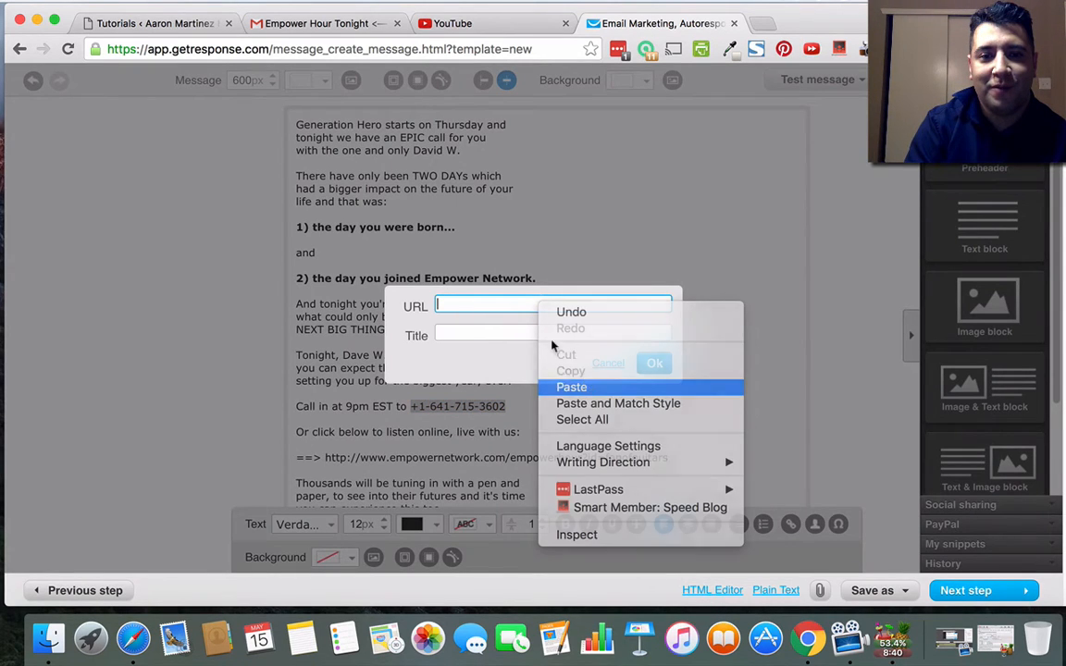
left_click(570, 387)
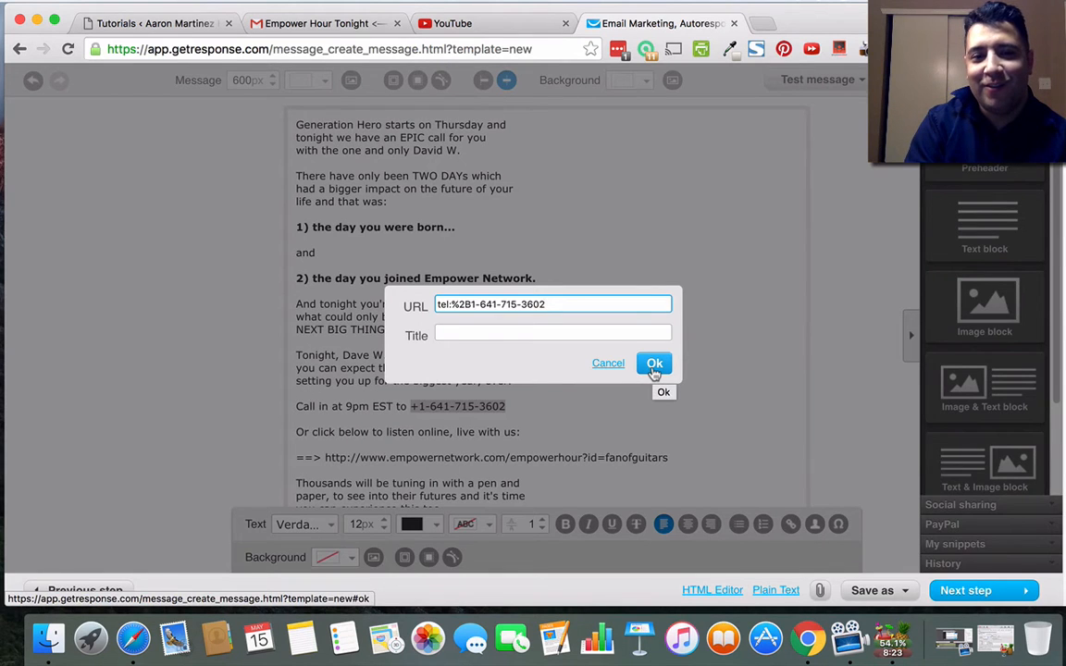
left_click(653, 362)
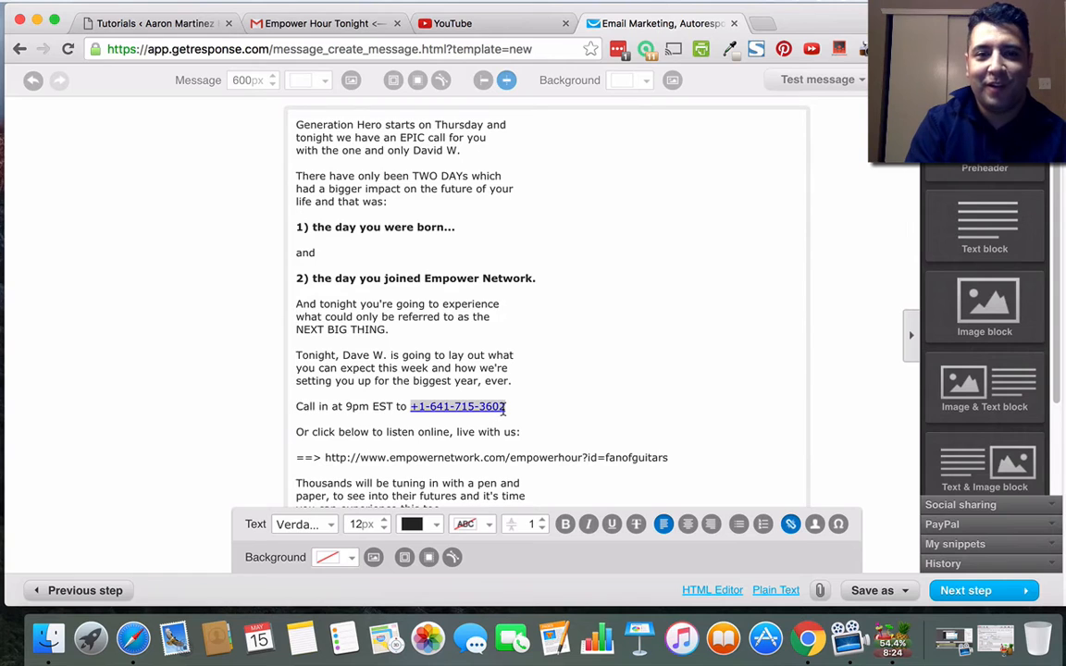
scroll("down", 3)
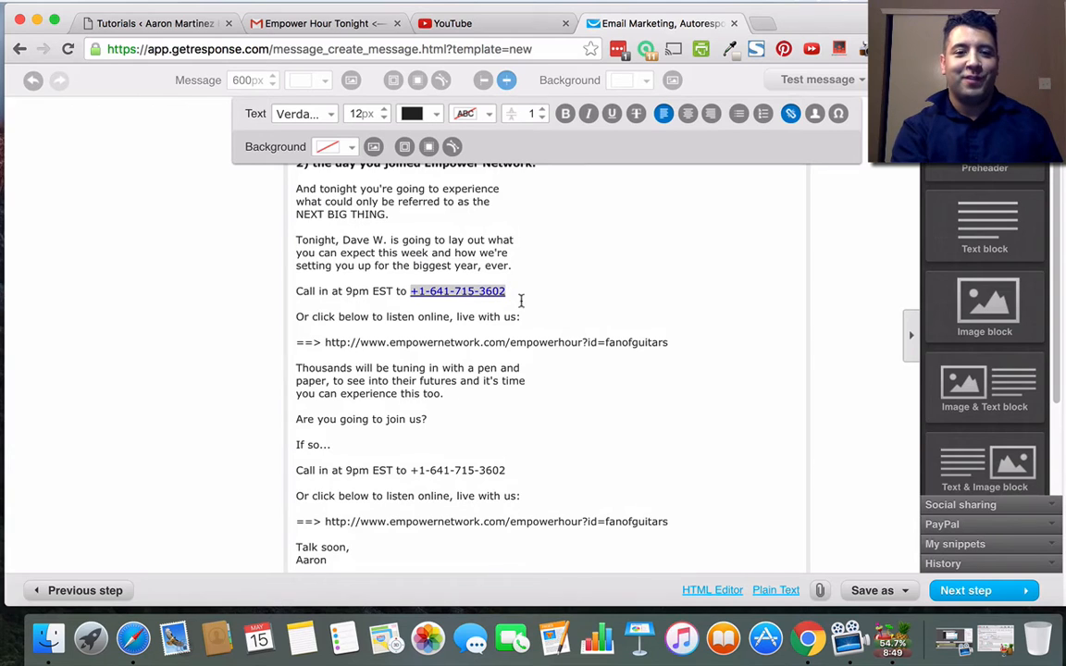
mouse_move(637, 352)
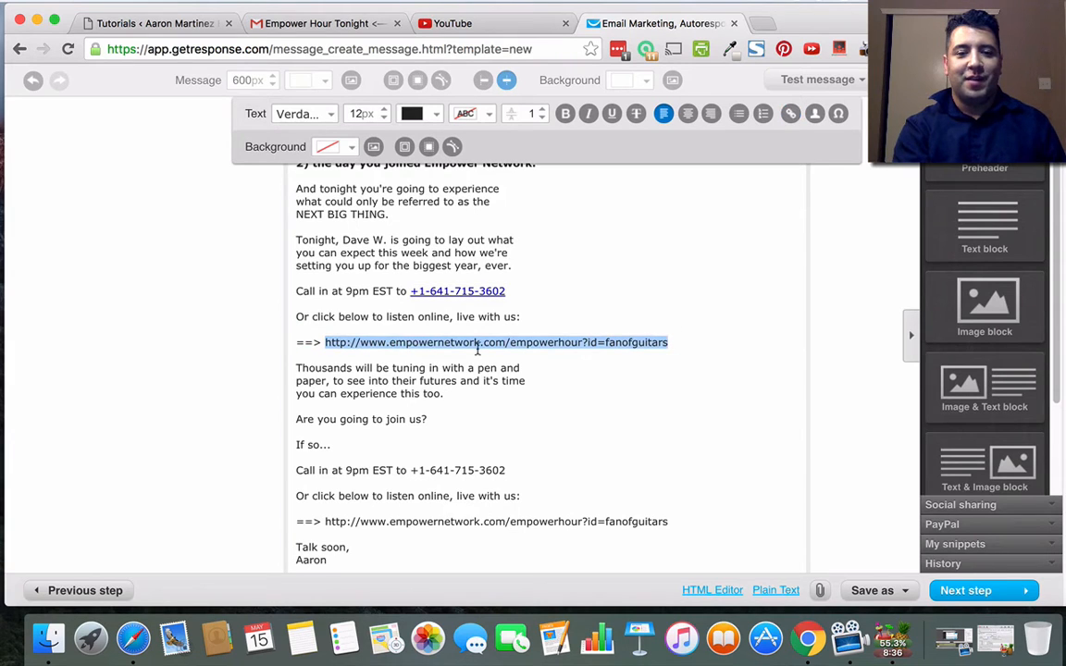
mouse_move(655, 298)
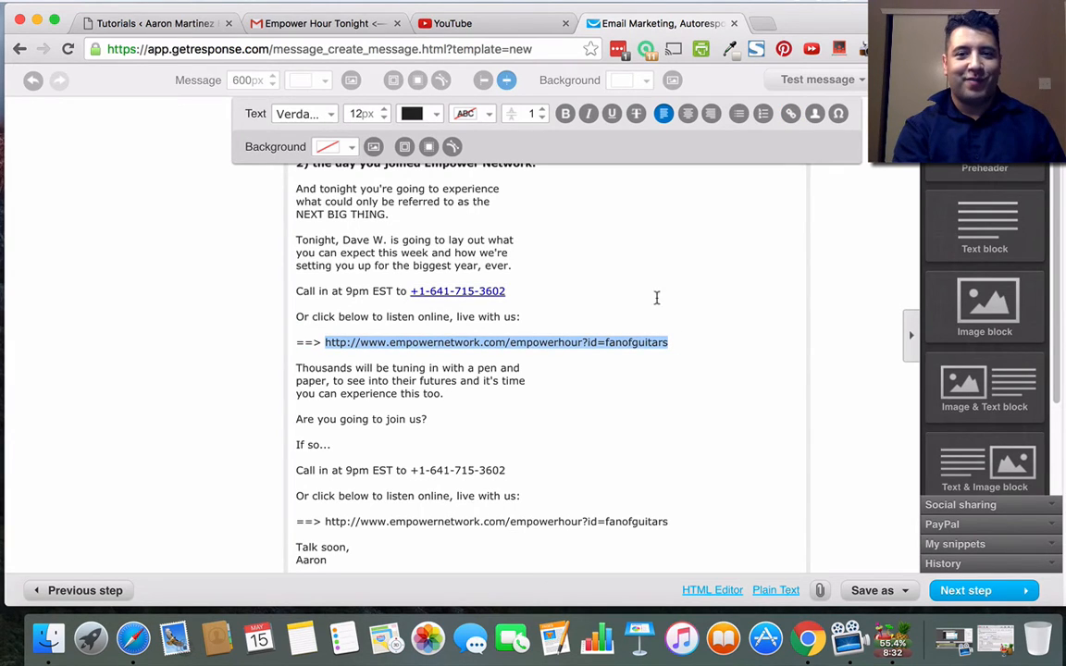
mouse_move(741, 183)
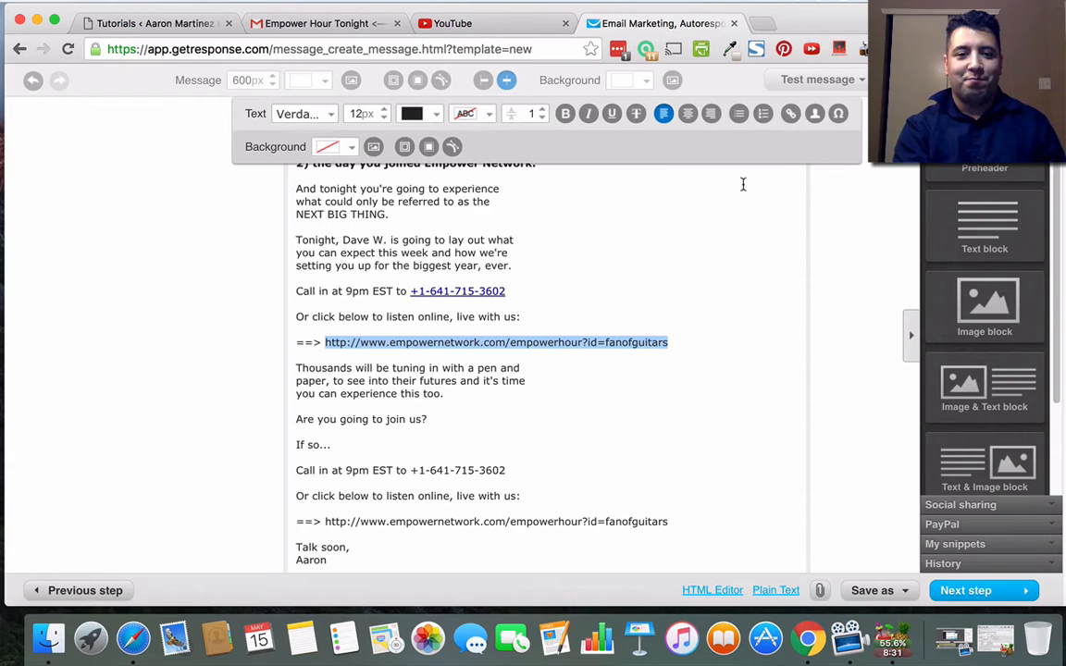
right_click(495, 341)
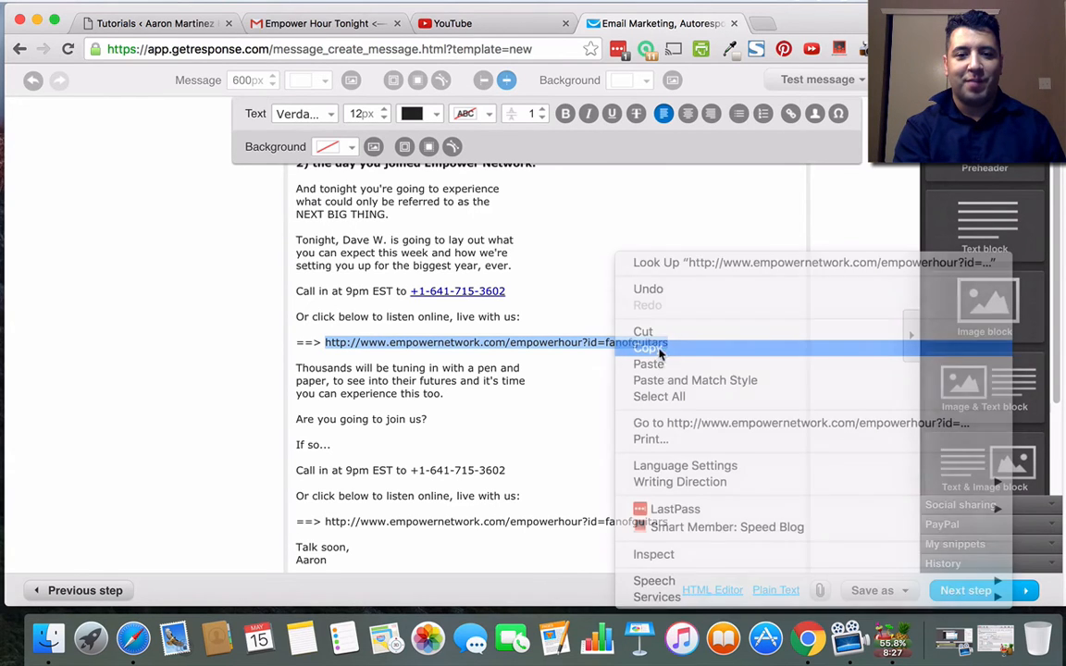
left_click(648, 347)
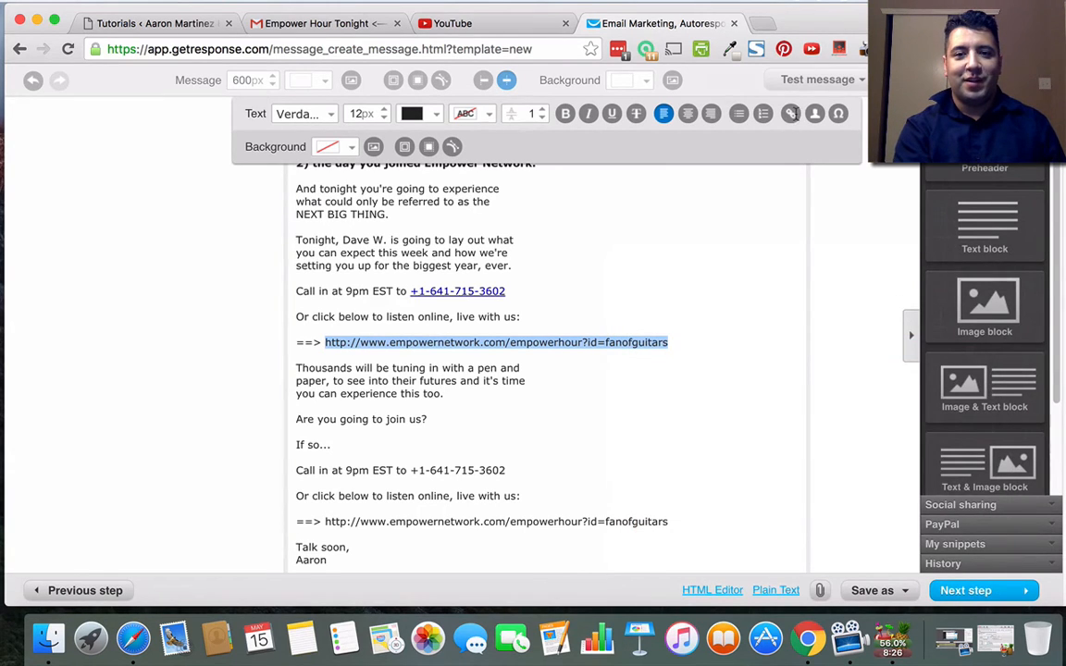
left_click(790, 113)
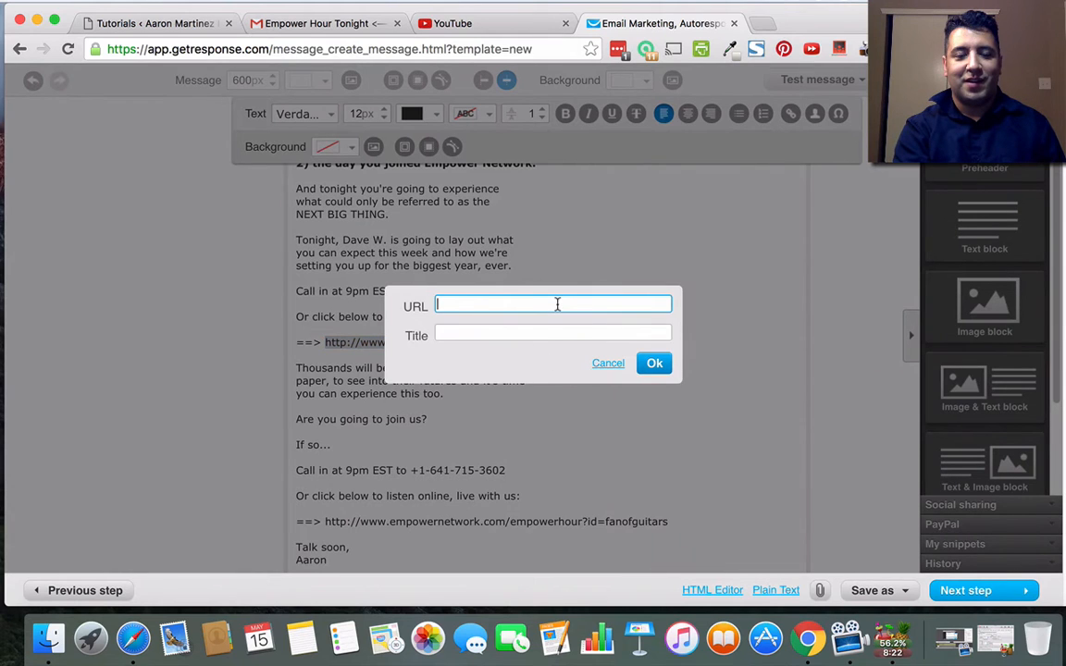
type("http://www.empowernetwork.com/empowerhour?id=fanofguitars")
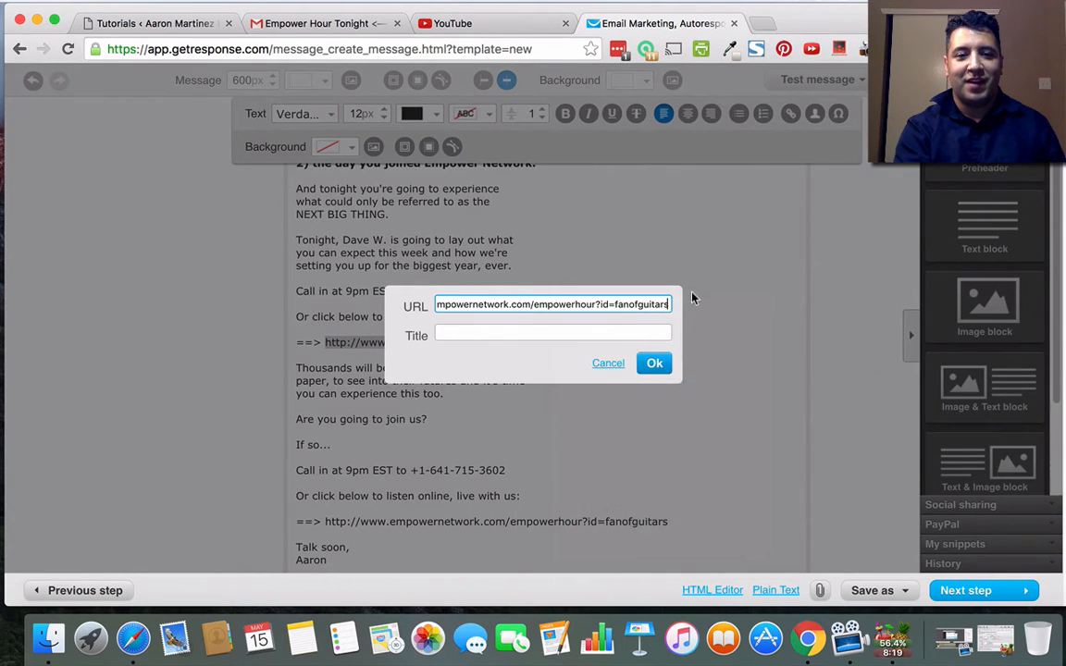
left_click(655, 363)
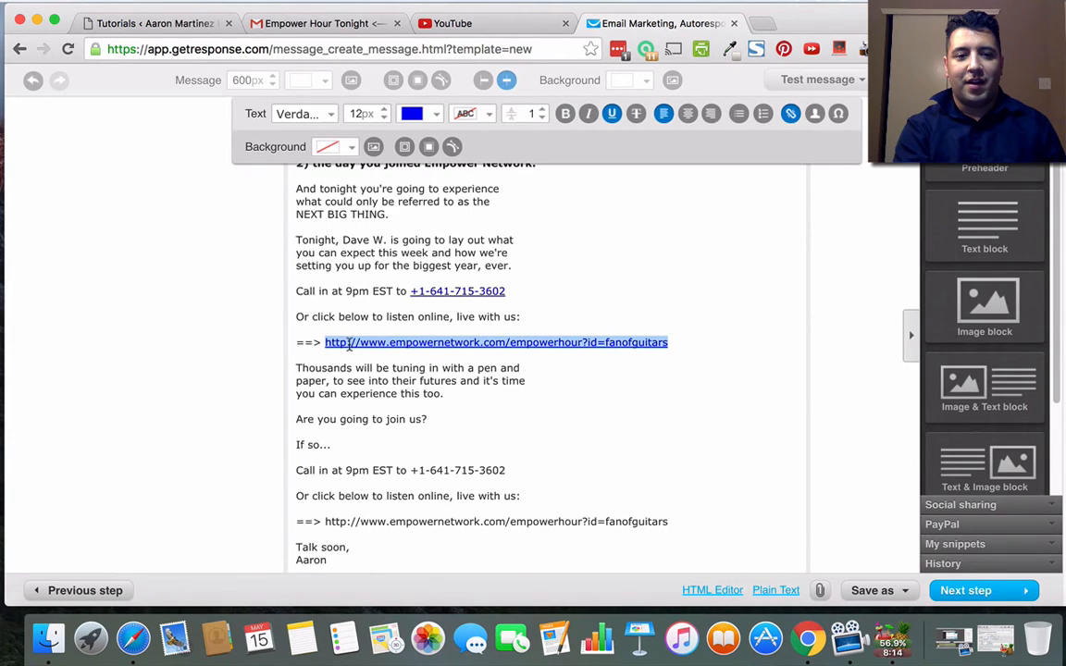
left_click(790, 113)
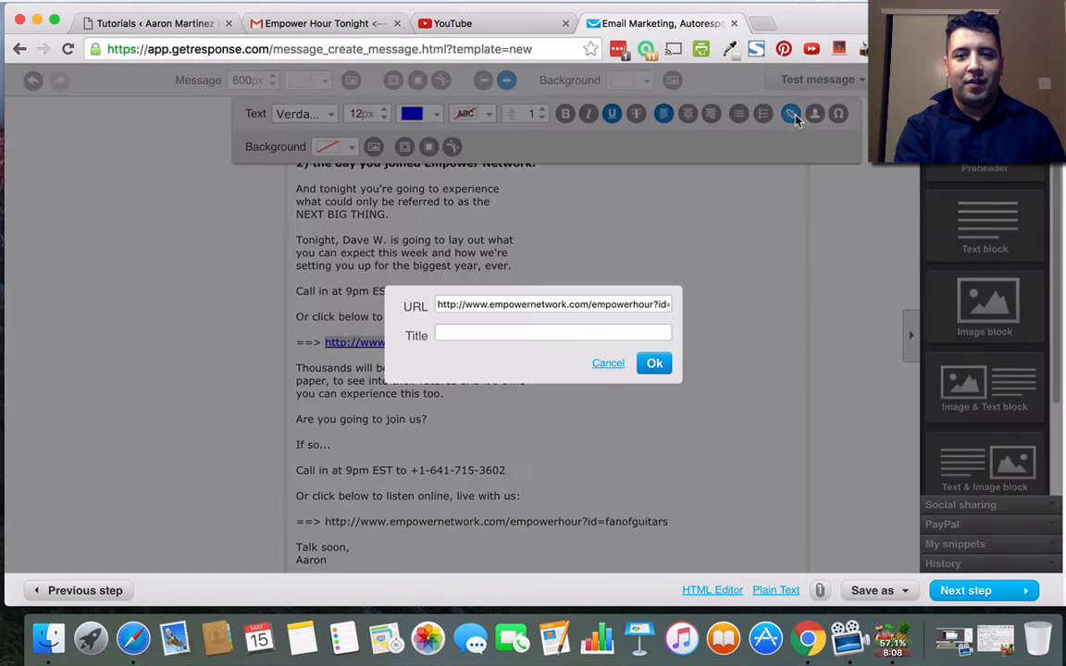
left_click(655, 363)
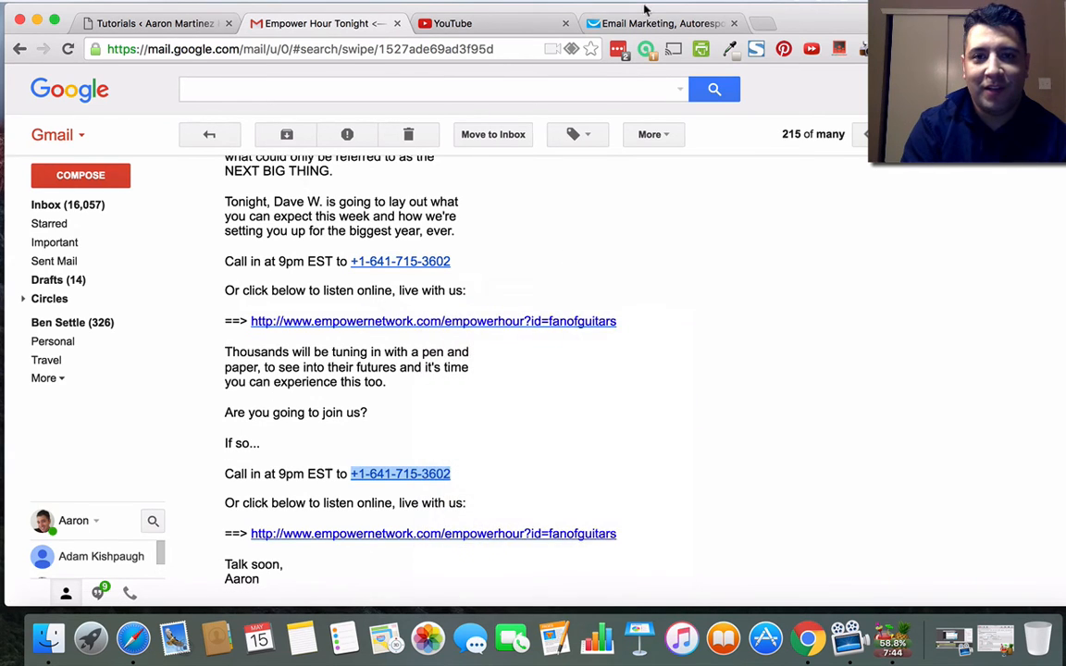
Paste the copied link onto the second phone number and confirm it.
left_click(659, 22)
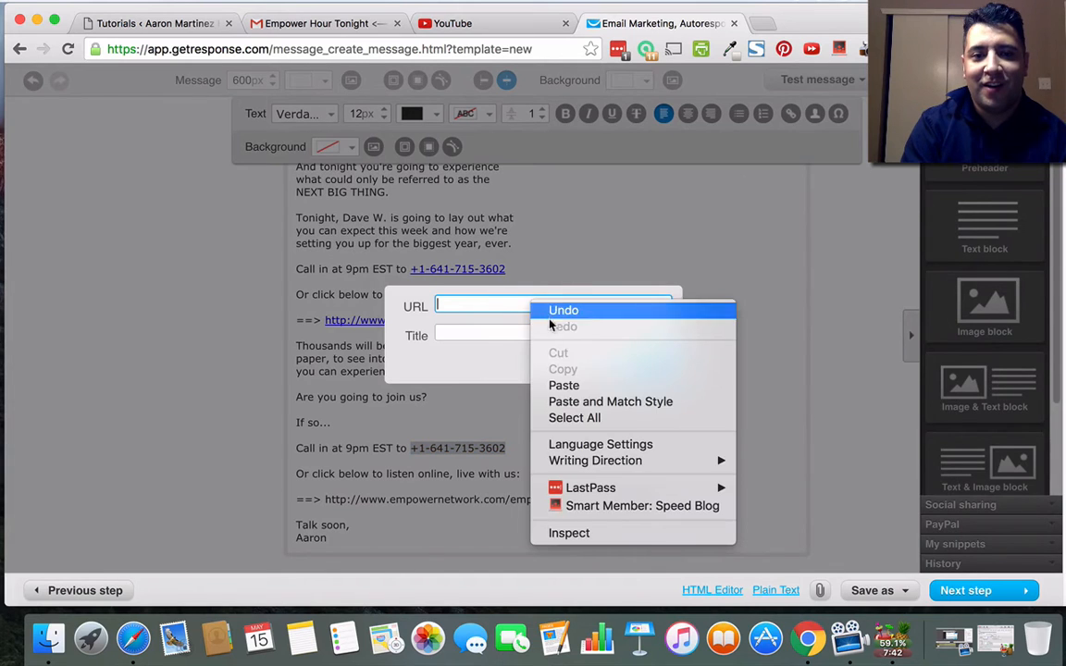
left_click(563, 385)
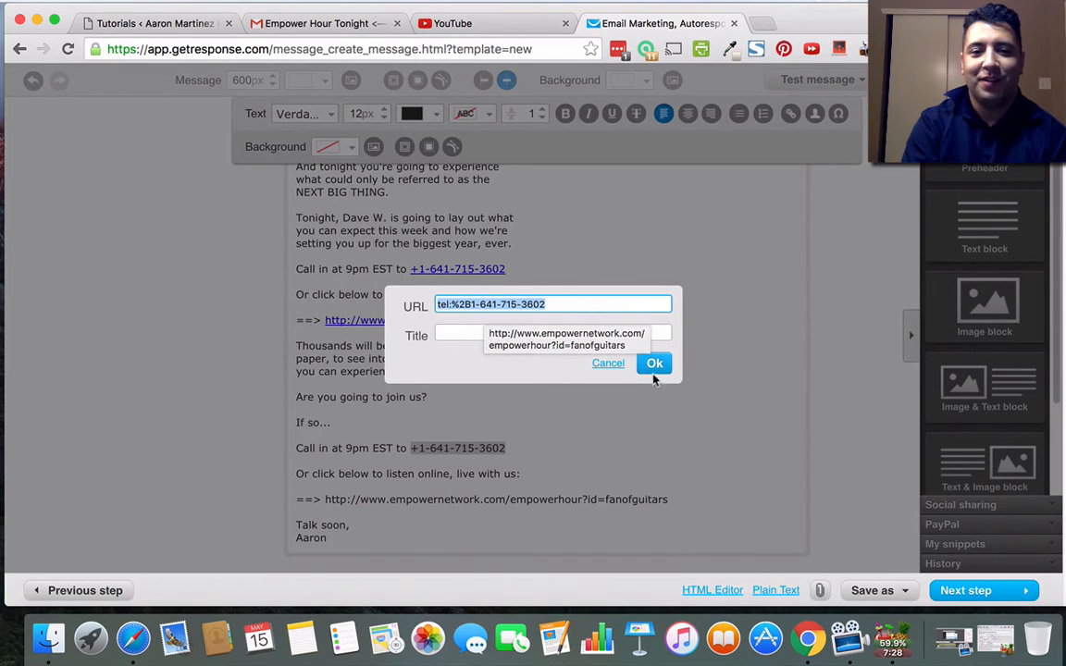
left_click(655, 362)
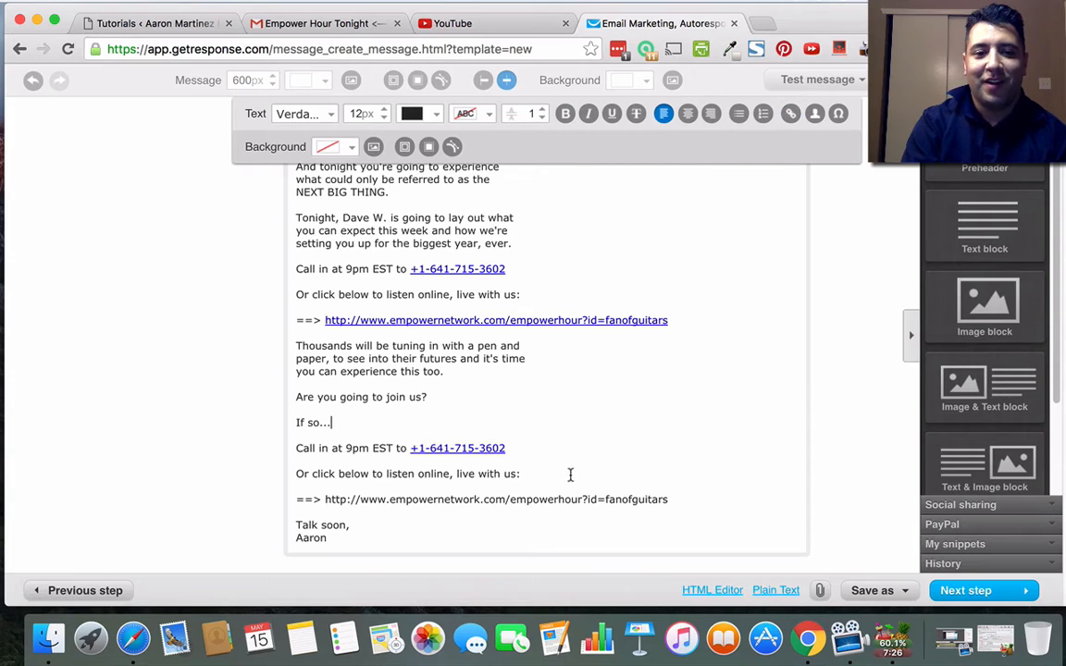
mouse_move(327, 503)
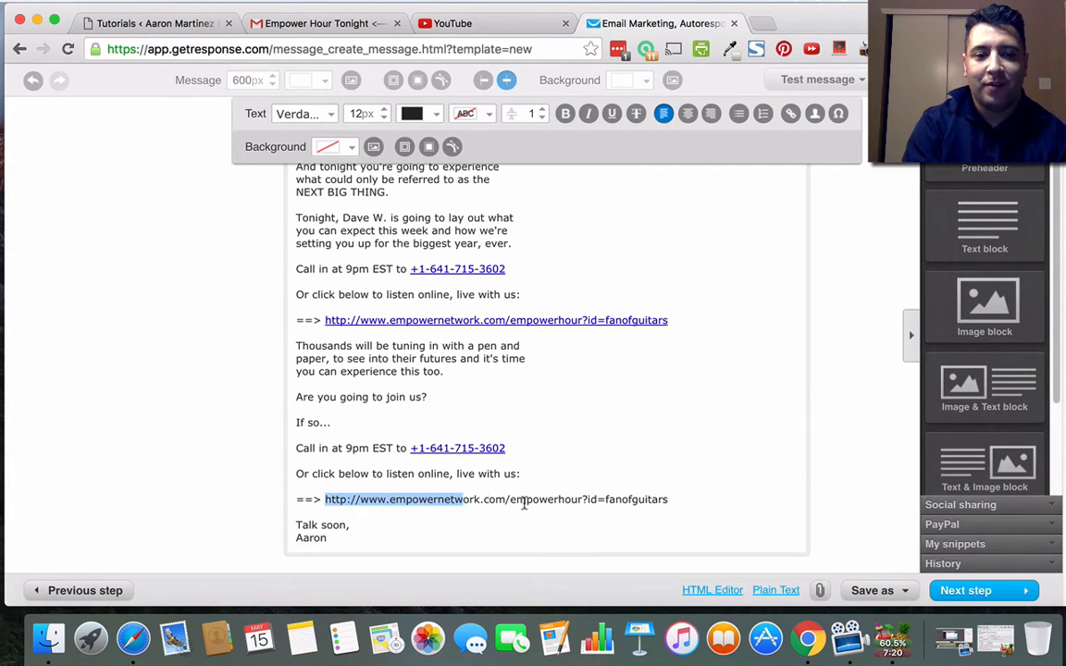
Link the second empowernetwork.com address, checking it against the original email in Gmail.
right_click(522, 500)
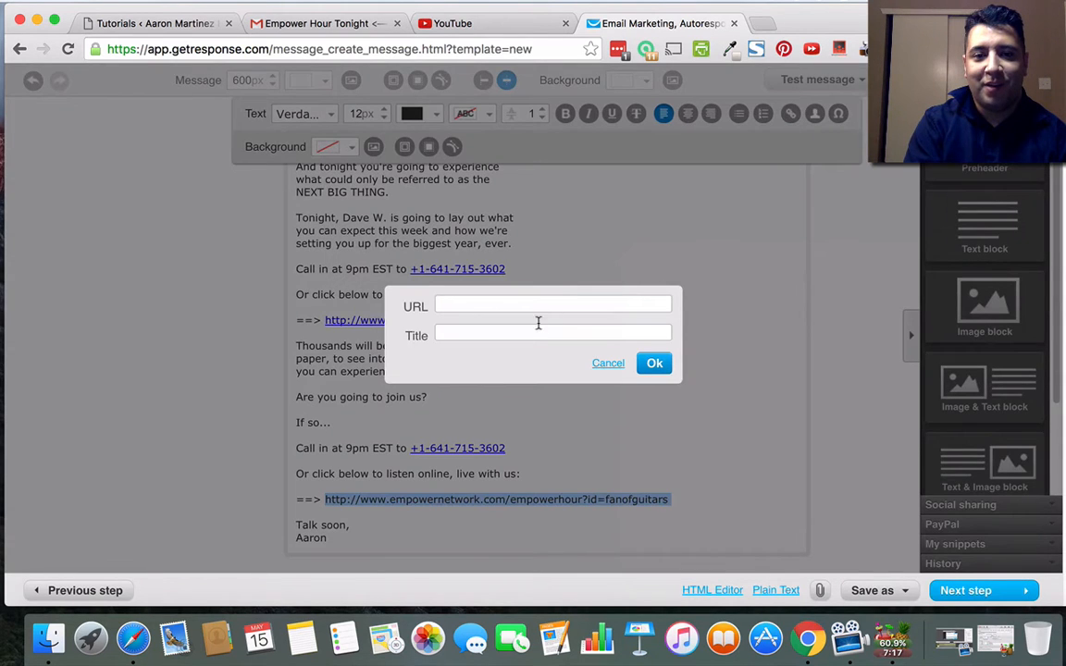
left_click(552, 306)
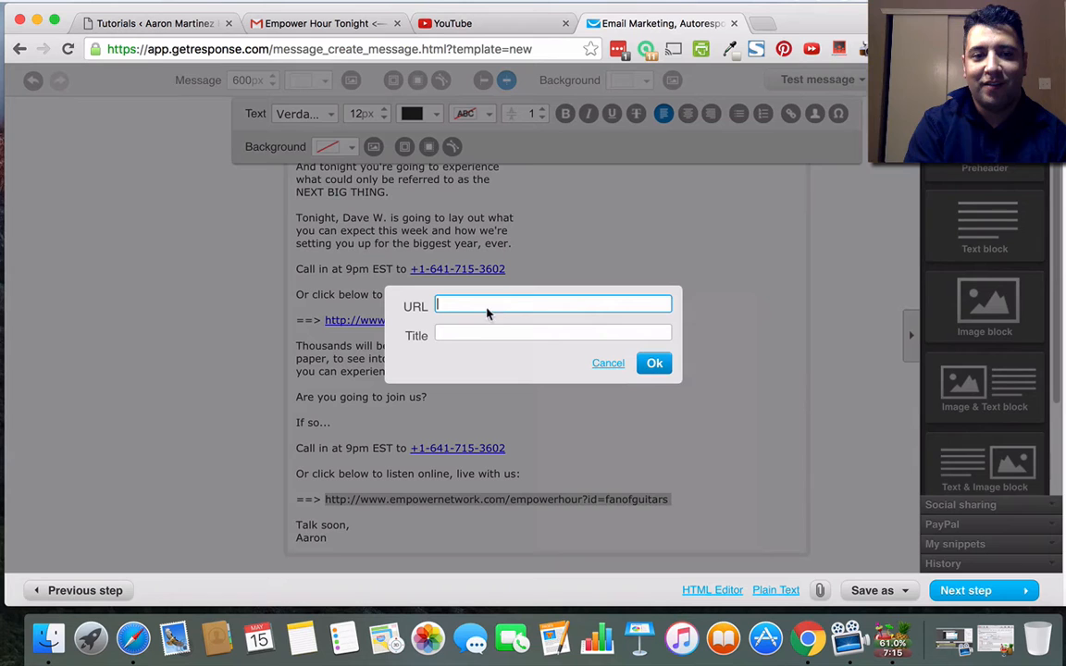
left_click(607, 363)
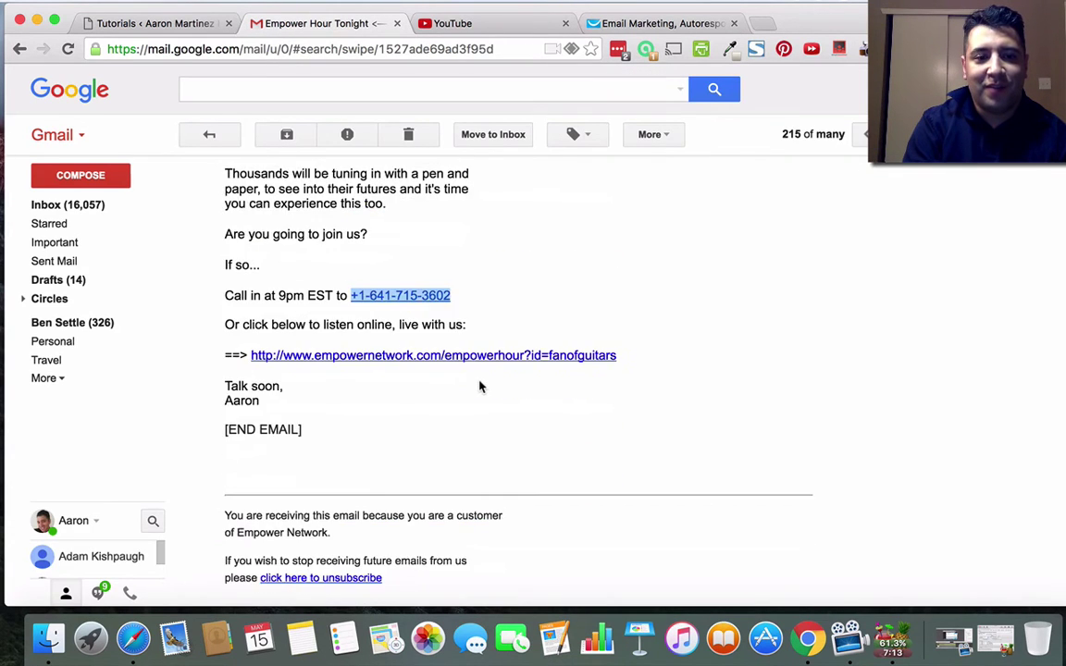
scroll("up", 3)
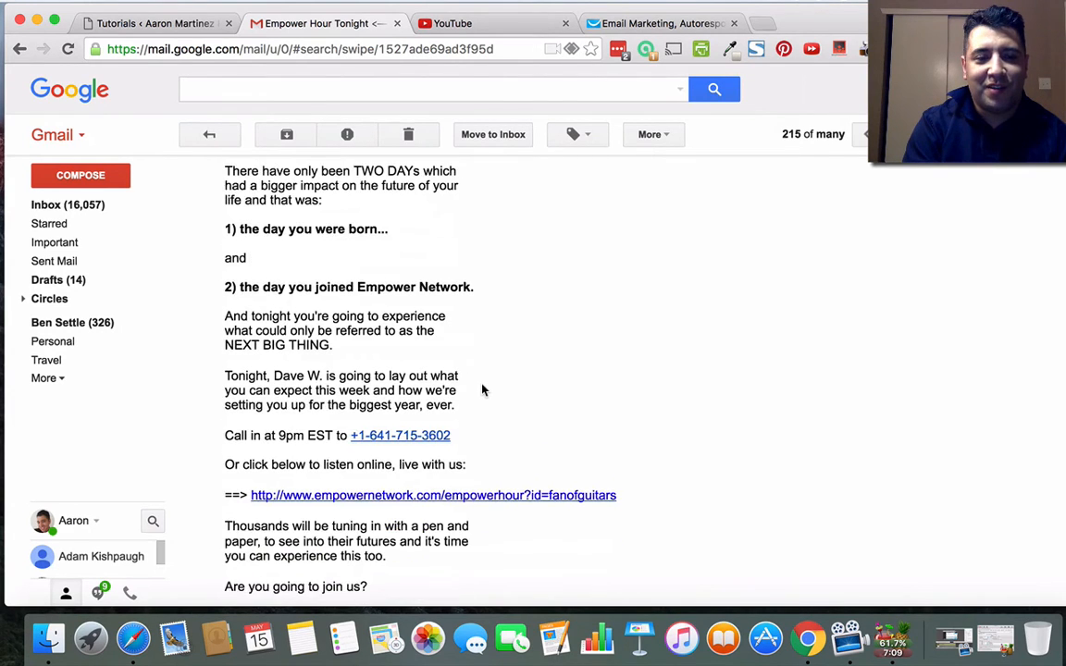
scroll("down", 3)
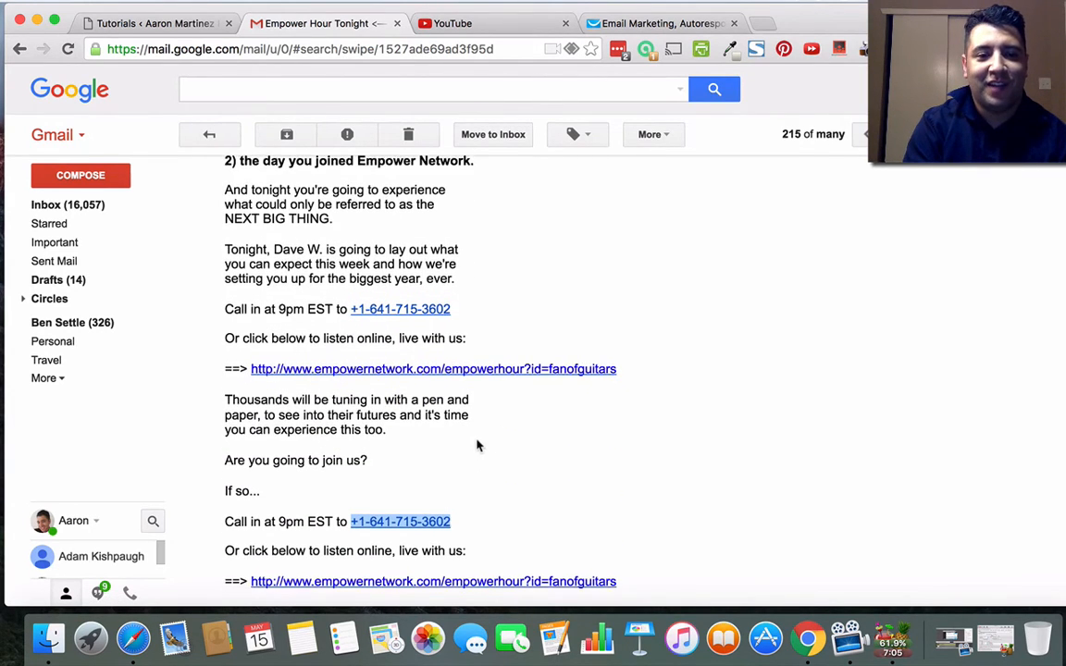
scroll("down", 3)
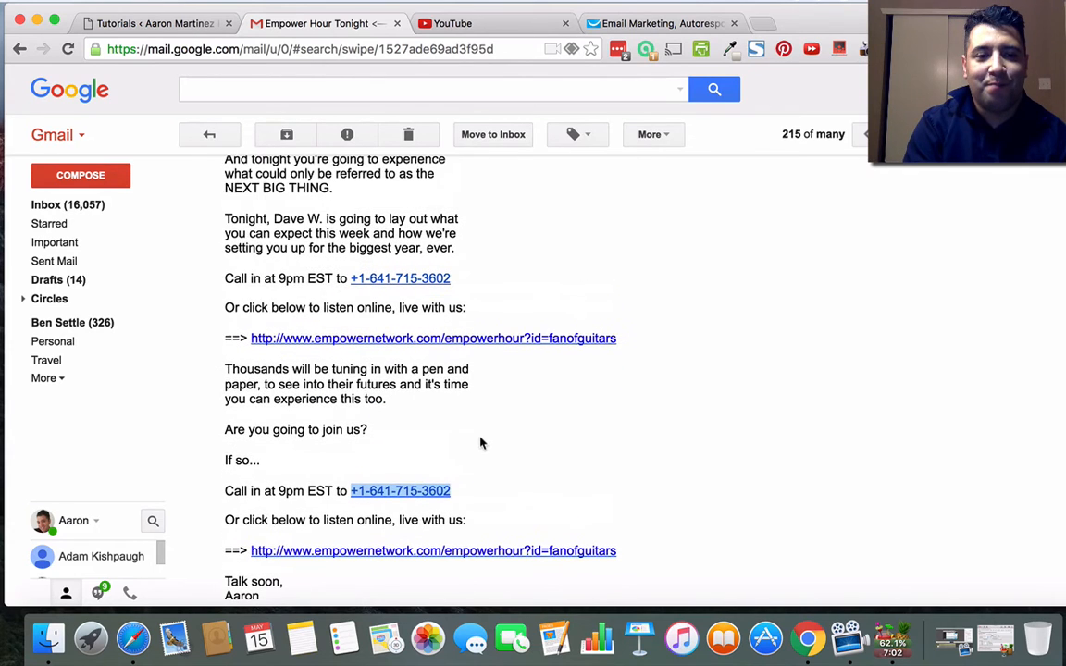
left_click(658, 22)
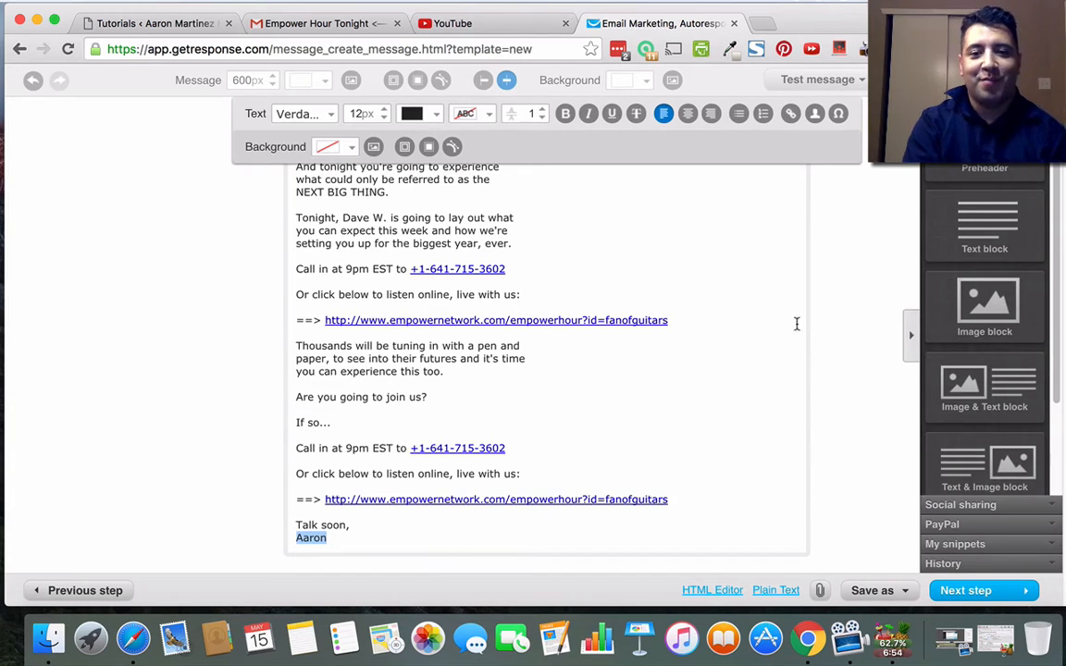
left_click(546, 416)
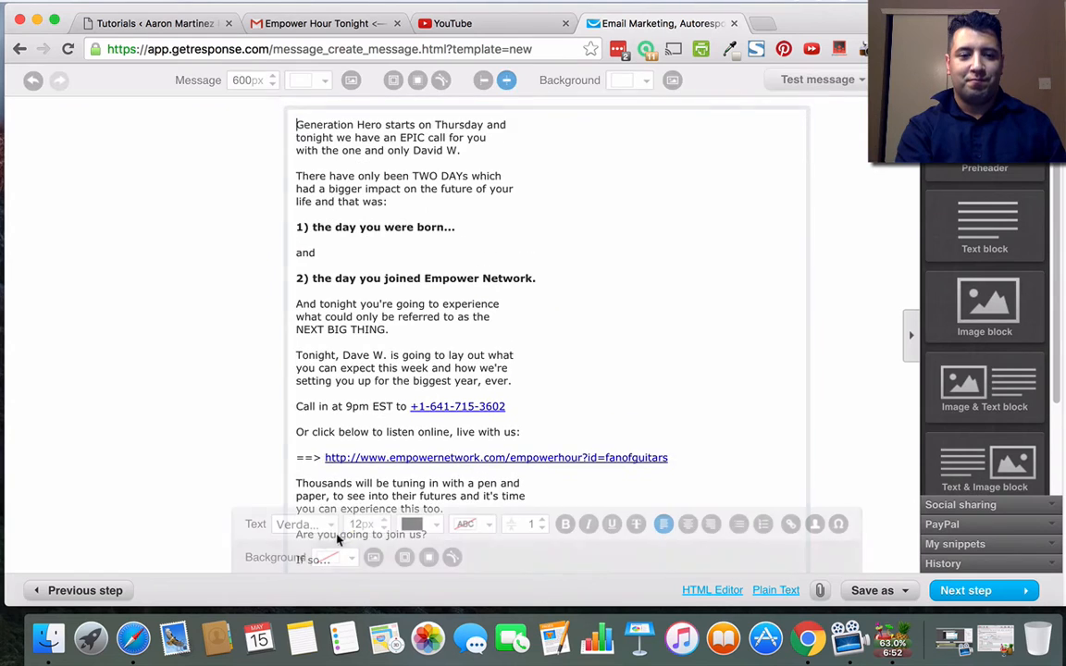
Place an empty Image block below the 'Talk soon, Aaron' sign-off and browse My Images without picking one.
scroll("down", 3)
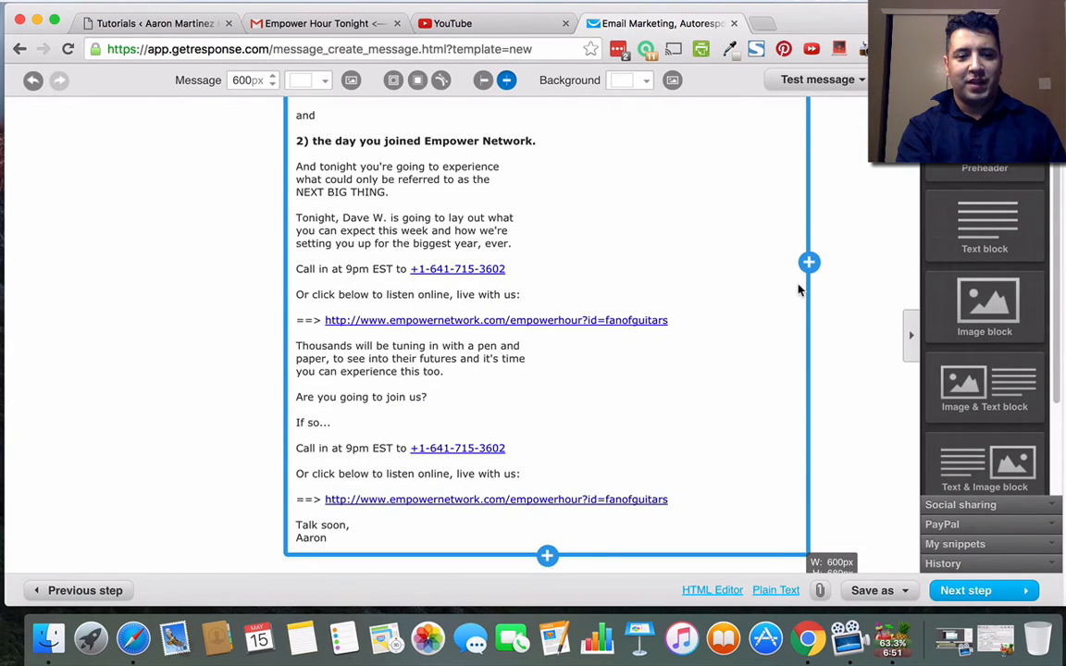
left_click_drag(984, 306, 442, 555)
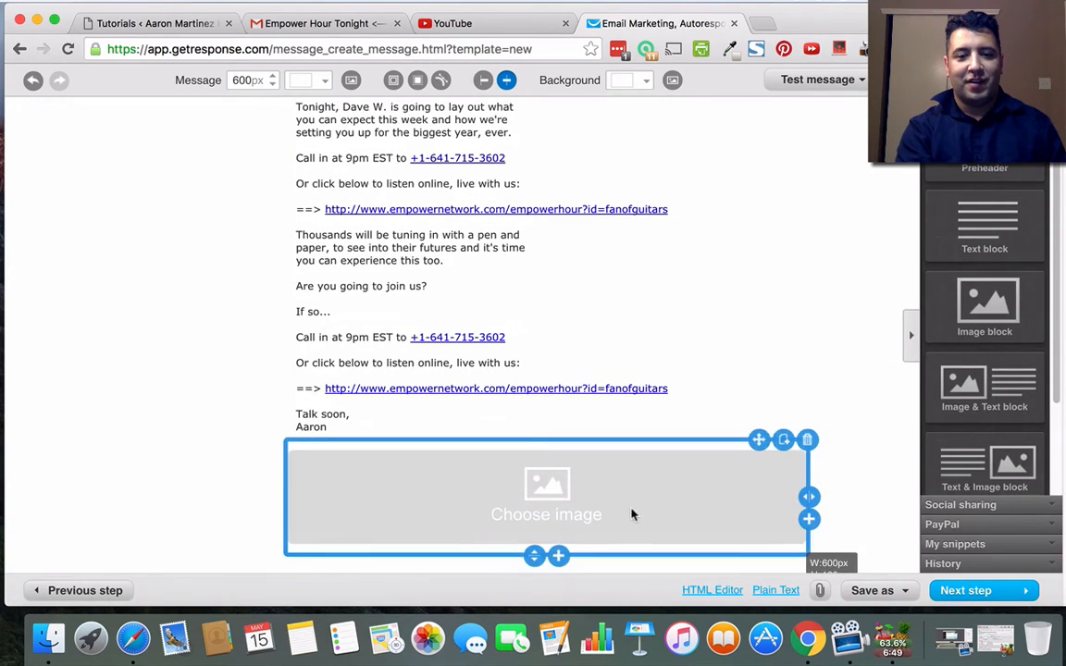
left_click(546, 514)
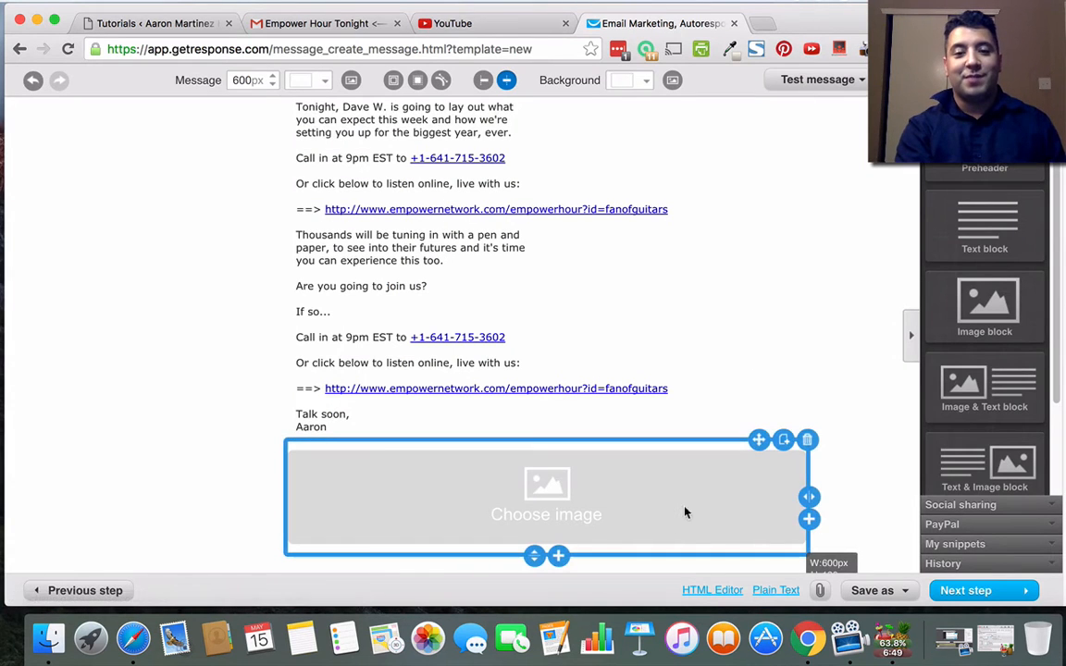
mouse_move(725, 487)
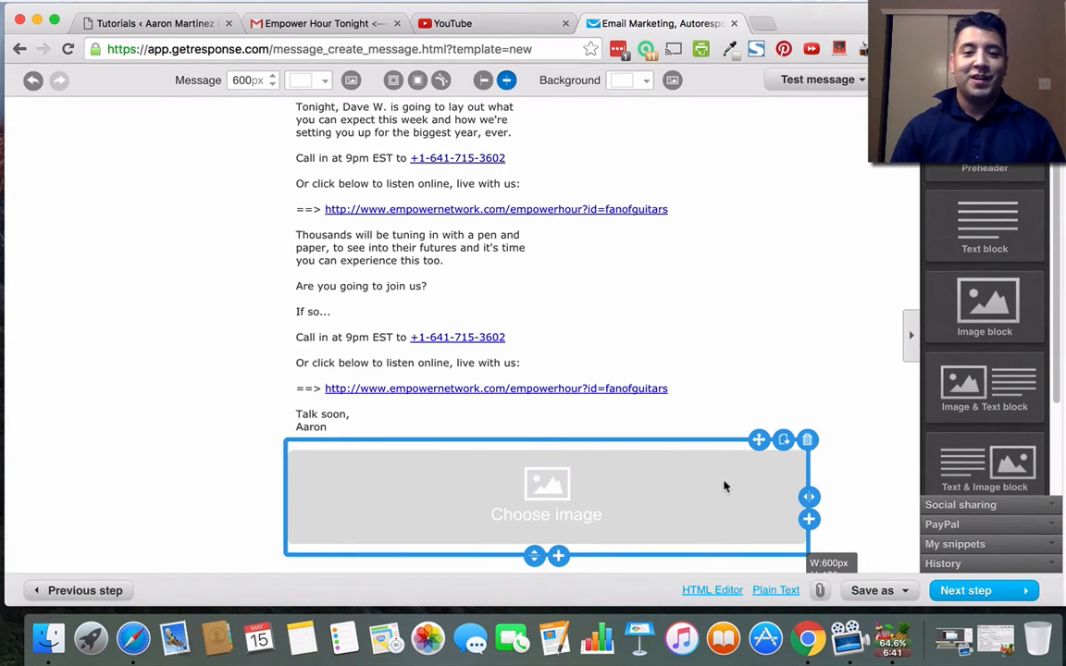
mouse_move(617, 506)
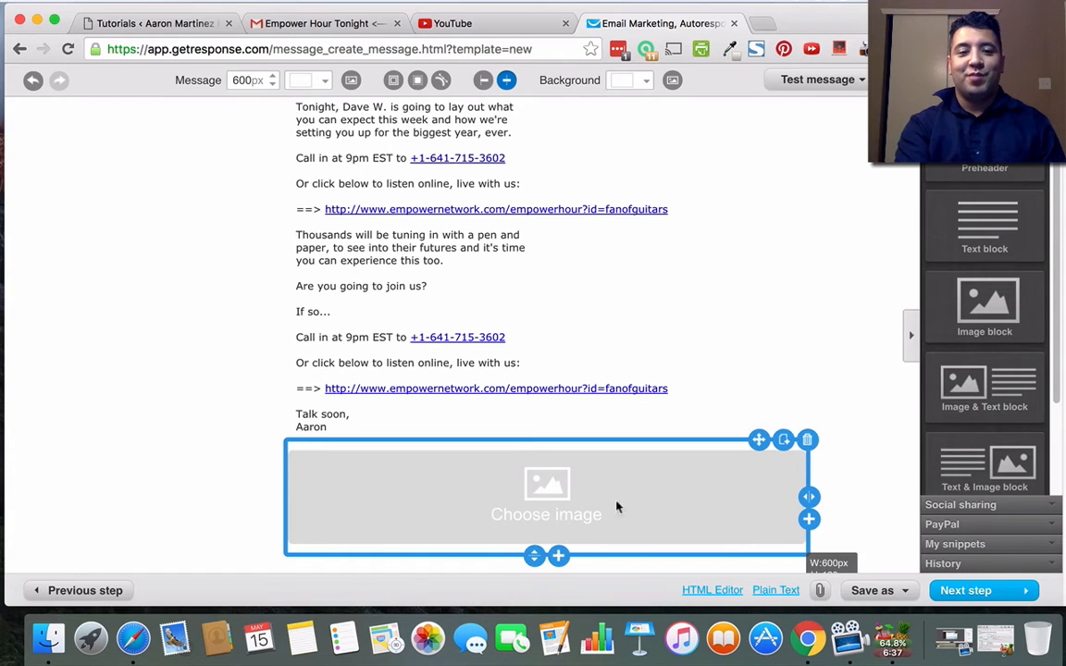
mouse_move(715, 488)
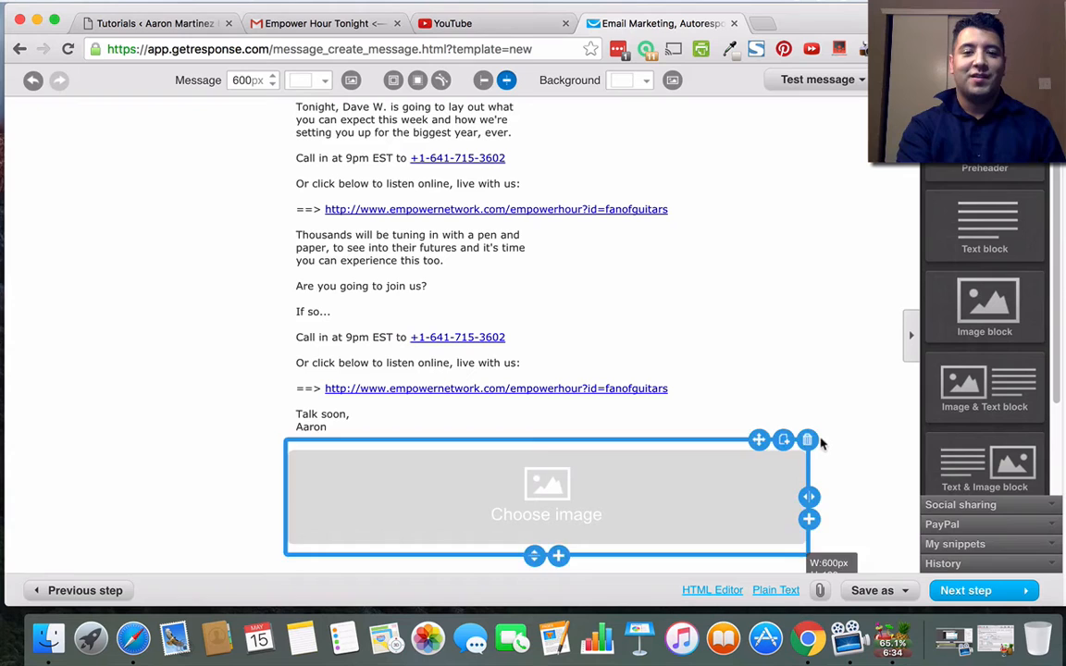
mouse_move(477, 514)
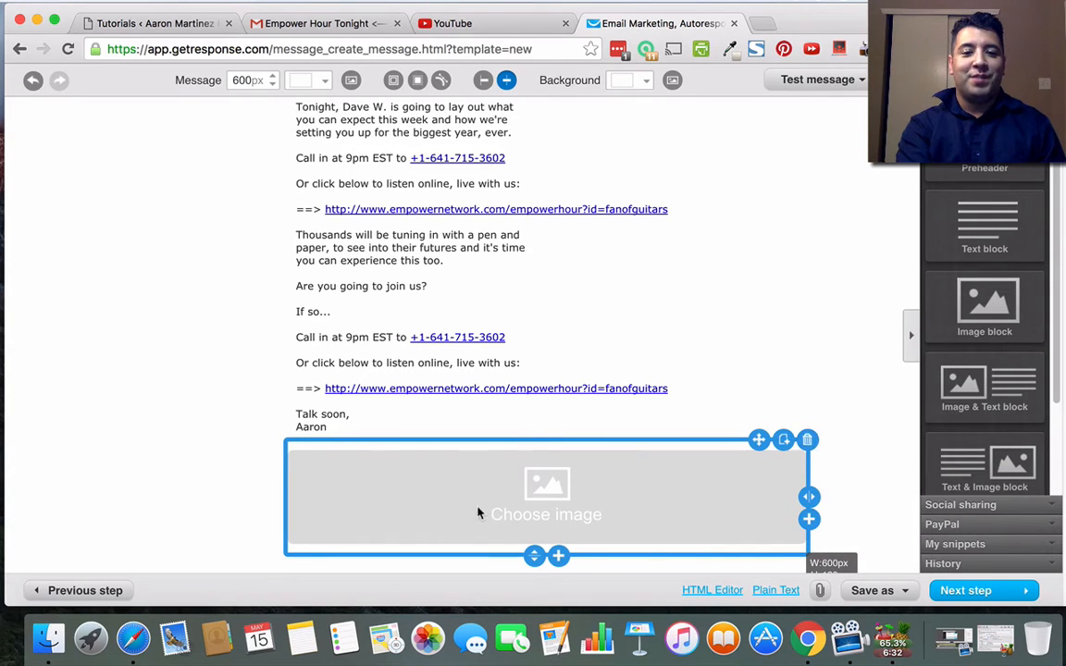
left_click(545, 515)
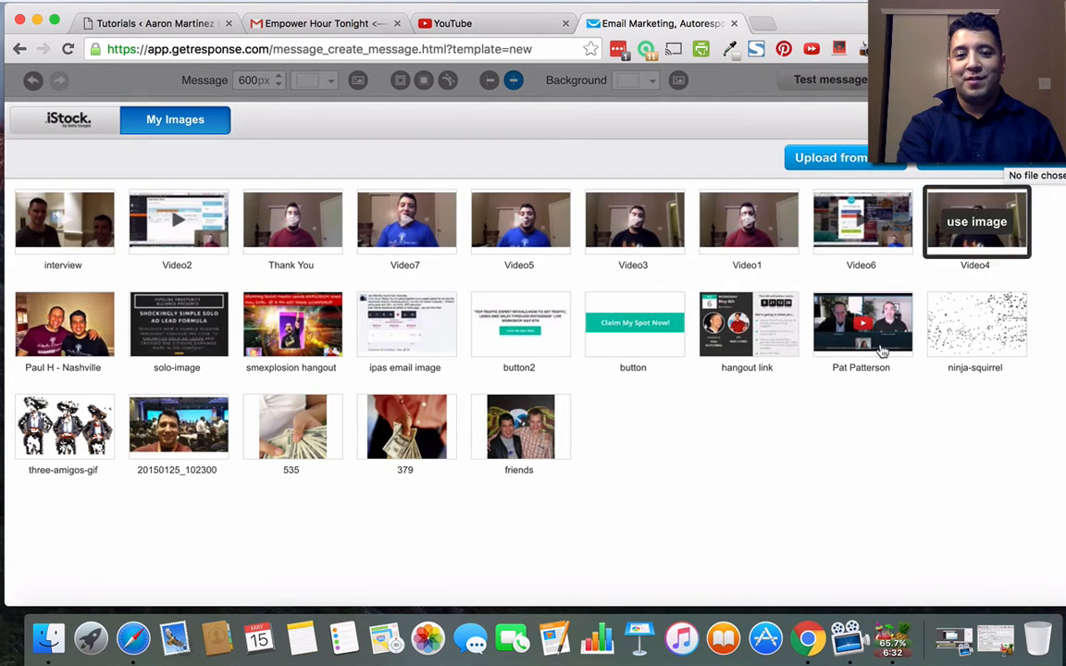
mouse_move(177, 426)
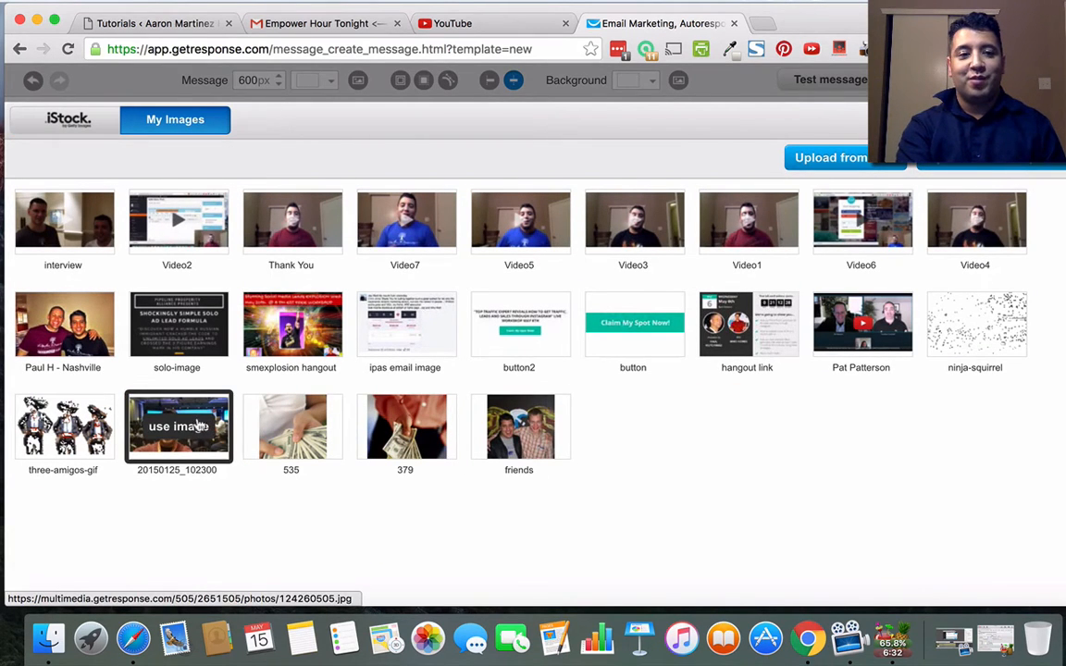
mouse_move(189, 220)
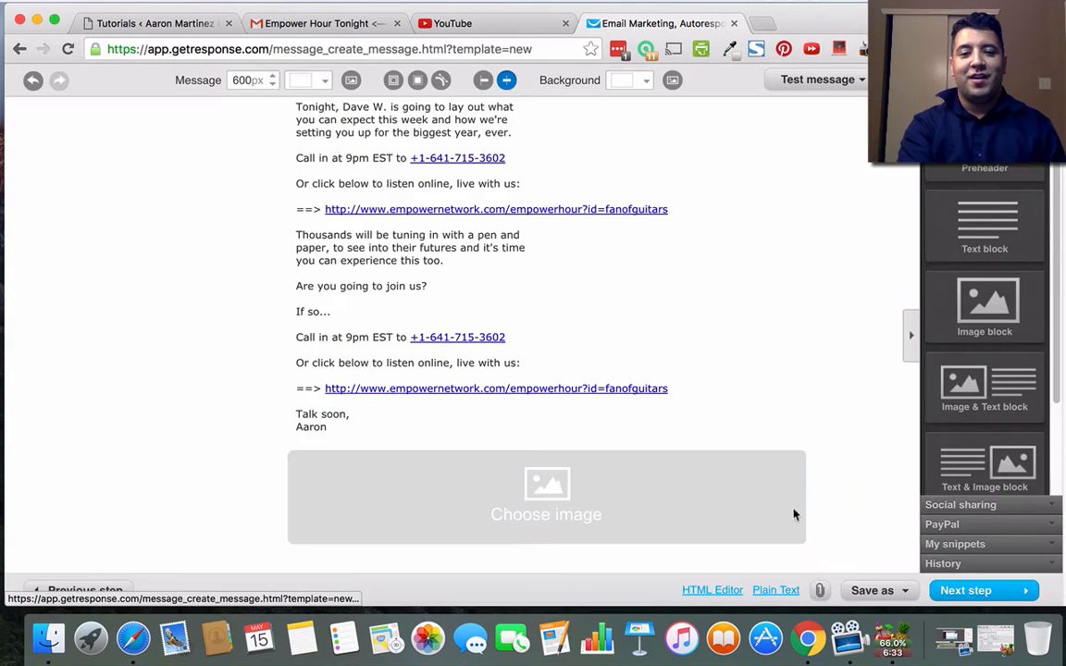
left_click(545, 277)
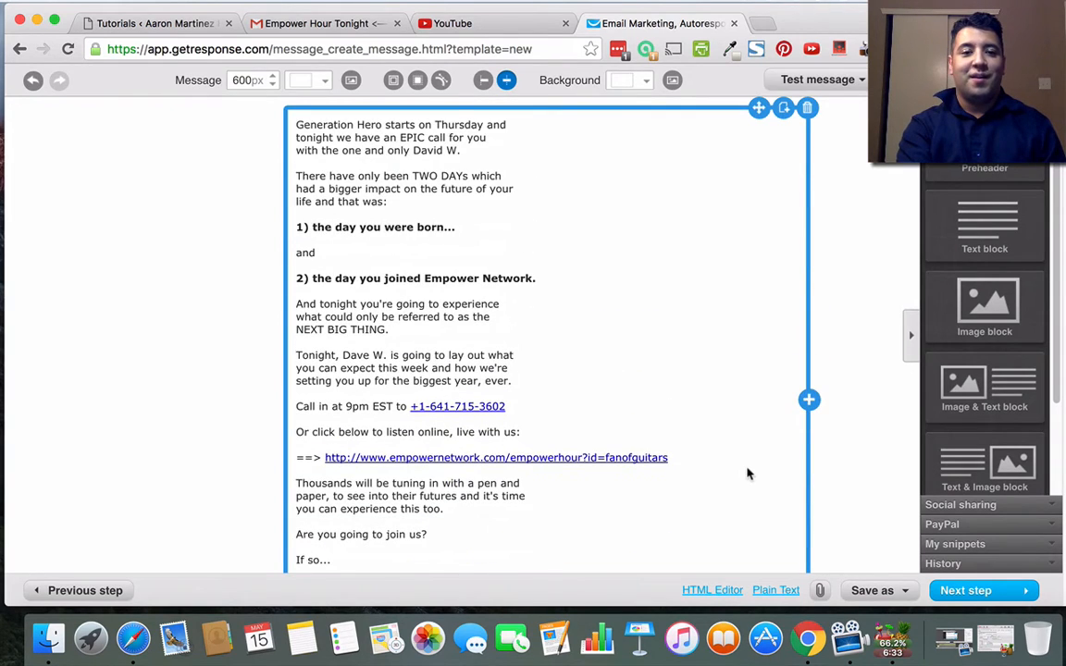
Review the message text, which now ends at the sign-off with no image block.
scroll("down", 3)
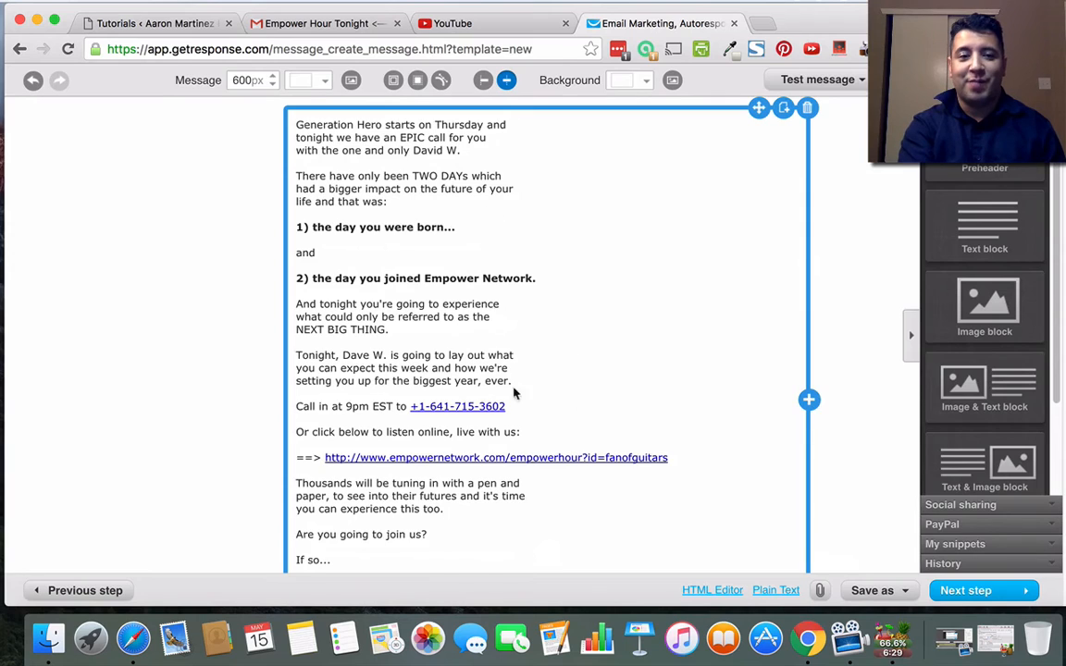
scroll("down", 3)
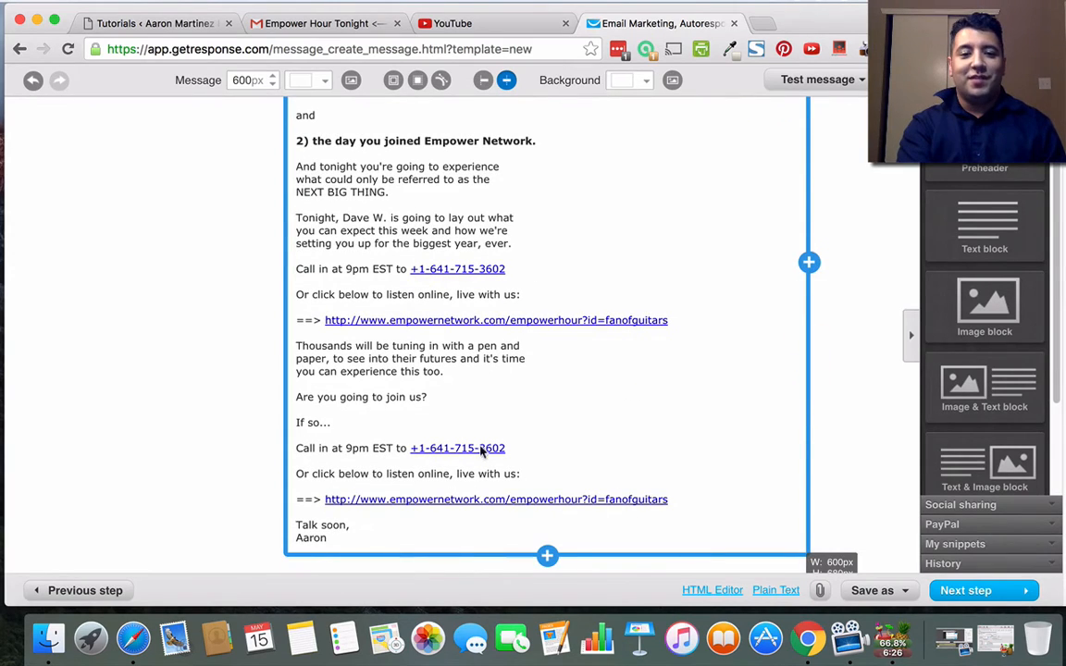
mouse_move(466, 299)
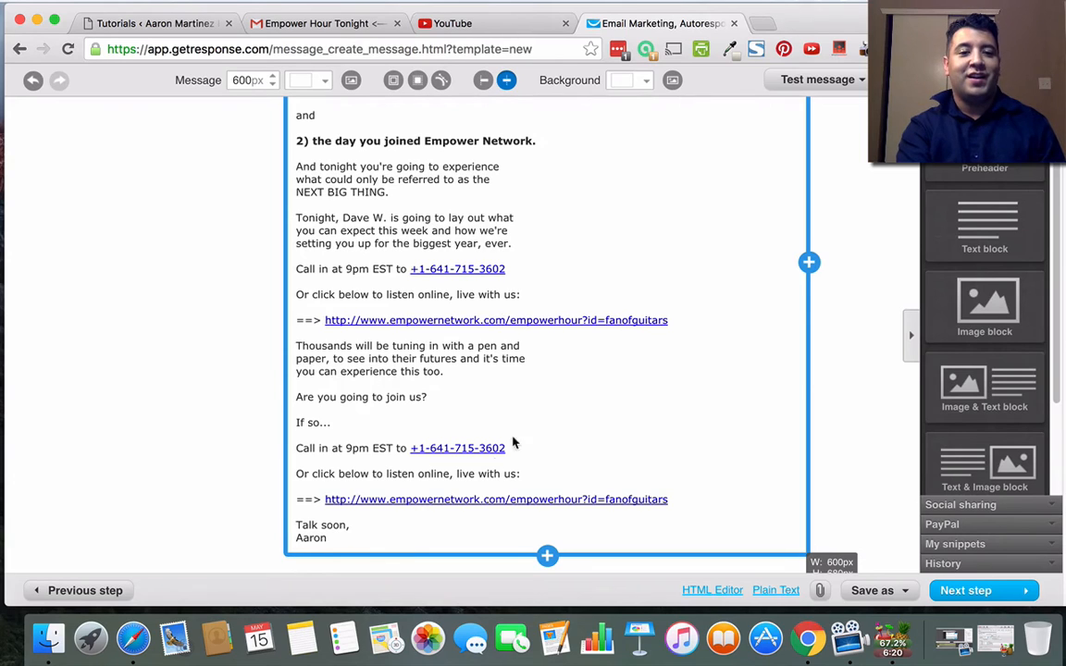
mouse_move(533, 407)
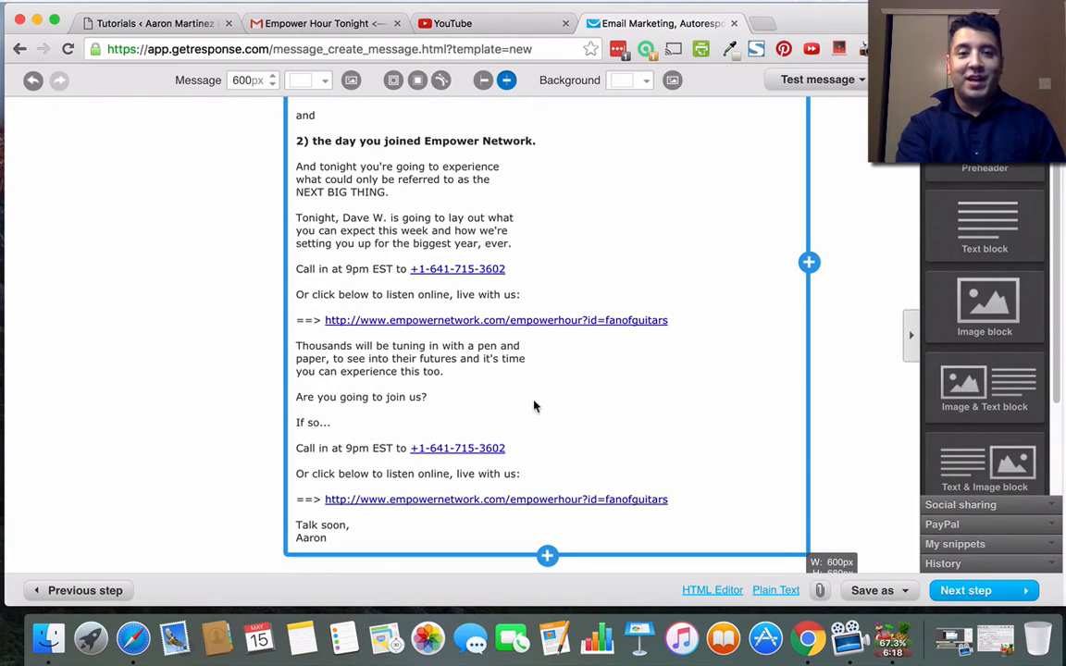
mouse_move(385, 459)
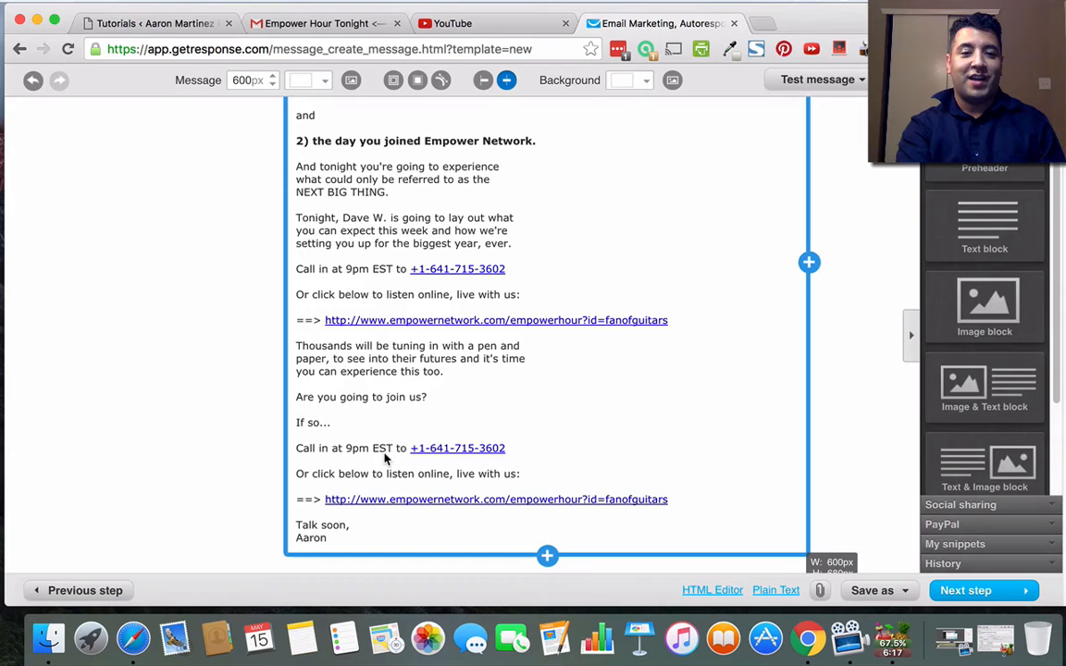
mouse_move(747, 457)
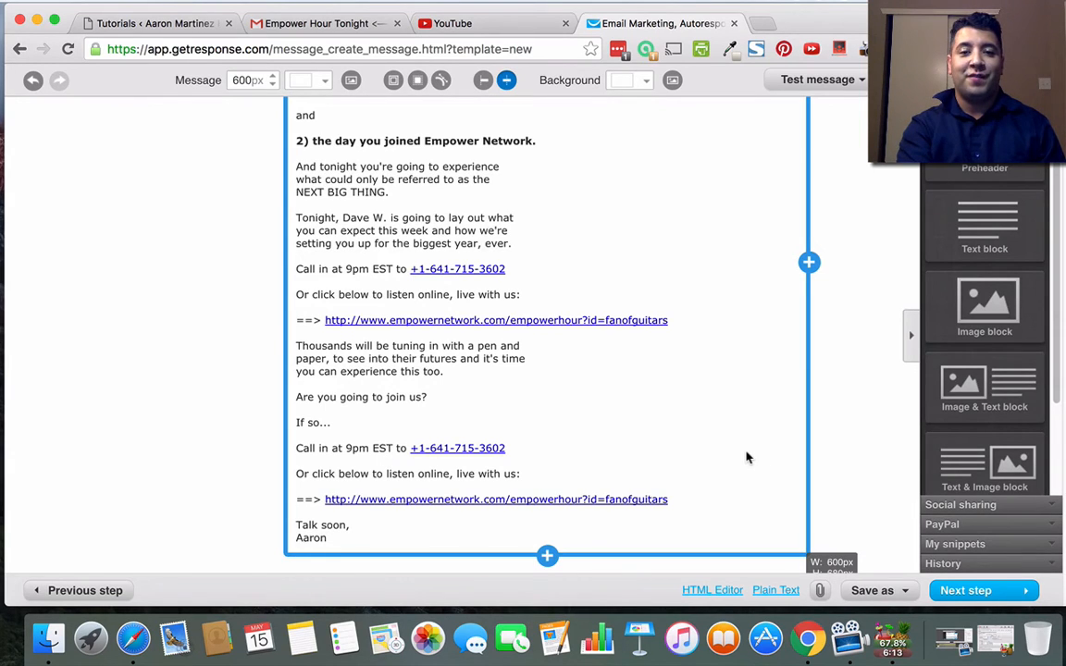
mouse_move(452, 299)
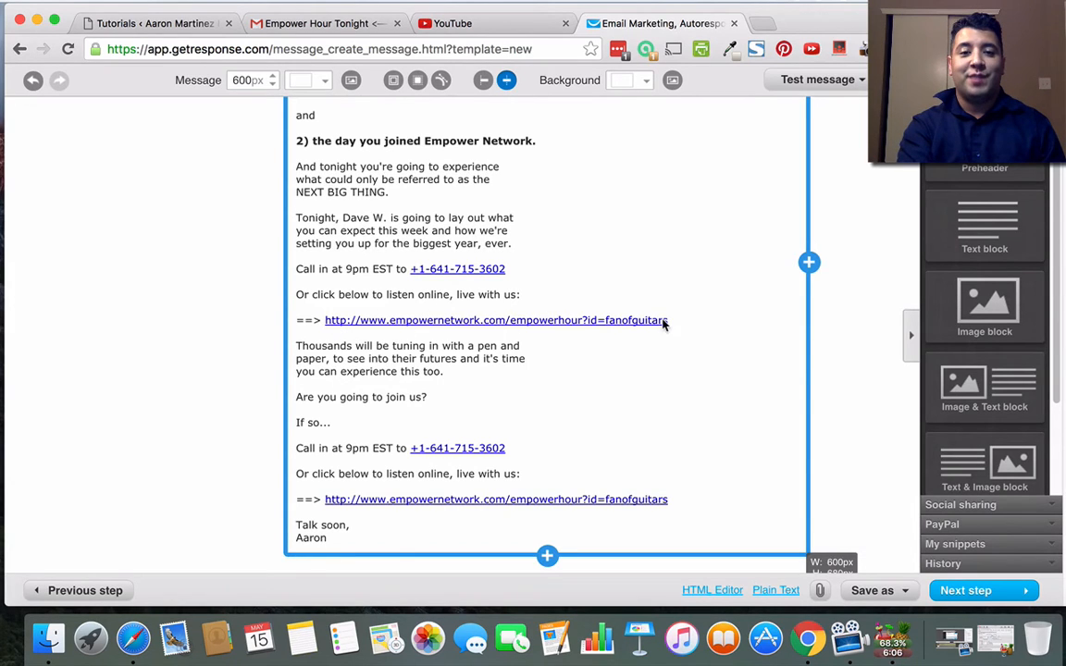
mouse_move(677, 333)
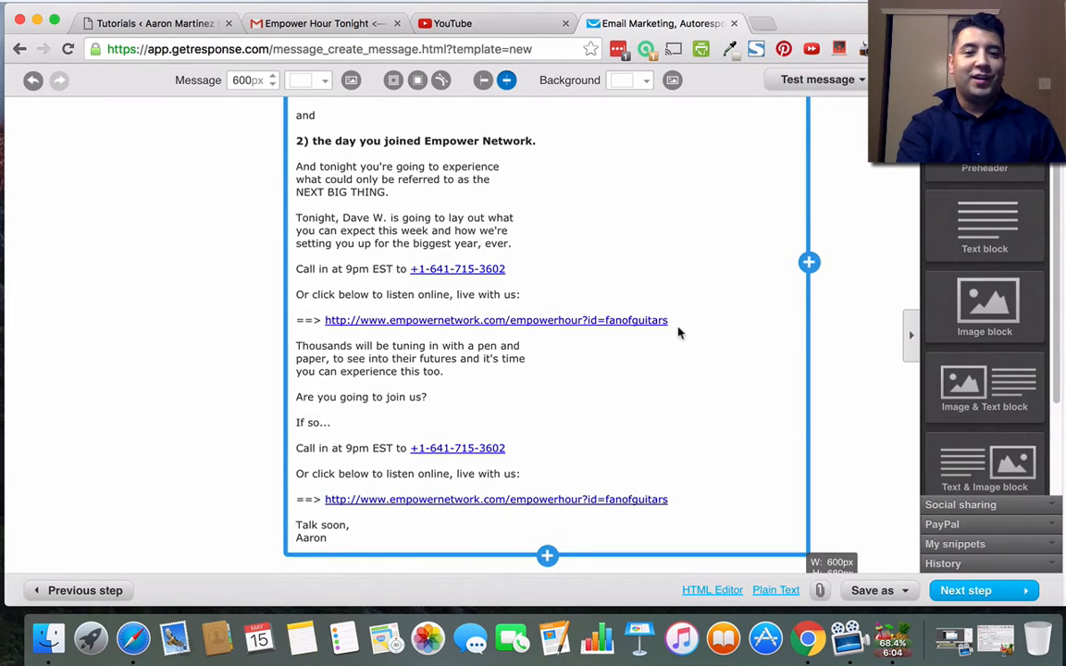
mouse_move(368, 324)
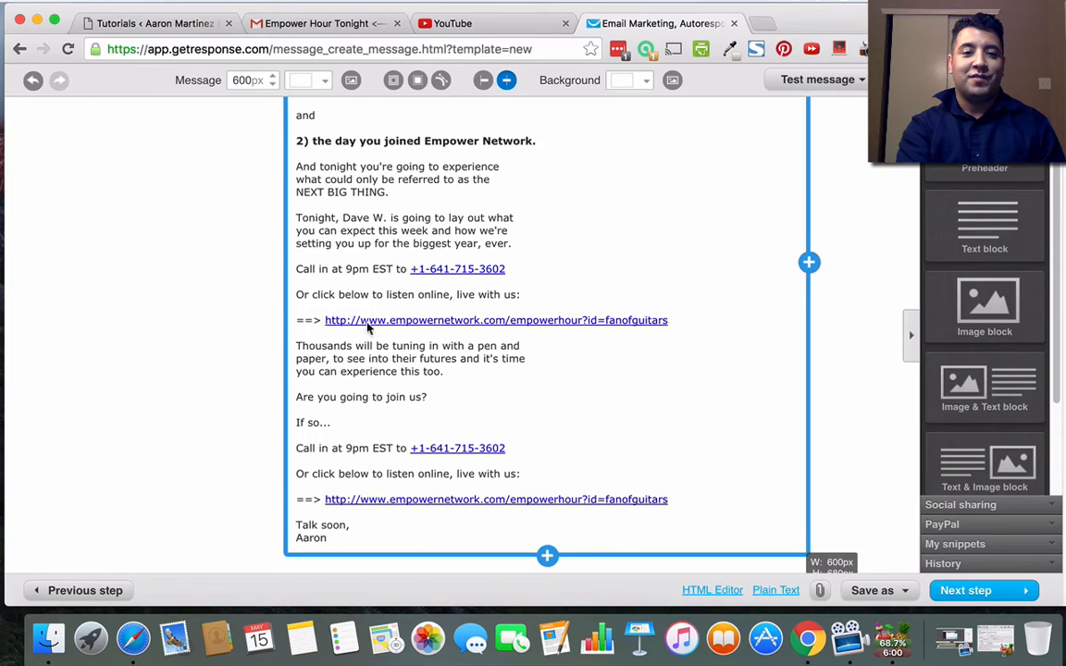
mouse_move(470, 330)
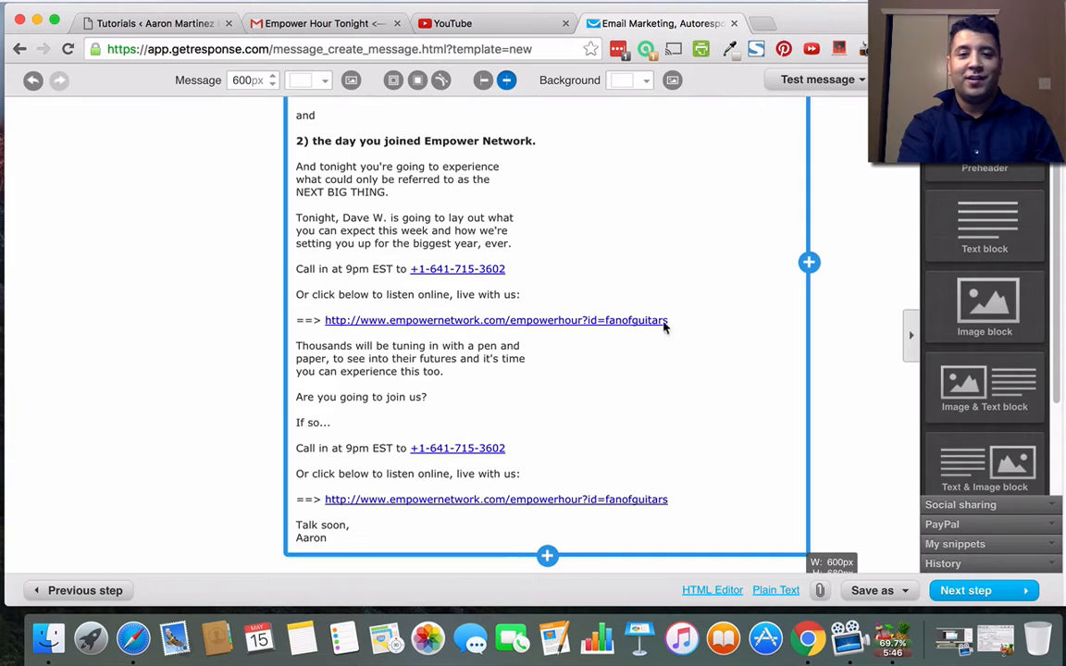
mouse_move(400, 350)
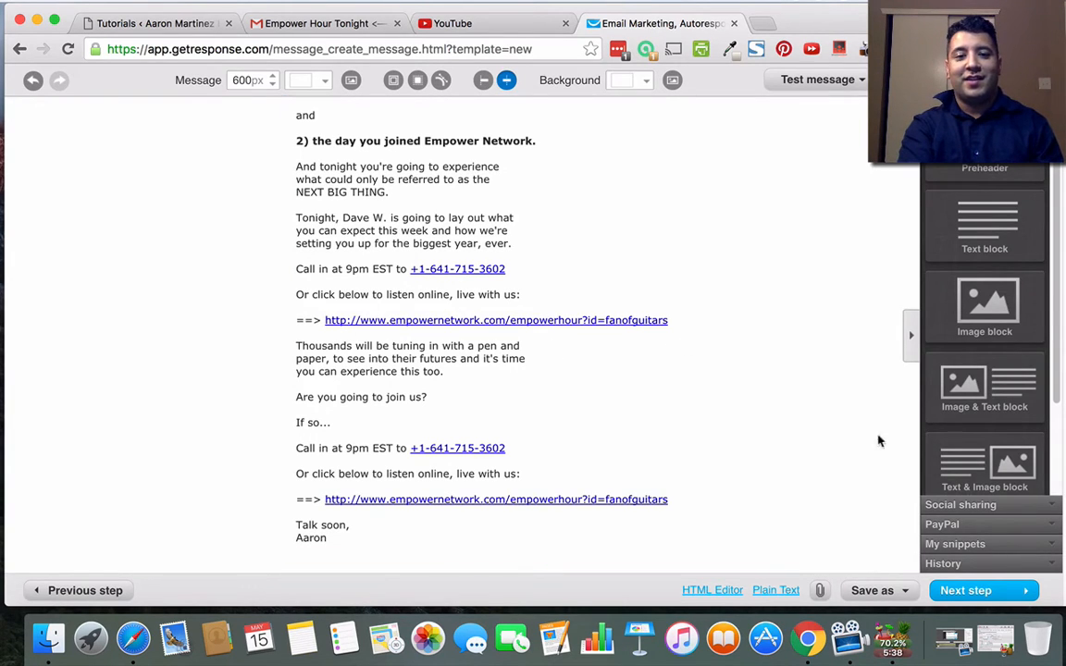
mouse_move(856, 457)
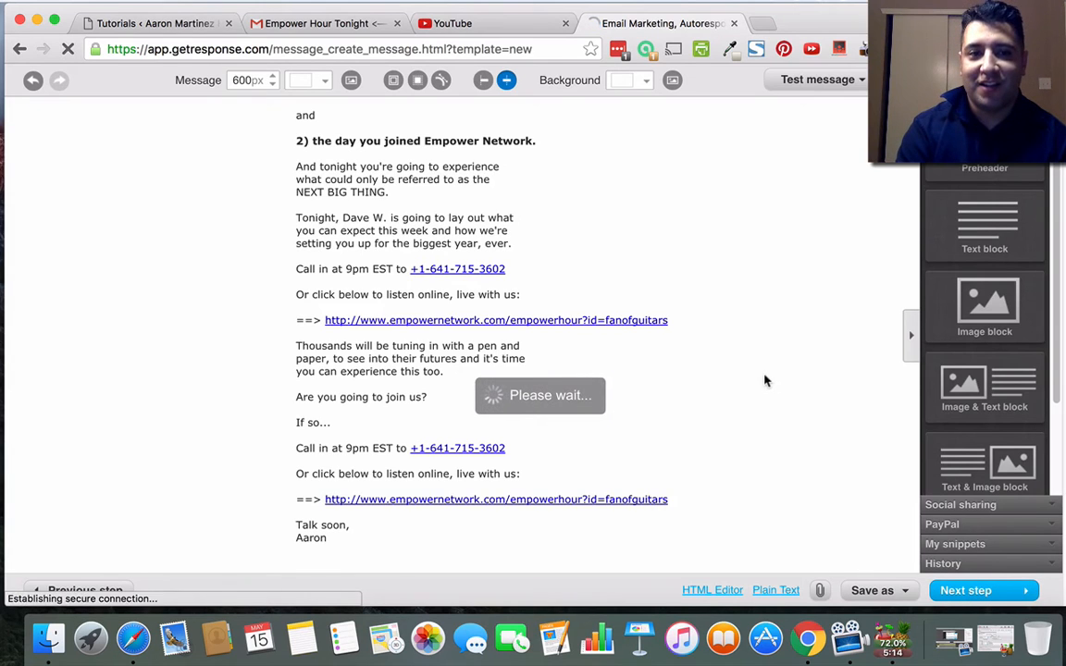
Include all campaigns as recipients, then drop aaron_bb_leads and one more list.
left_click(966, 591)
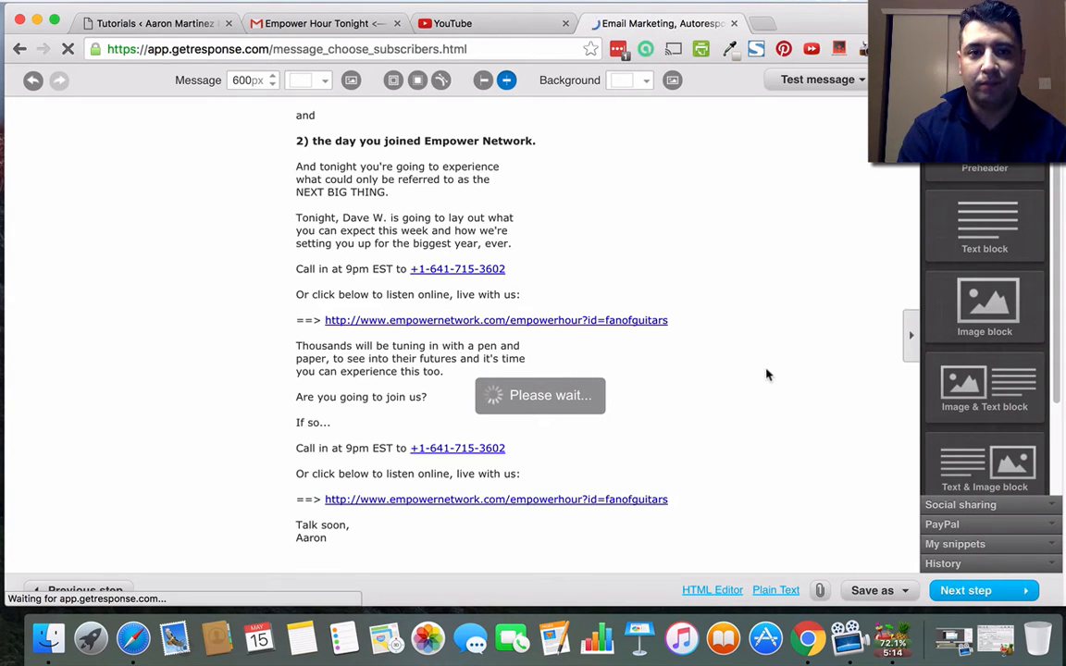
left_click(973, 590)
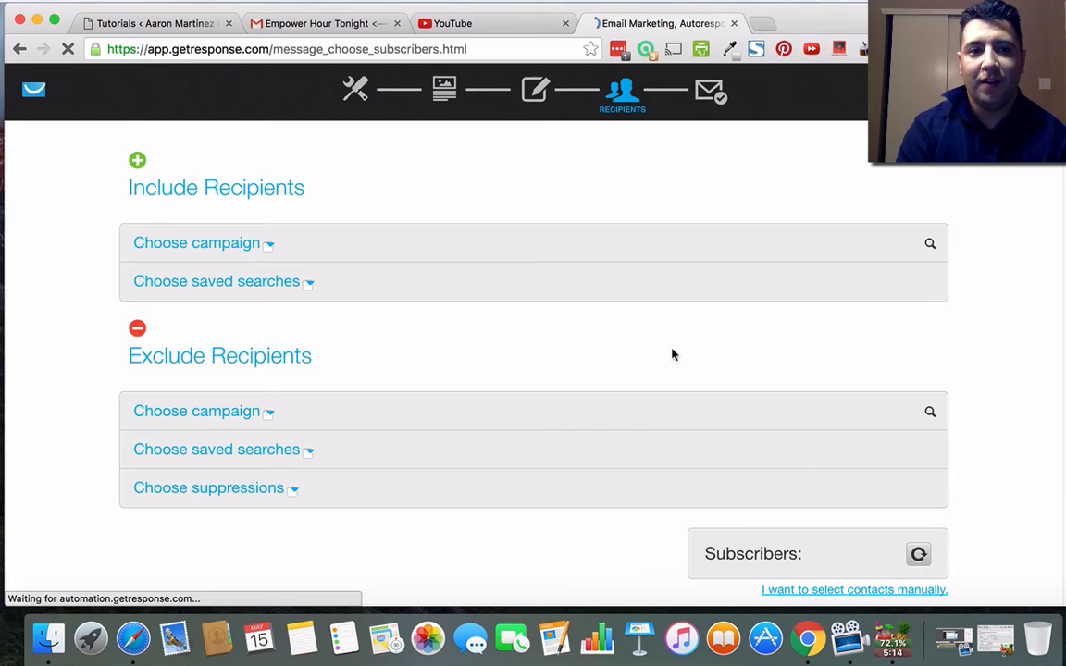
left_click(214, 243)
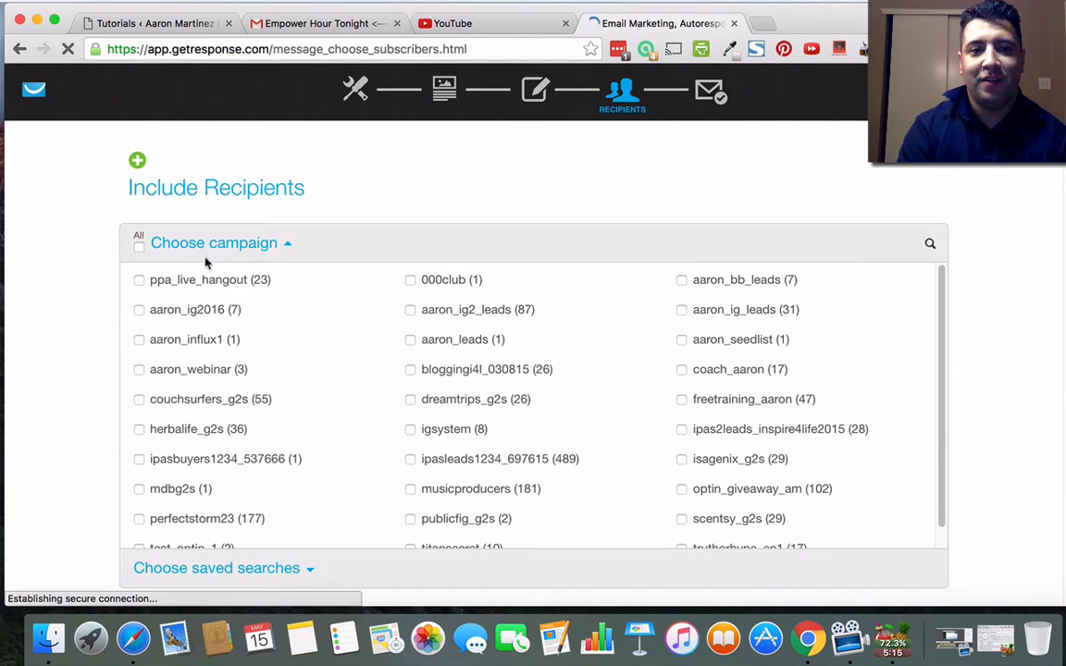
left_click(138, 236)
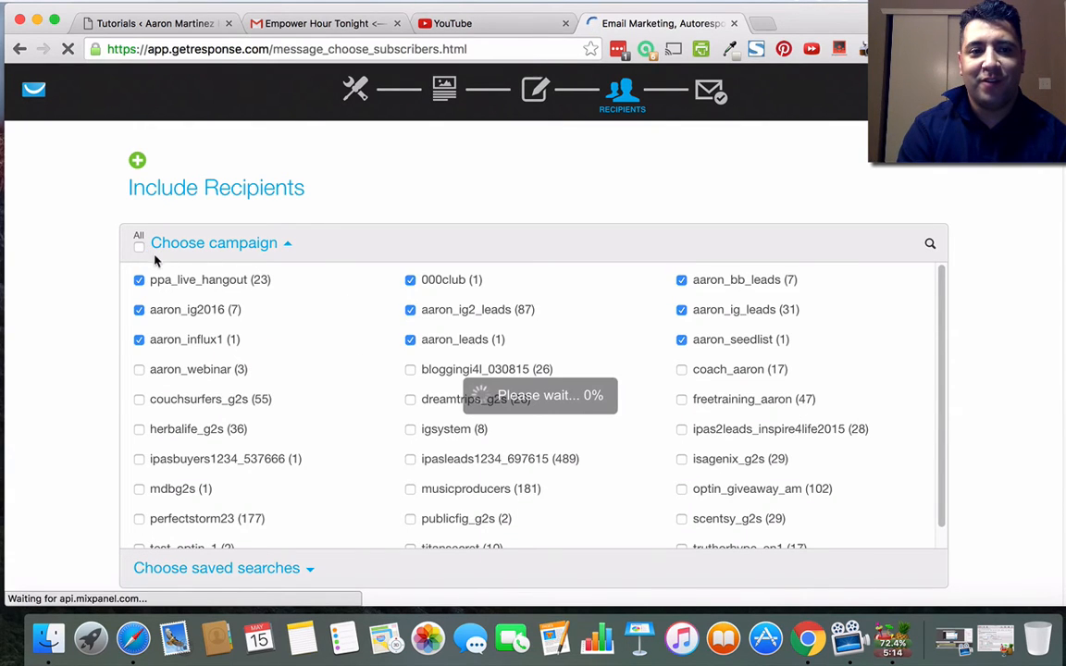
left_click(139, 248)
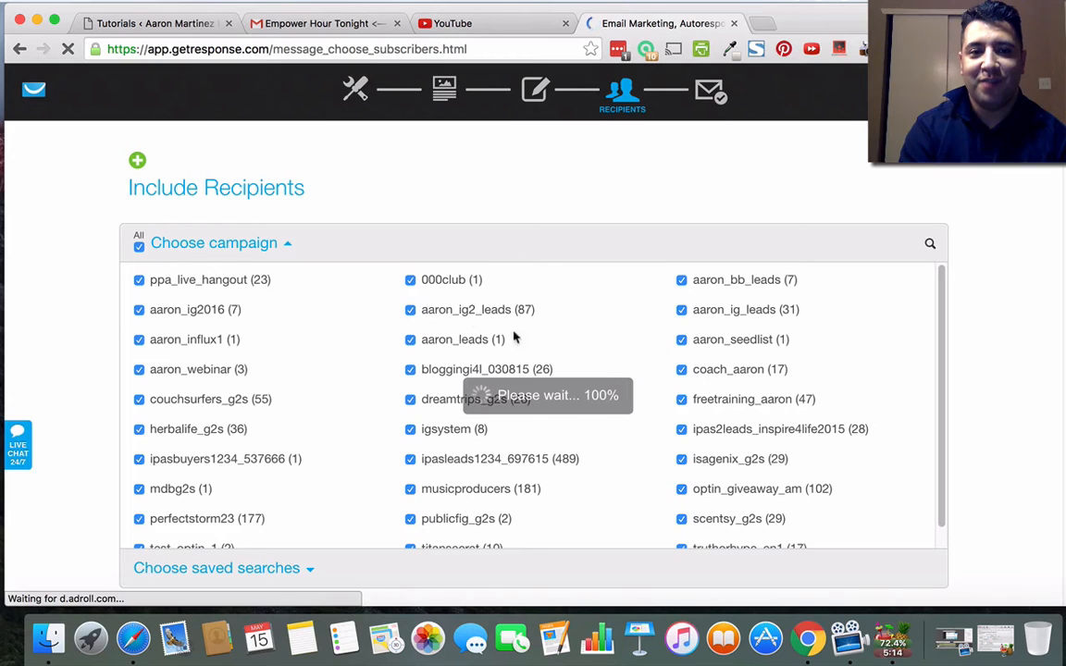
left_click(681, 279)
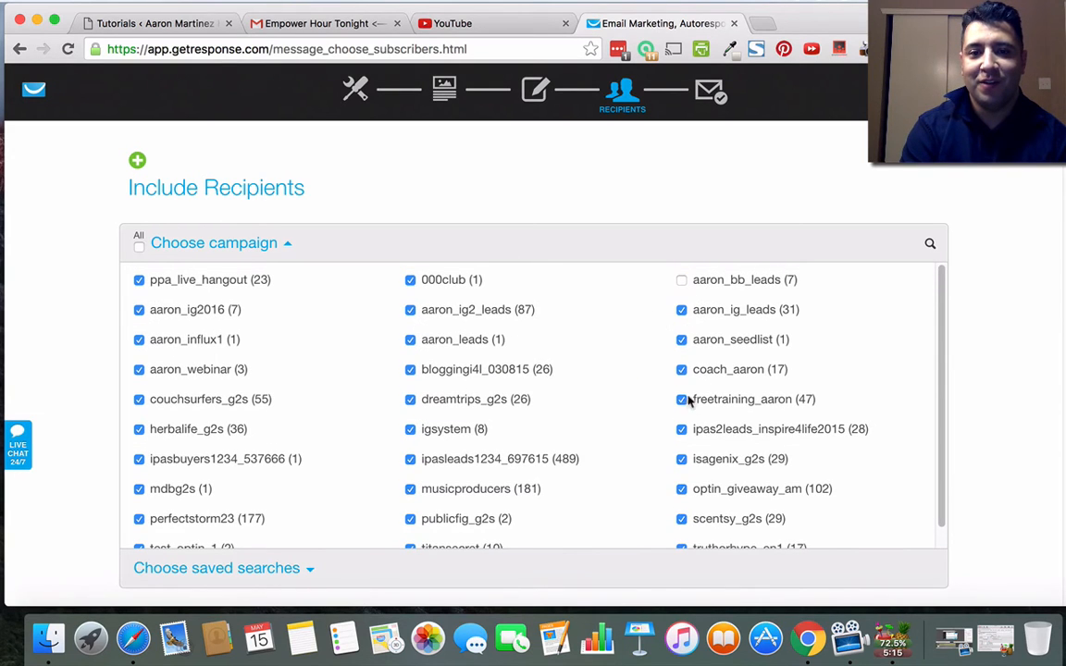
Exclude coach_aaron and musicproducers, leaving 1,204 subscribers, and continue to the summary.
scroll("down", 3)
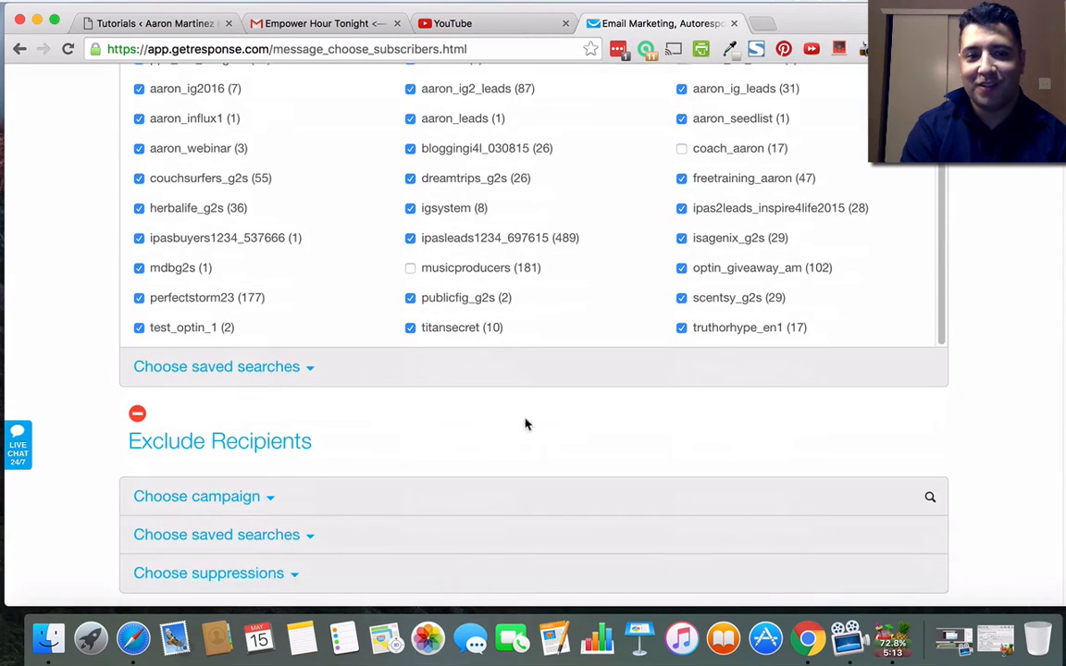
scroll("down", 3)
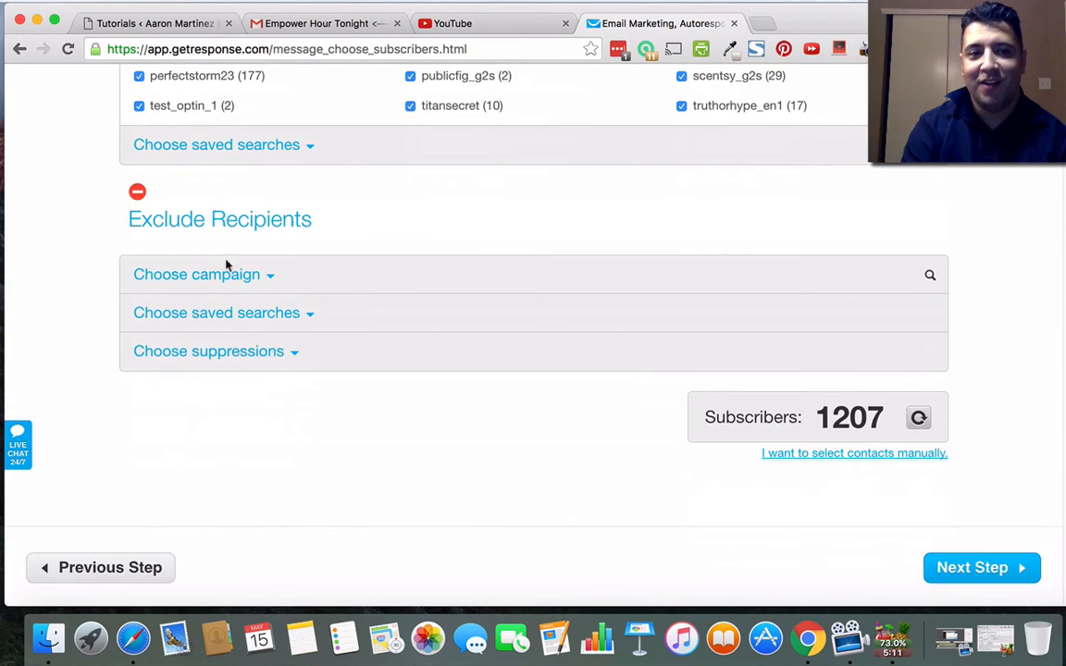
left_click(203, 273)
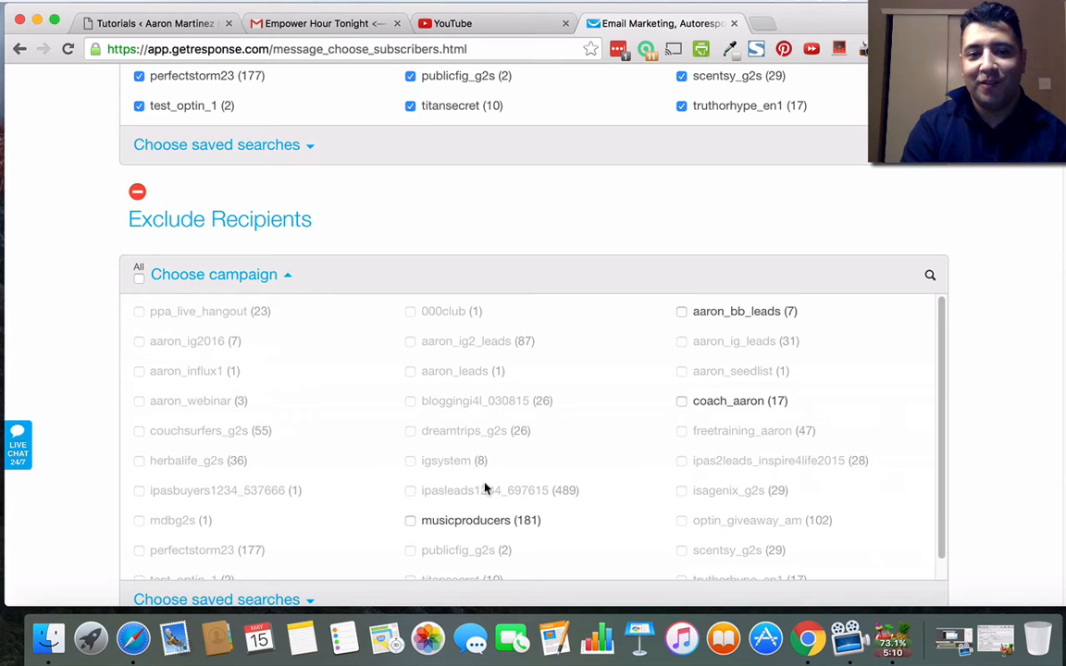
scroll("up", 3)
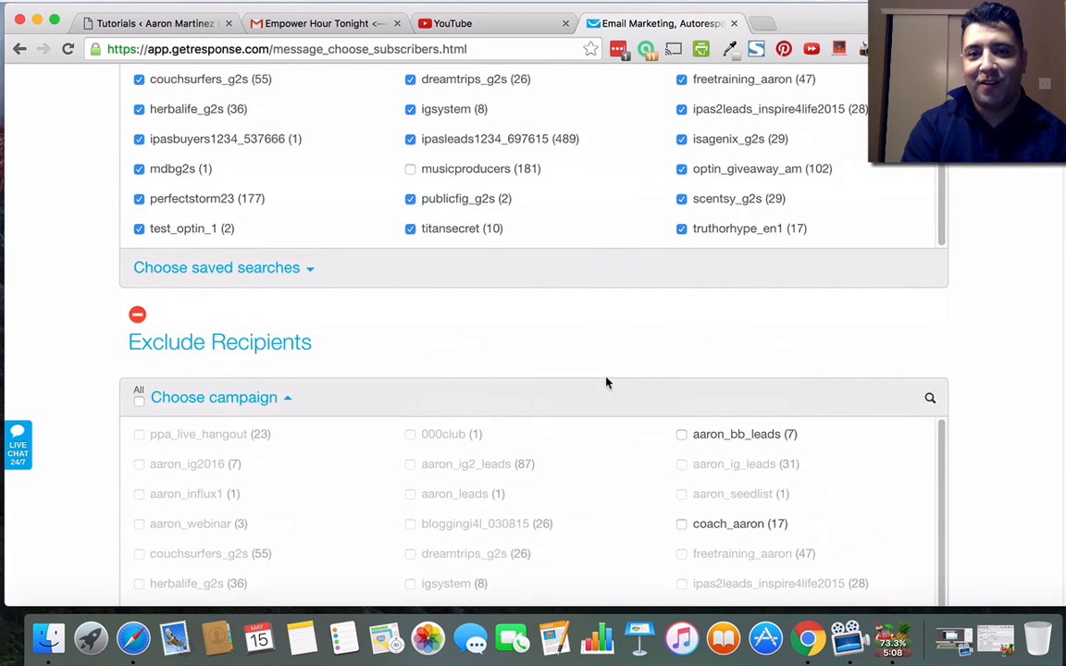
scroll("down", 3)
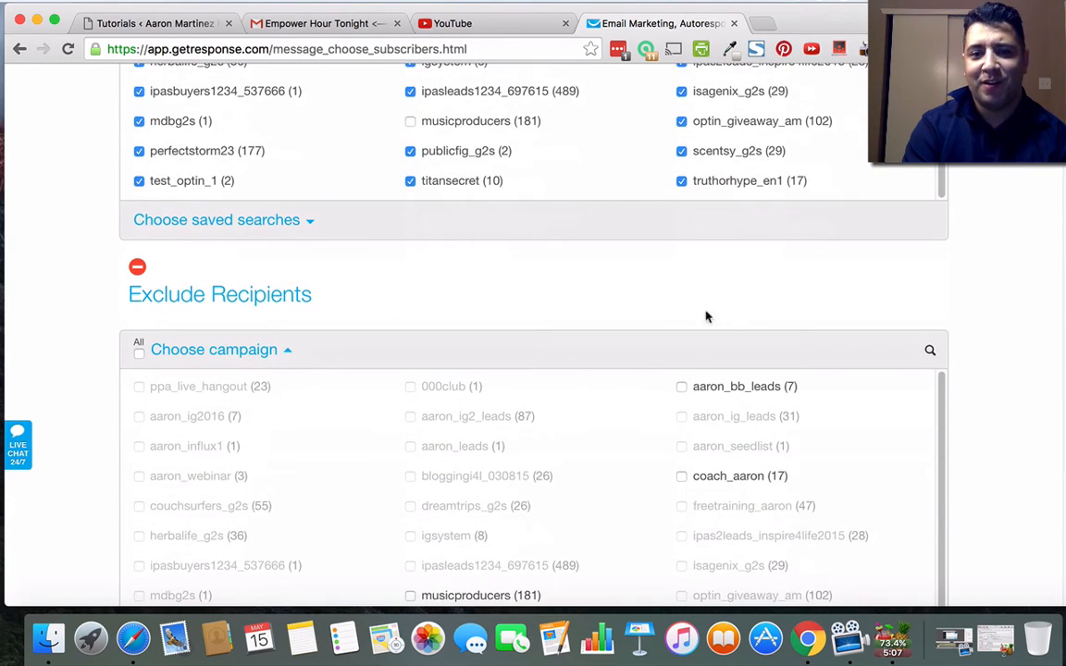
scroll("down", 3)
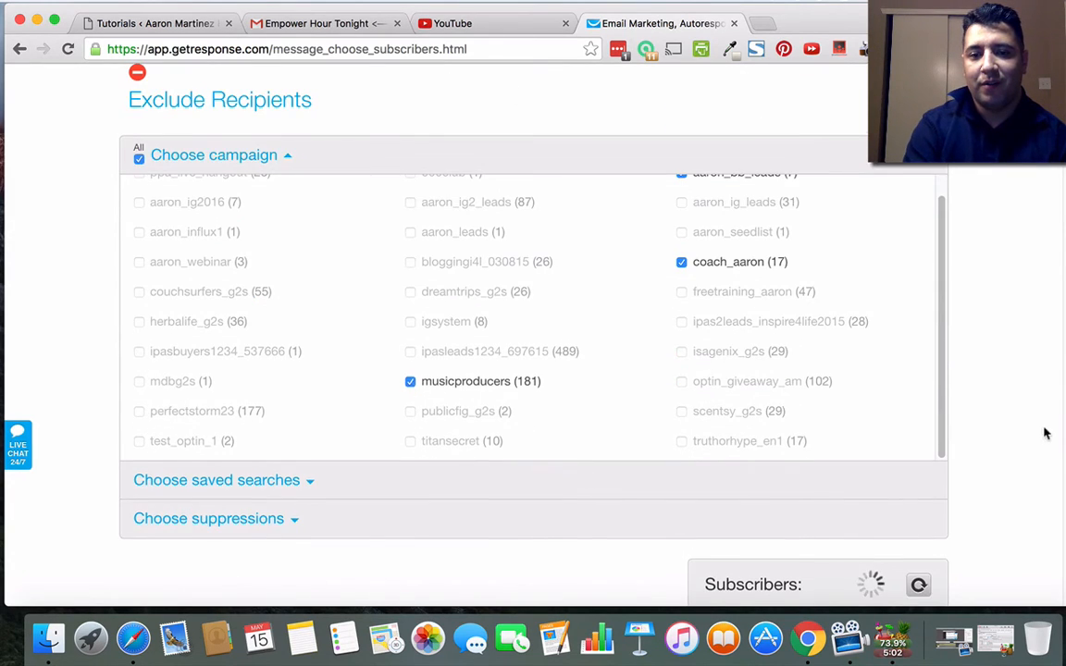
scroll("down", 3)
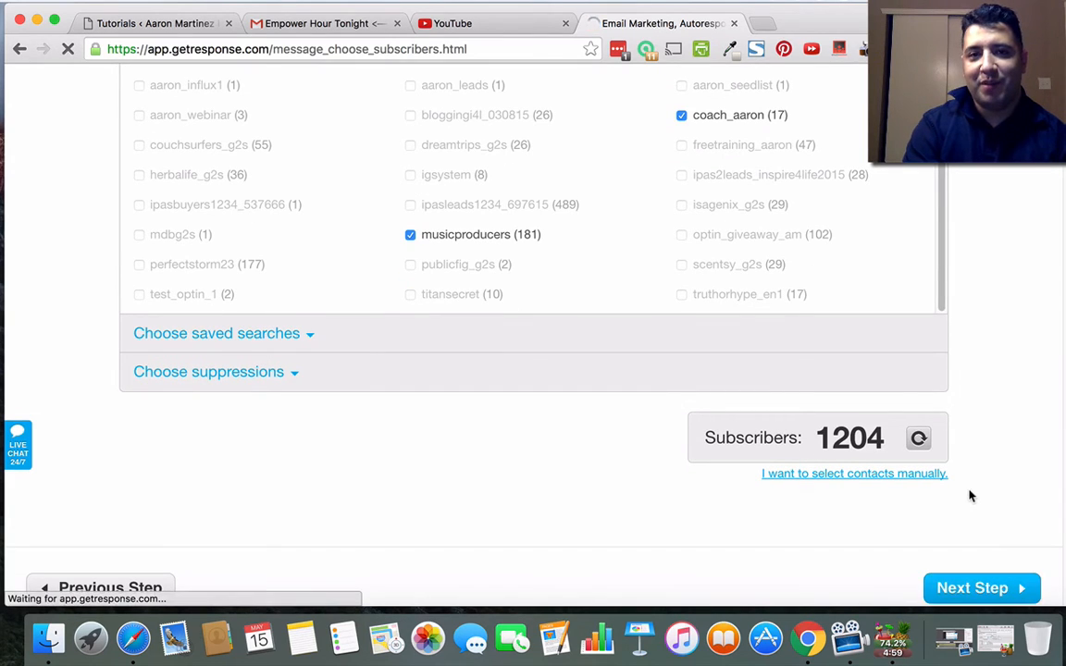
left_click(981, 588)
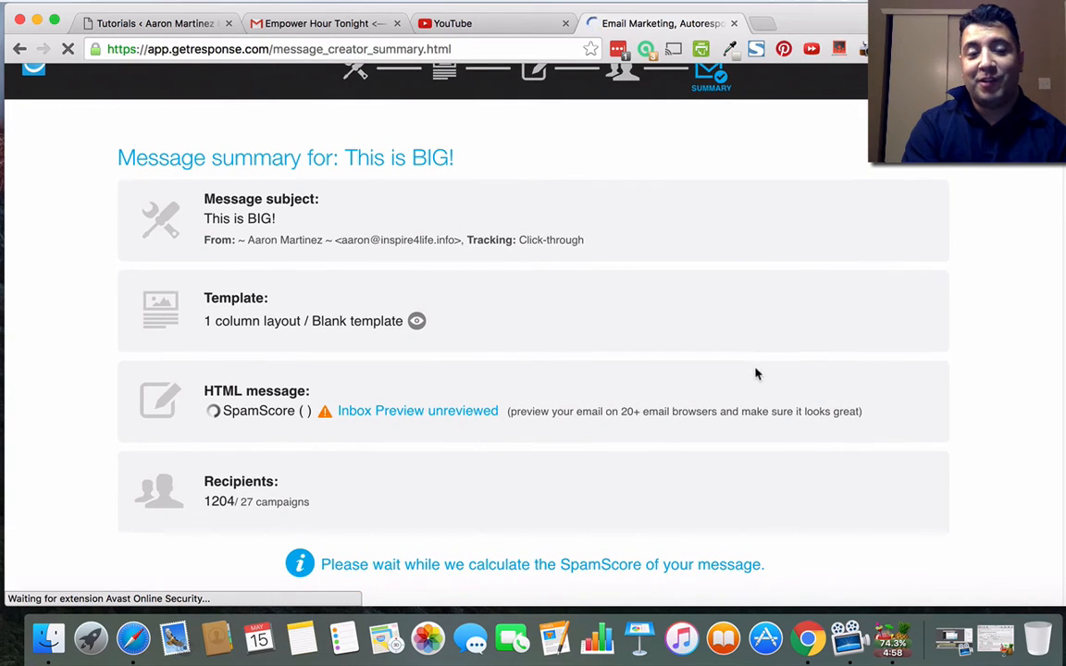
mouse_move(803, 396)
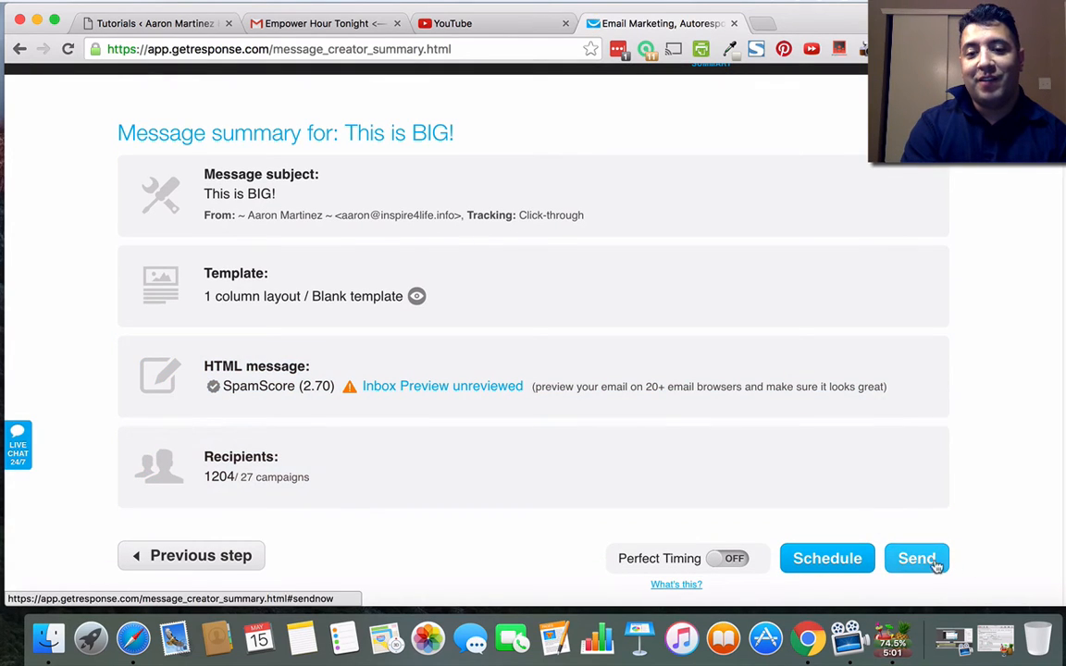
mouse_move(827, 558)
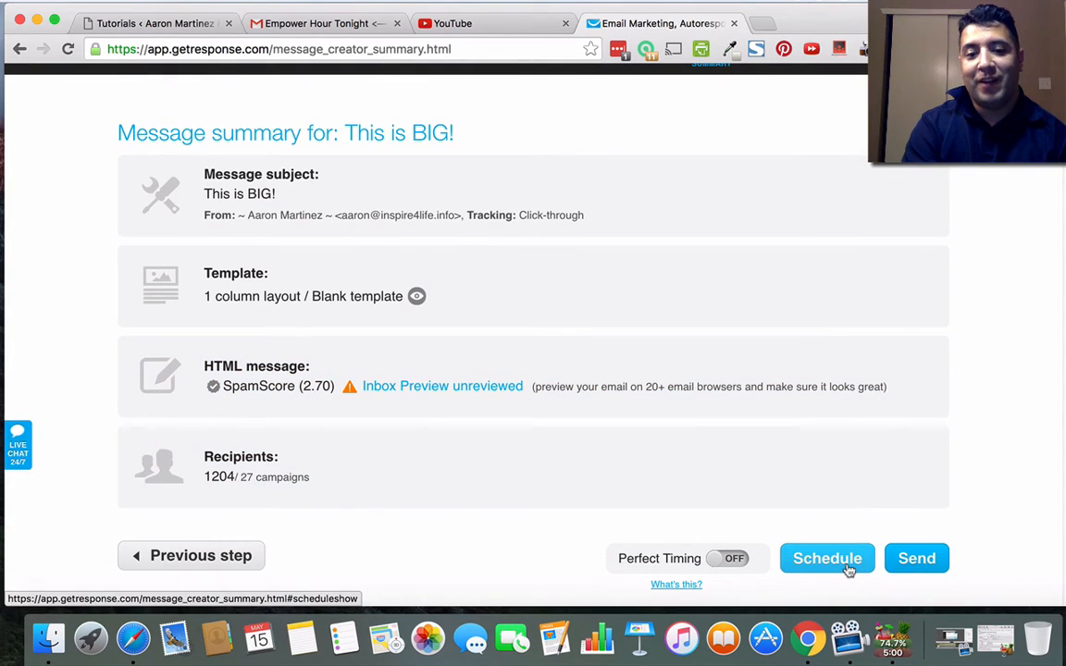
Reveal the Schedule message delivery section on the 'This is BIG!' summary page.
left_click(825, 559)
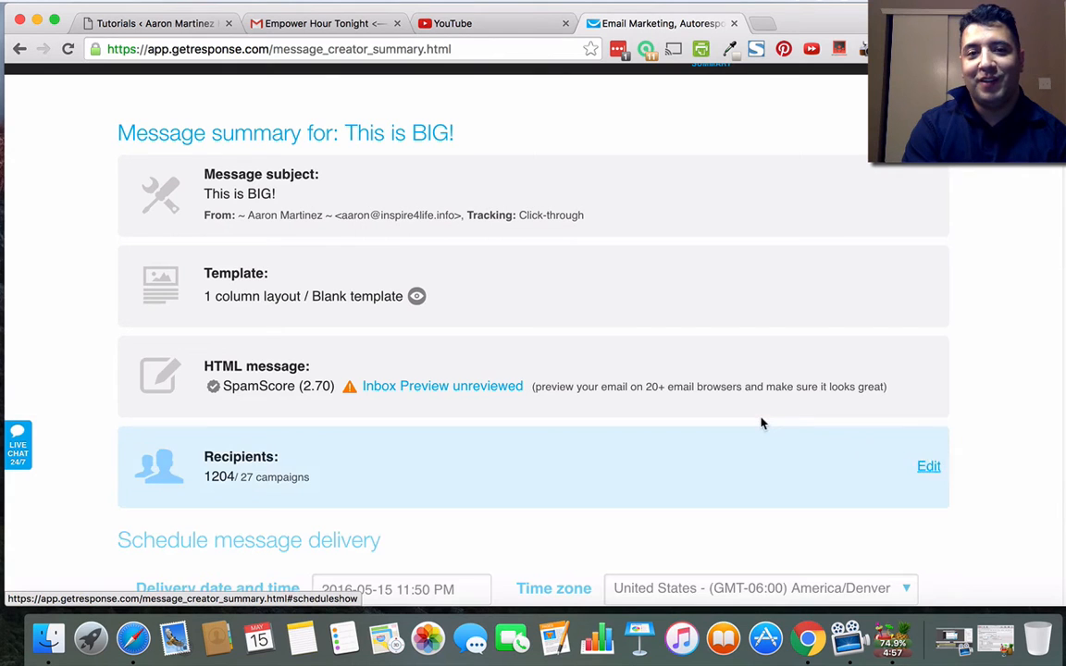
Set delivery to May 16, 2016 at 07:50 AM by picking the date and sliding the hour to 07.
scroll("down", 3)
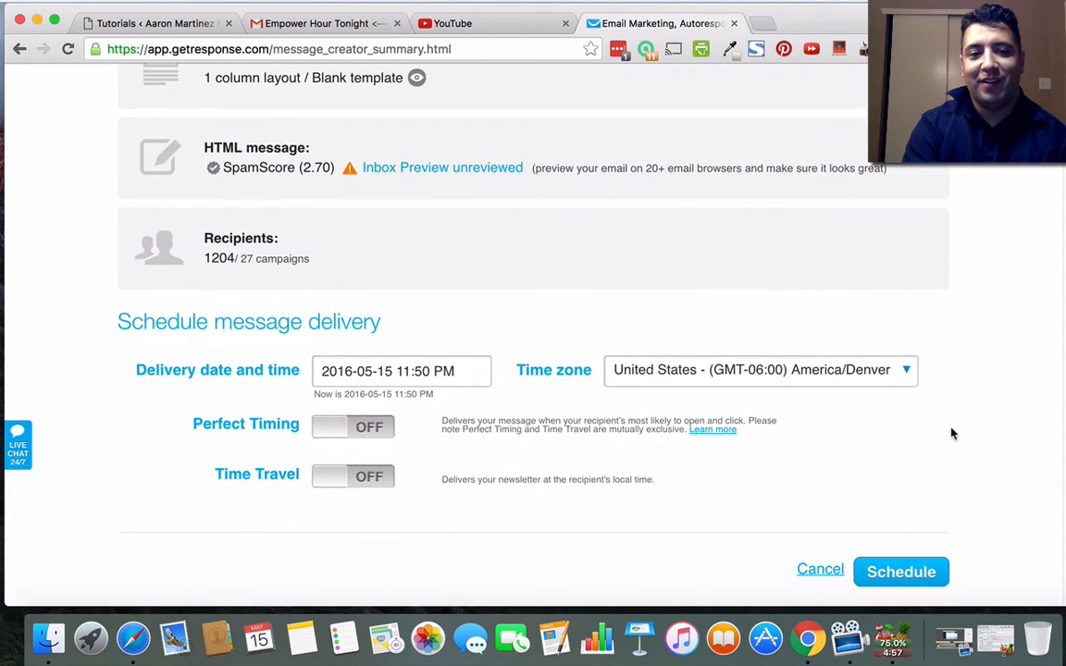
left_click(400, 370)
type("6")
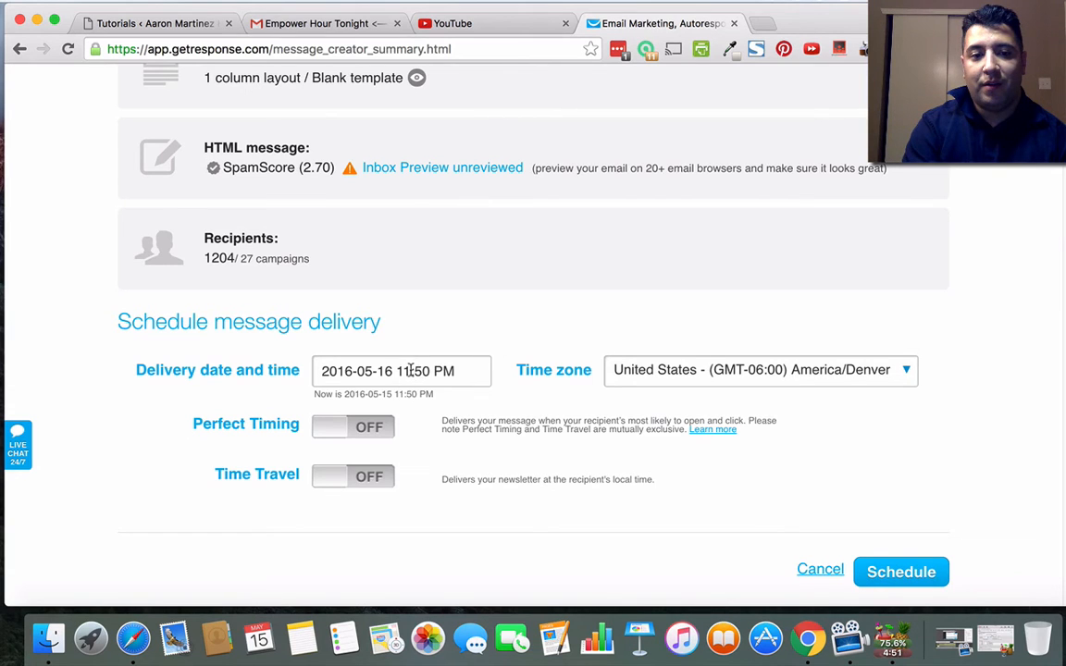
left_click(400, 370)
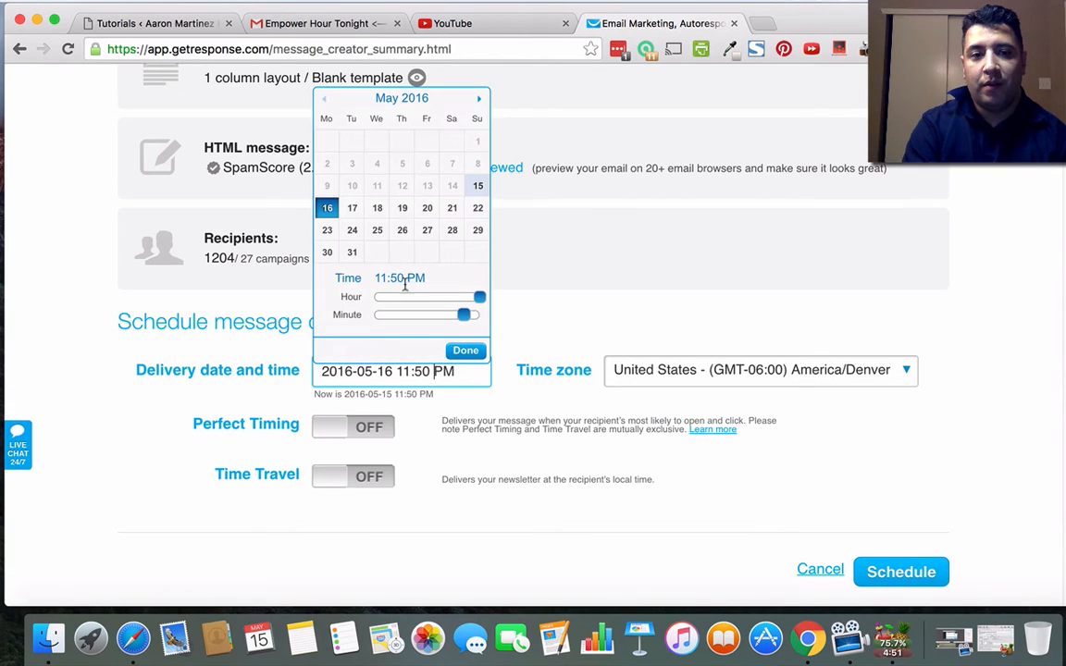
left_click_drag(479, 296, 392, 296)
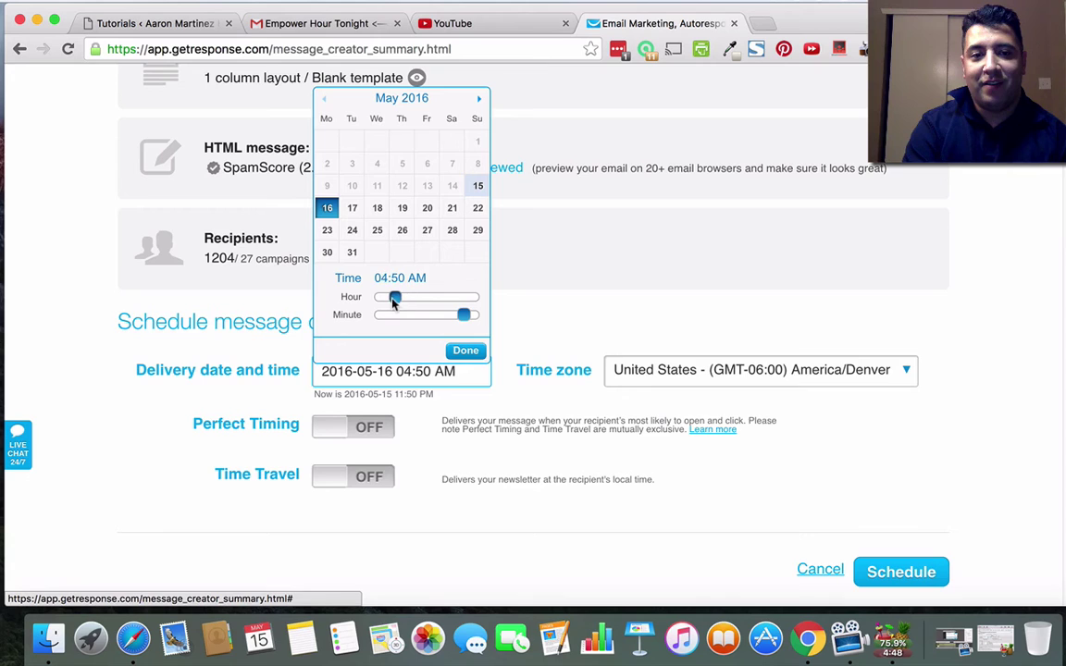
left_click_drag(393, 296, 411, 296)
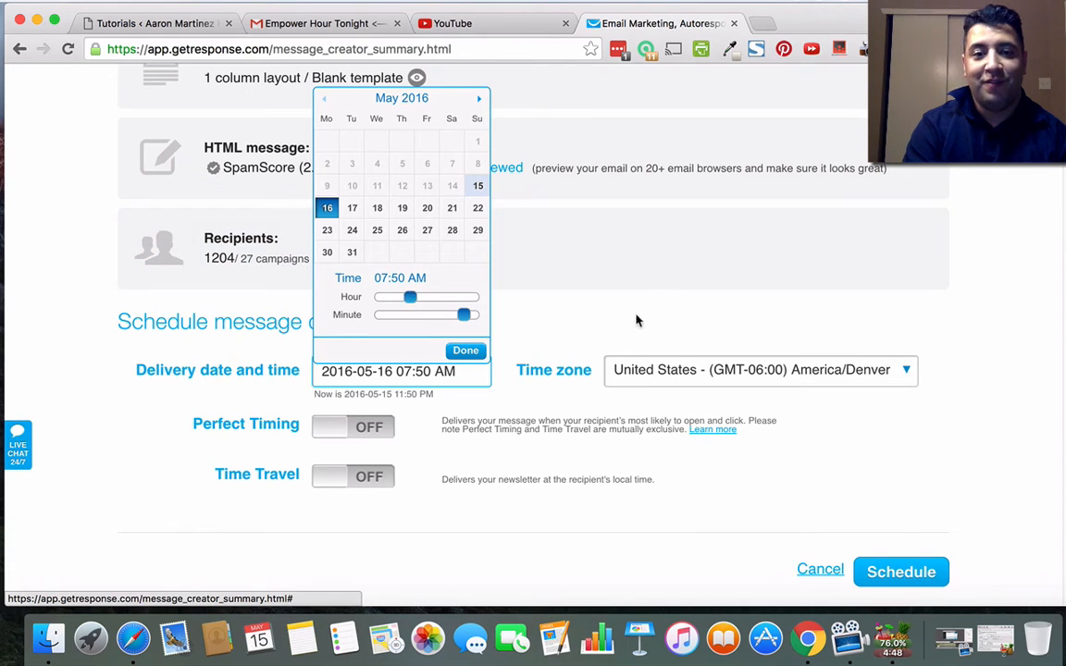
left_click(466, 350)
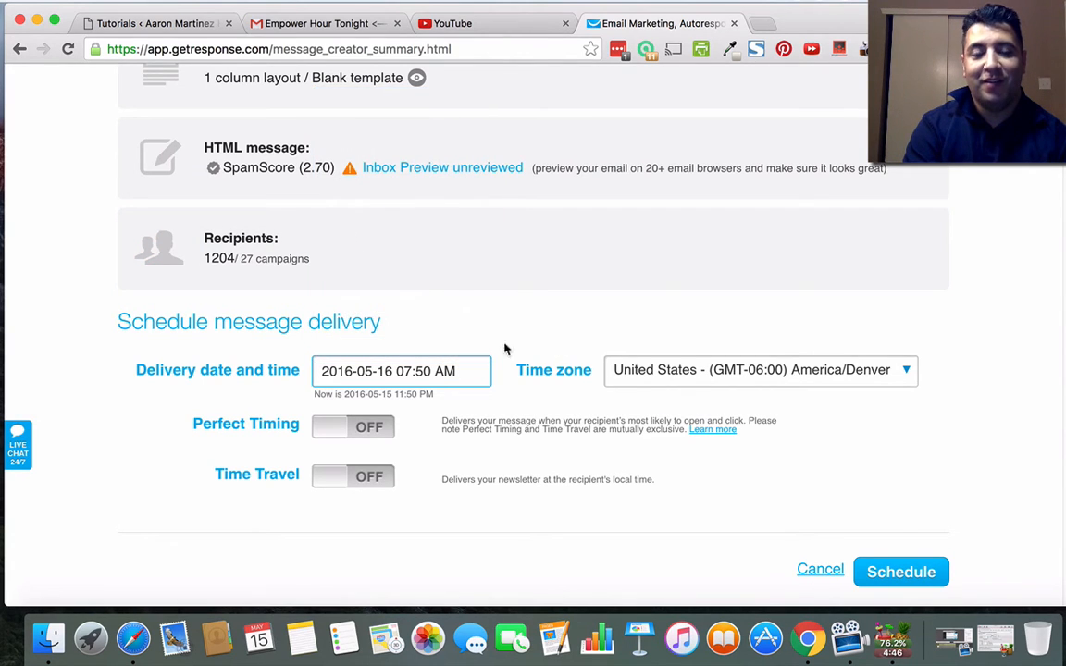
mouse_move(847, 381)
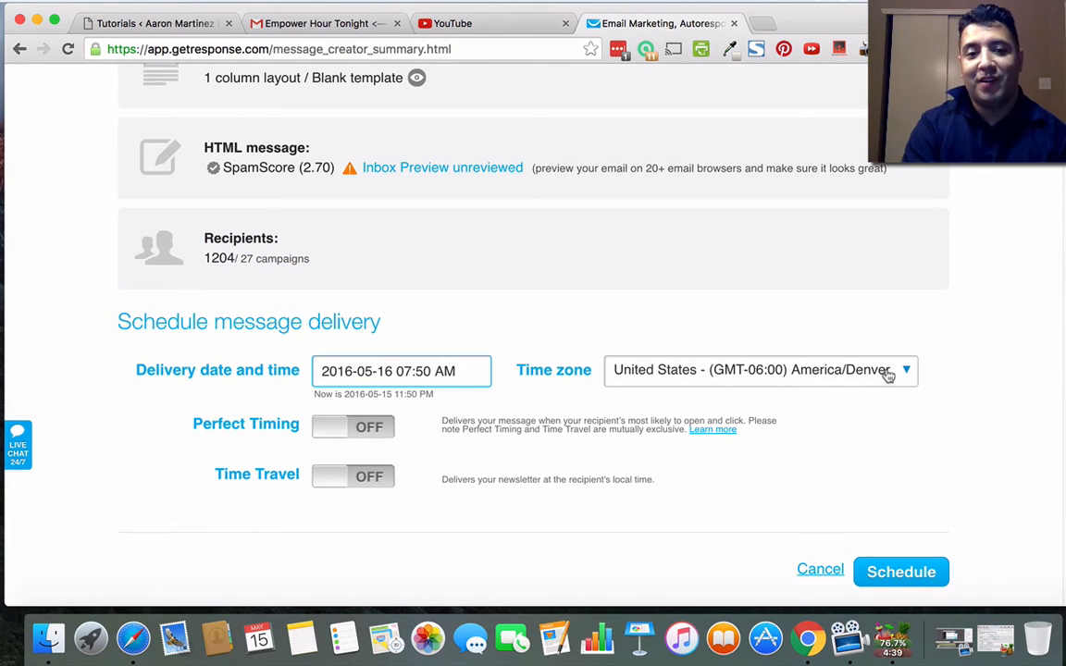
mouse_move(374, 455)
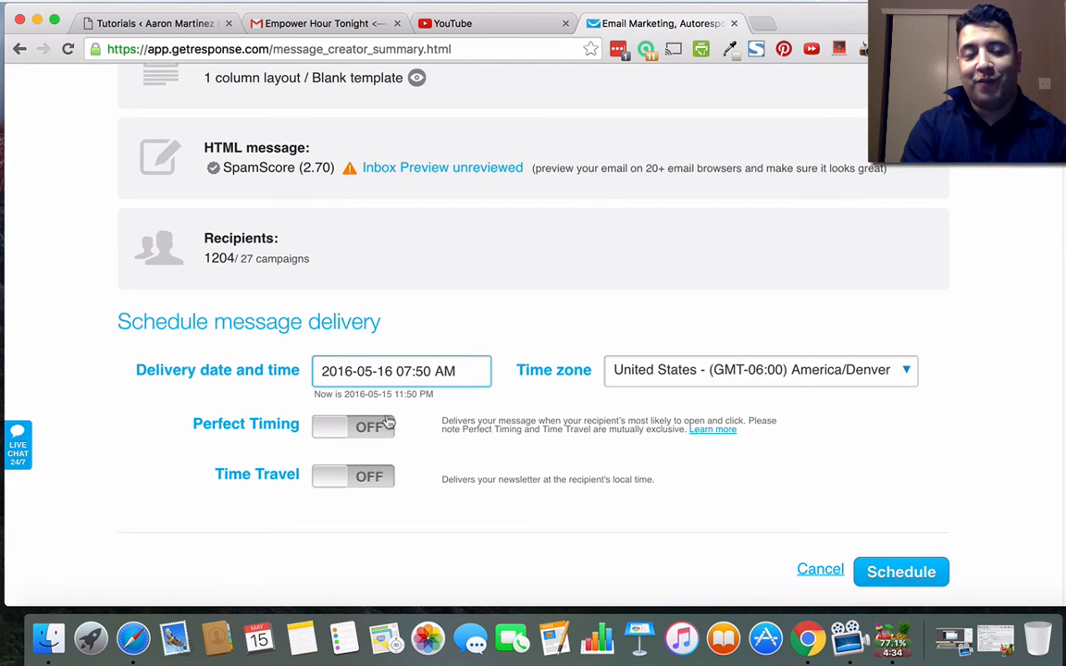
mouse_move(414, 418)
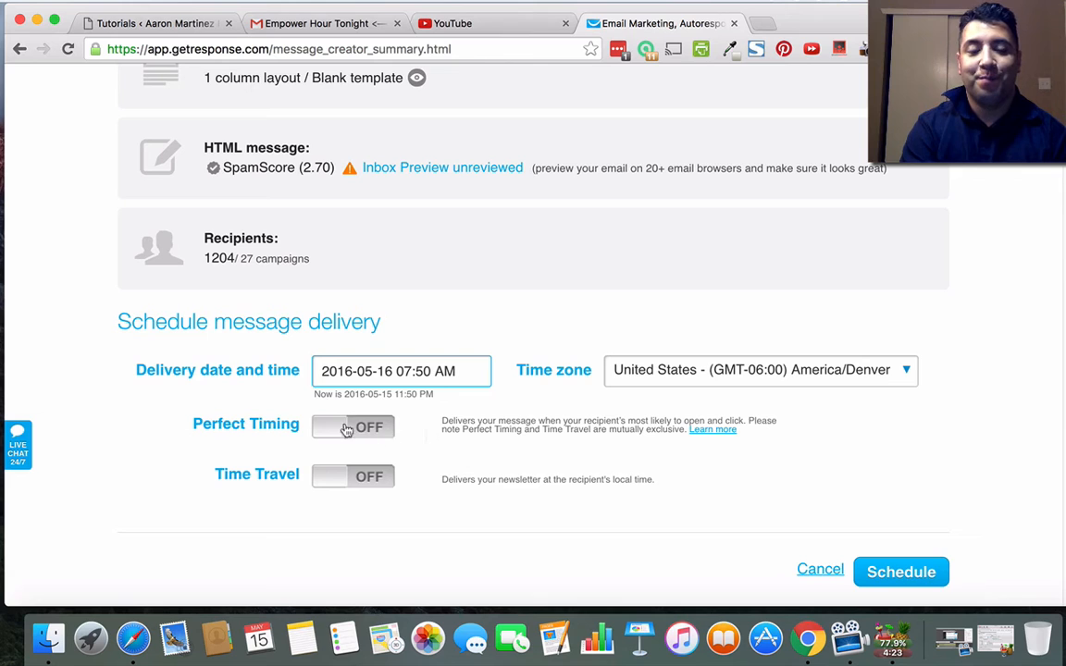
mouse_move(643, 440)
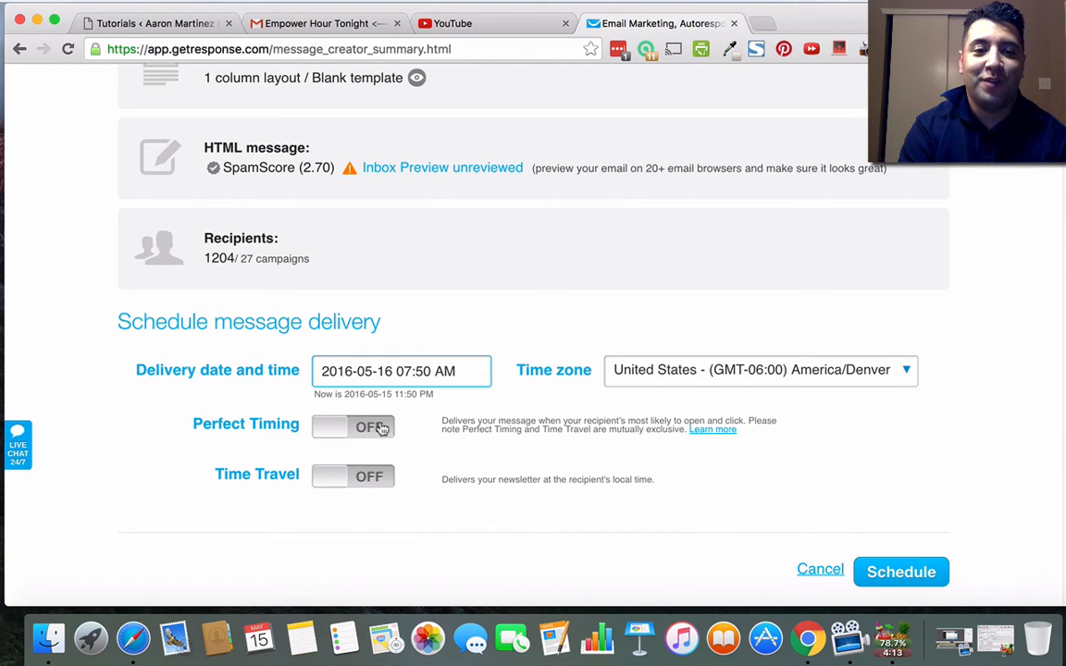
mouse_move(350, 500)
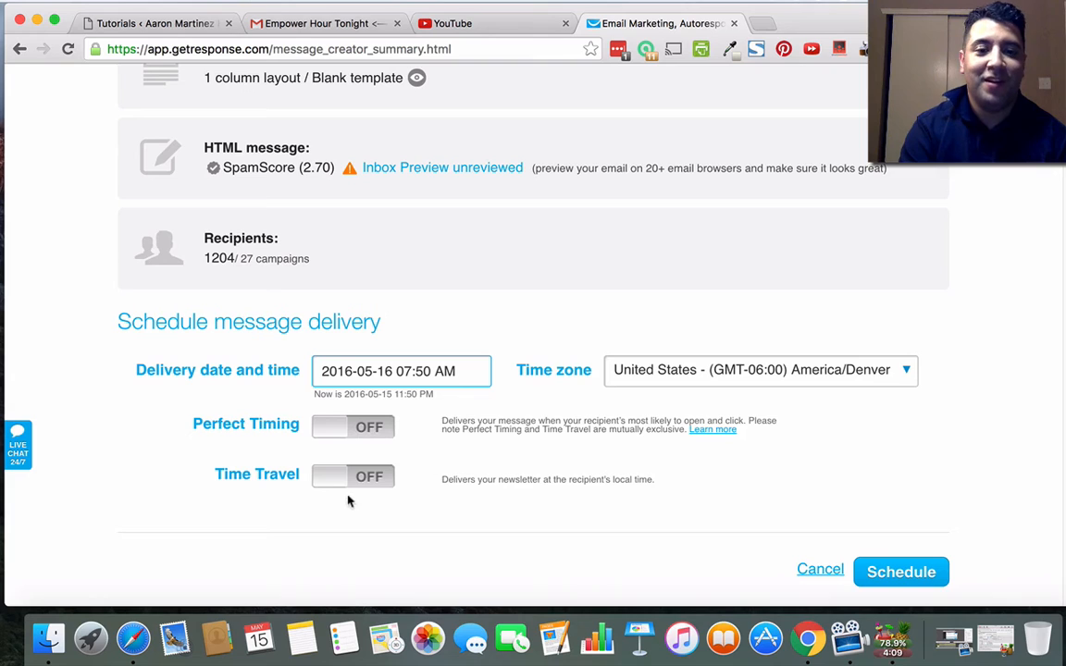
mouse_move(428, 387)
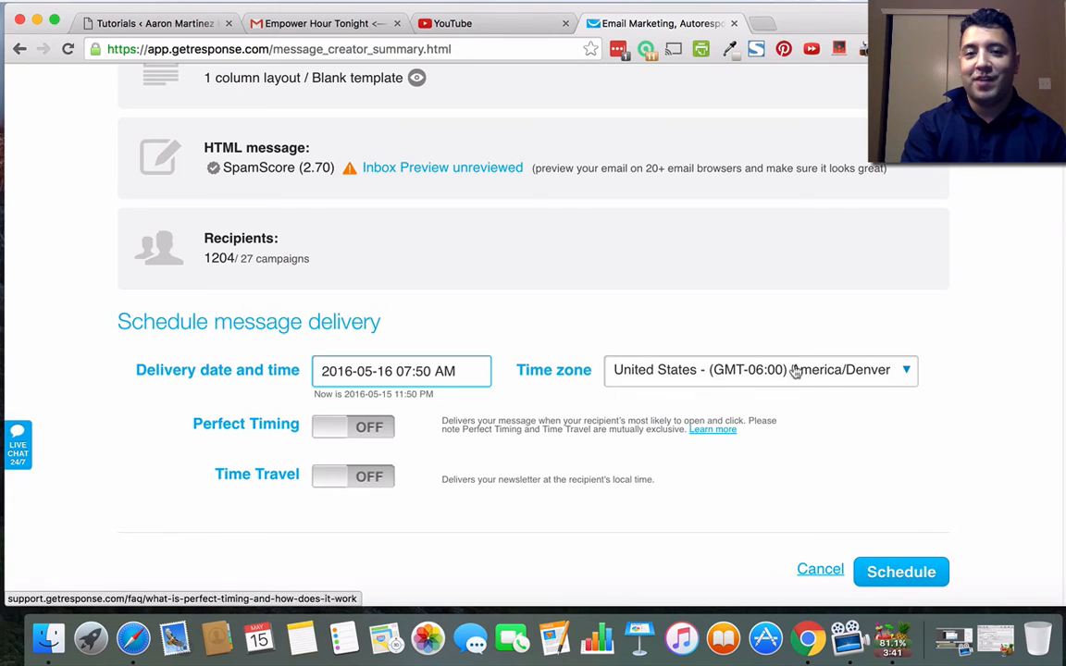
scroll("up", 3)
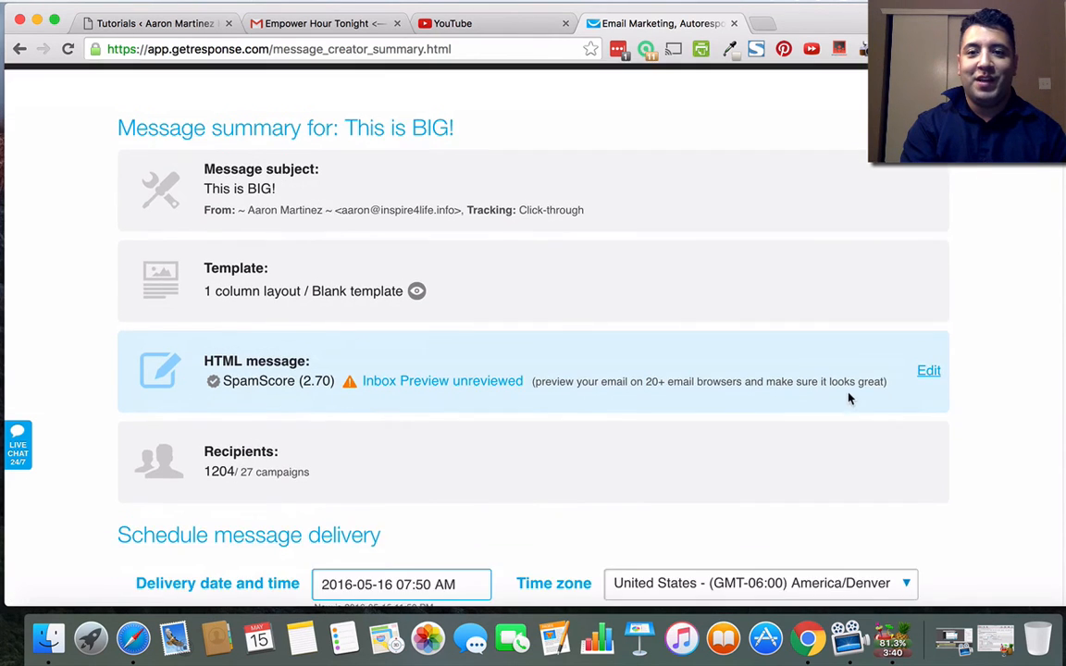
Look over the scheduled delivery on the summary before cancelling it.
scroll("down", 3)
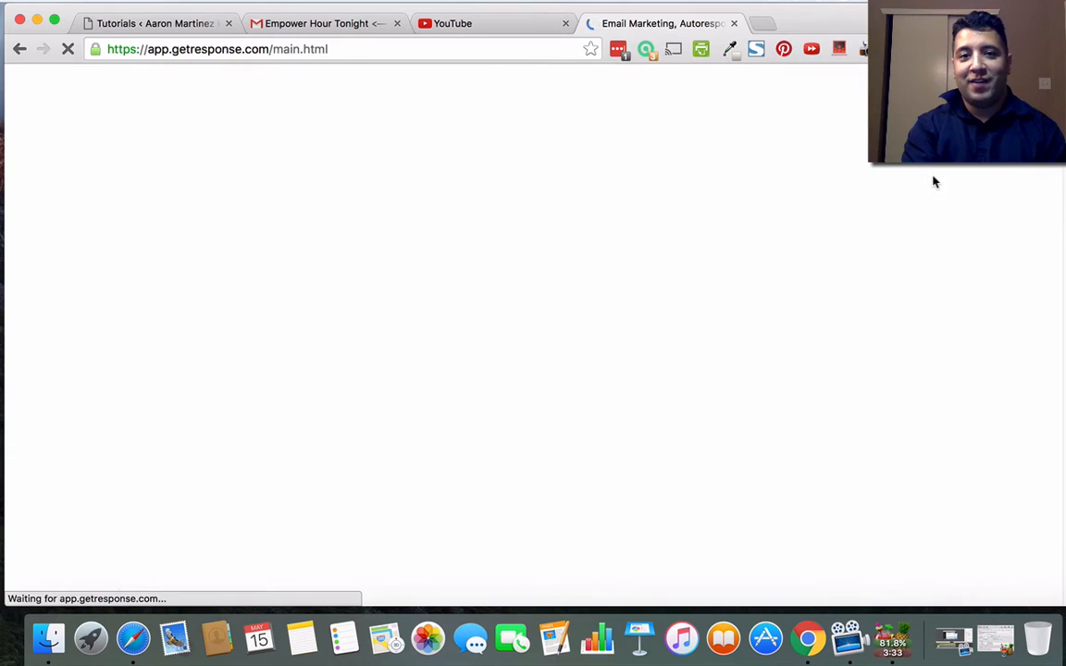
mouse_move(903, 196)
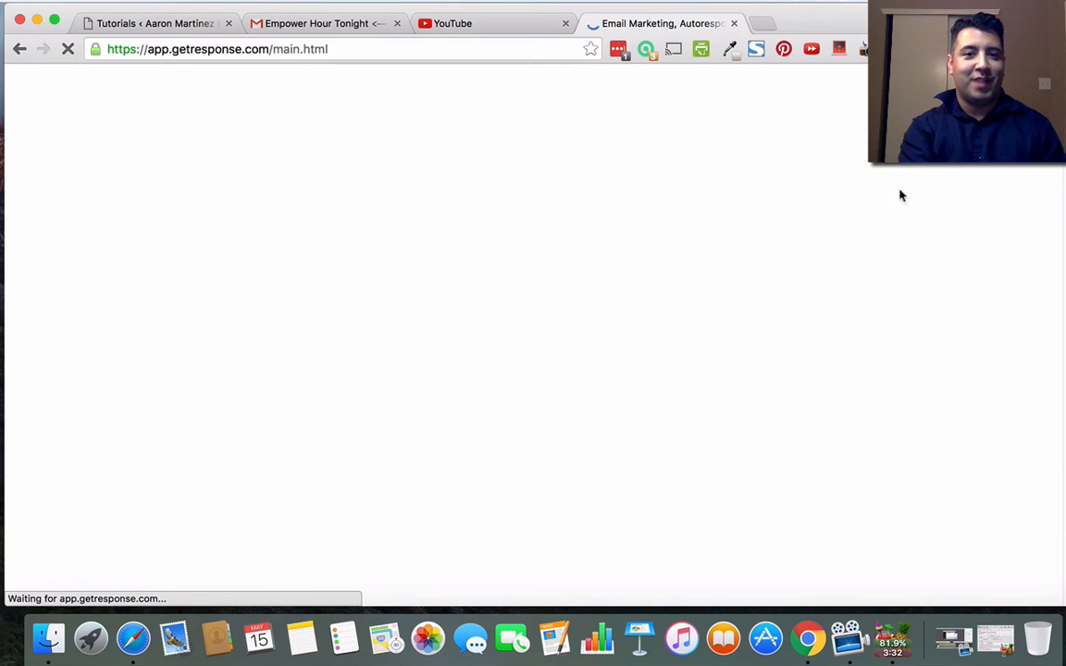
mouse_move(858, 221)
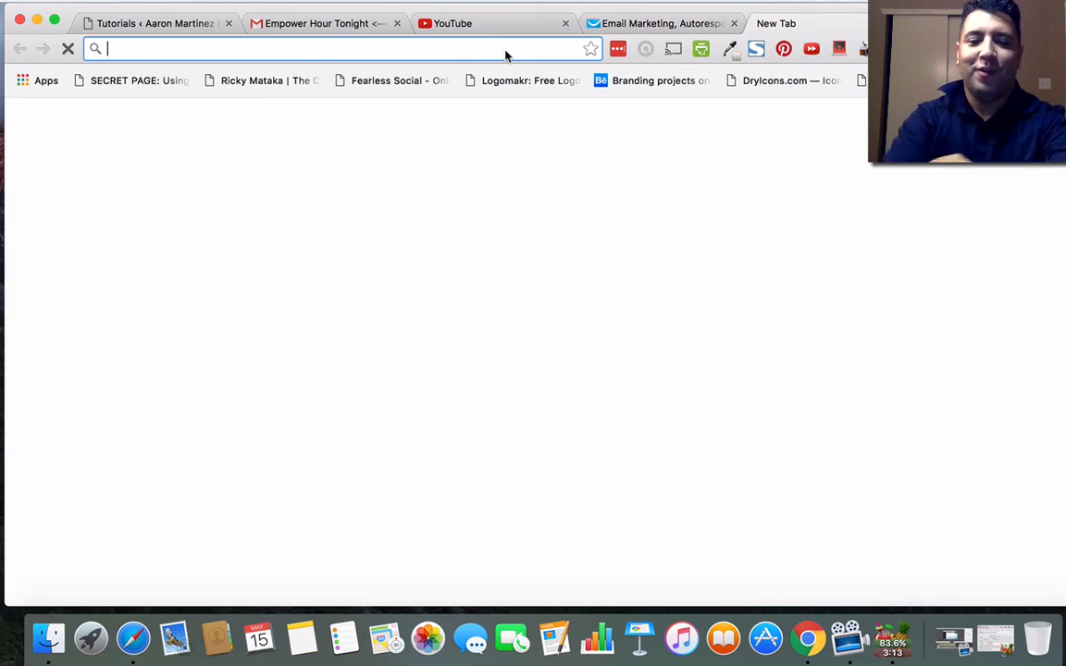
type("www.google.com")
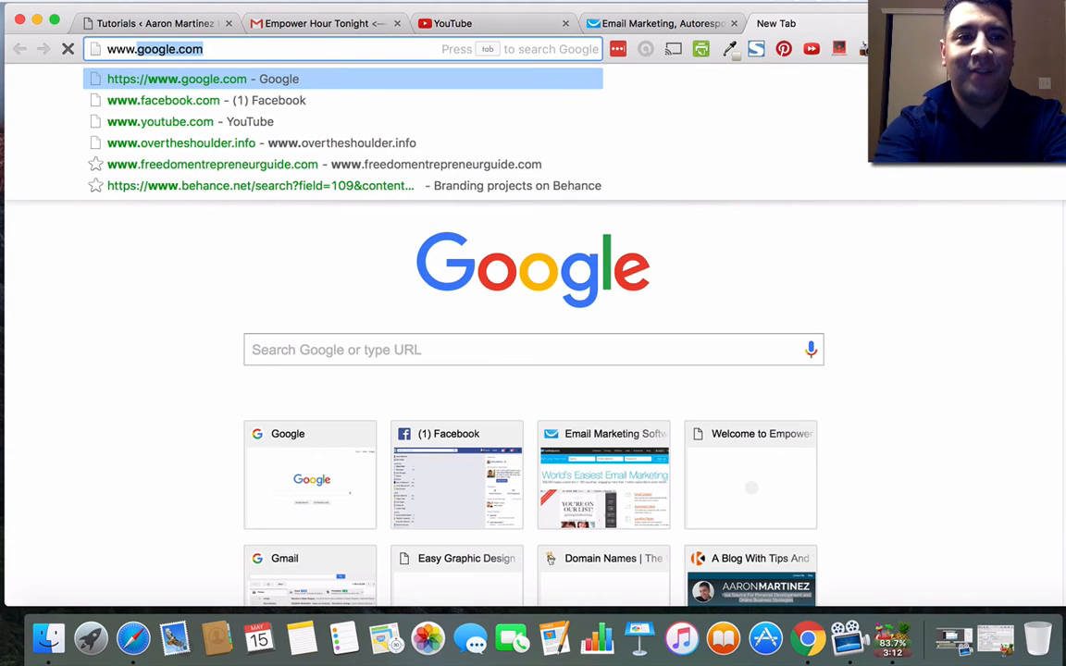
type("www.inspire4life.info")
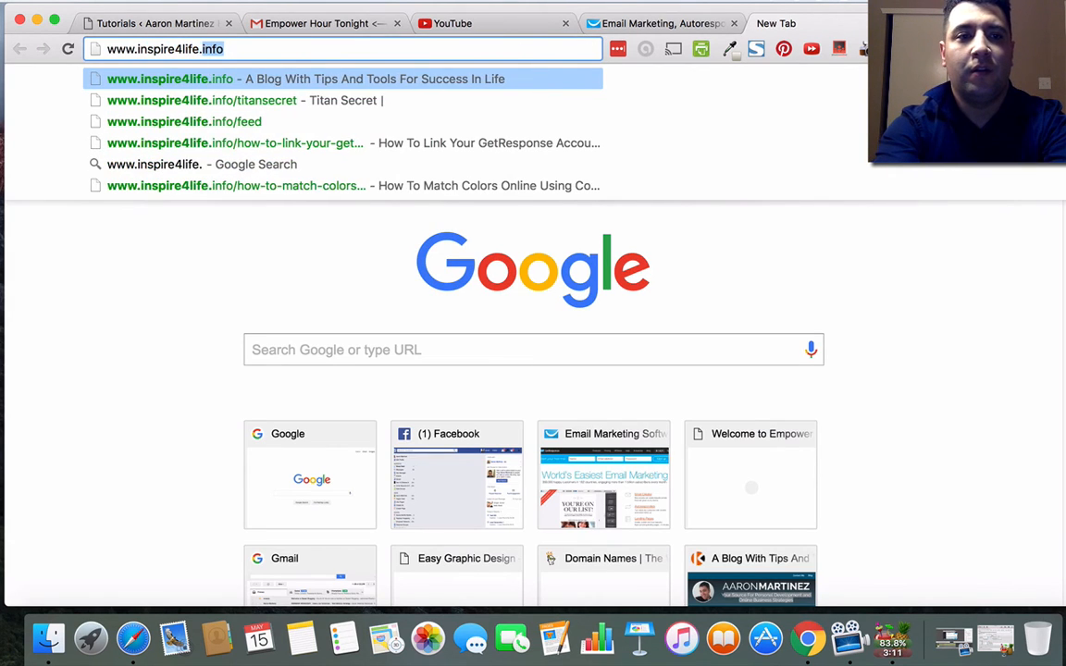
type("/m")
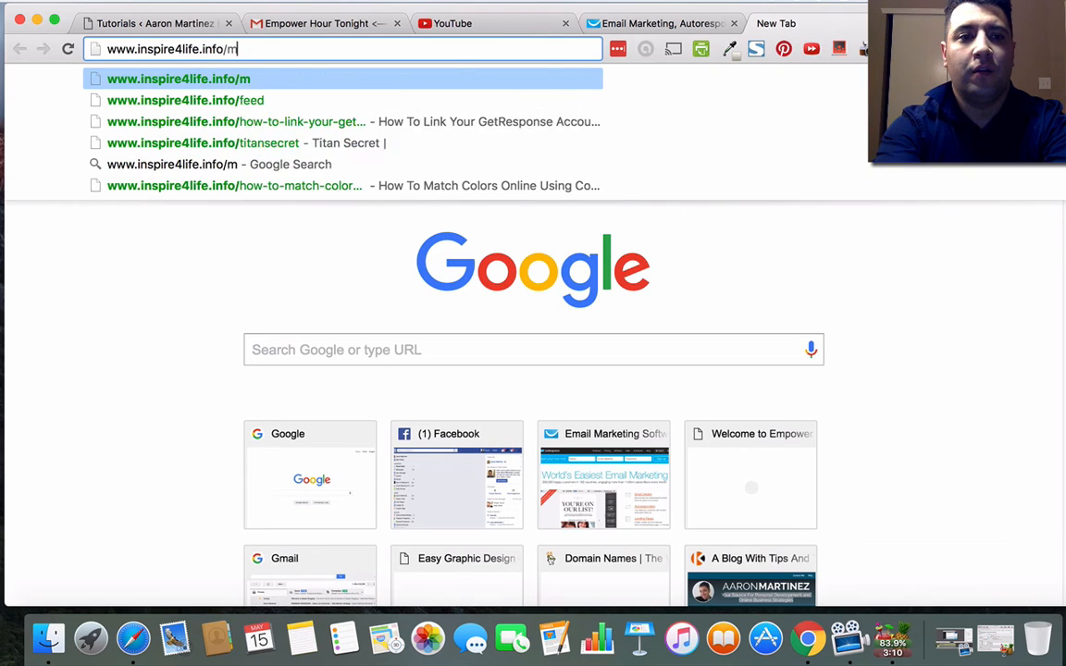
type("ondaymotia")
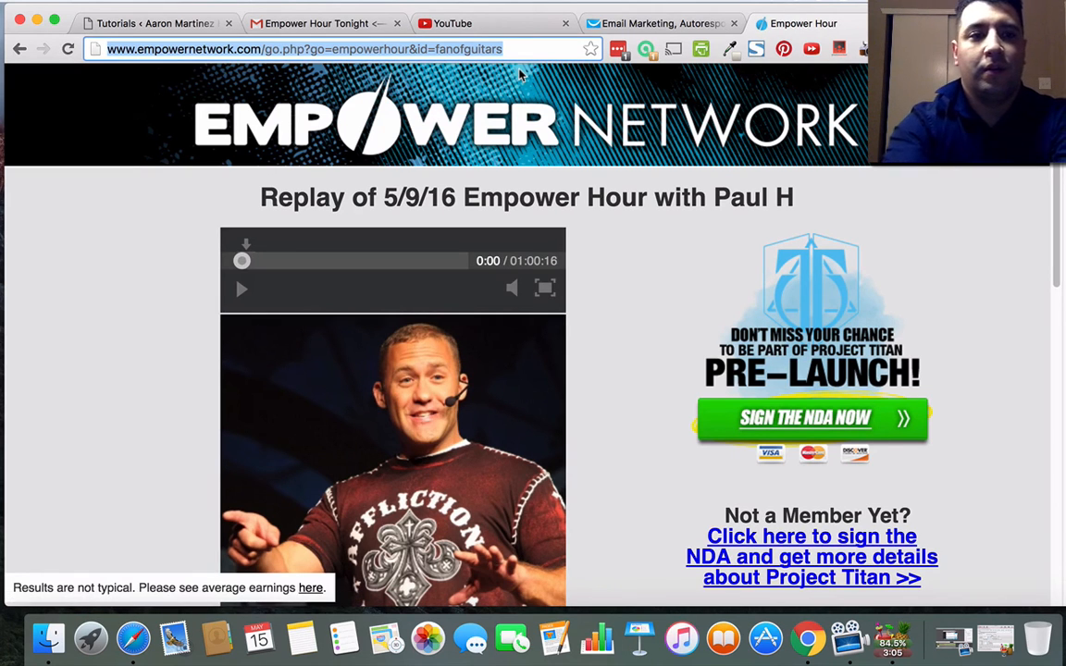
type("www.inspire4life.info")
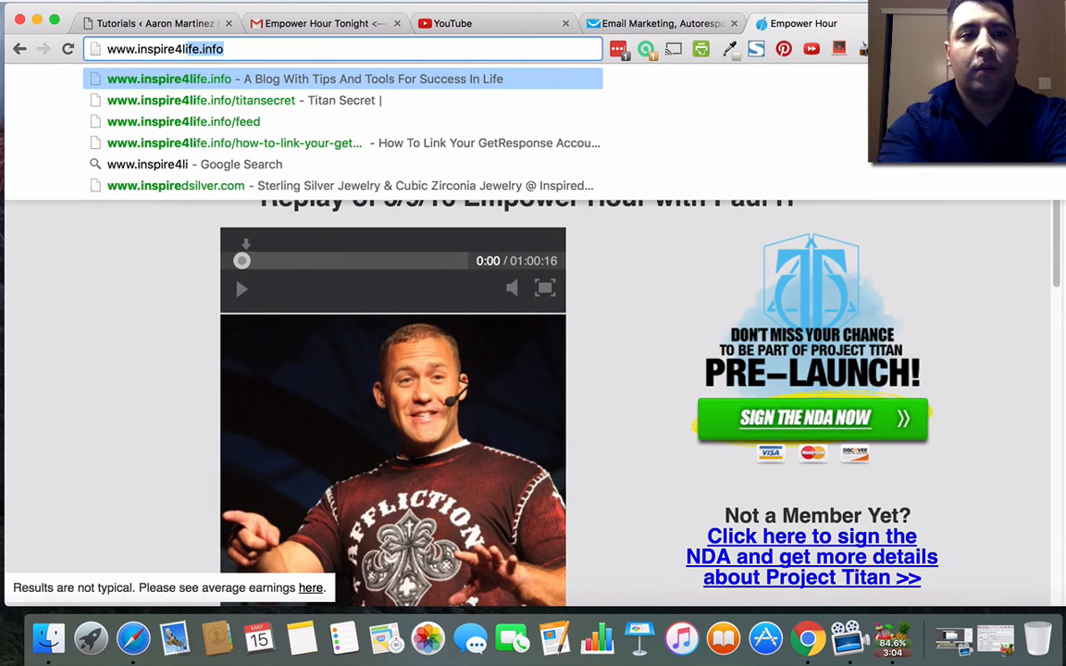
type("/monday")
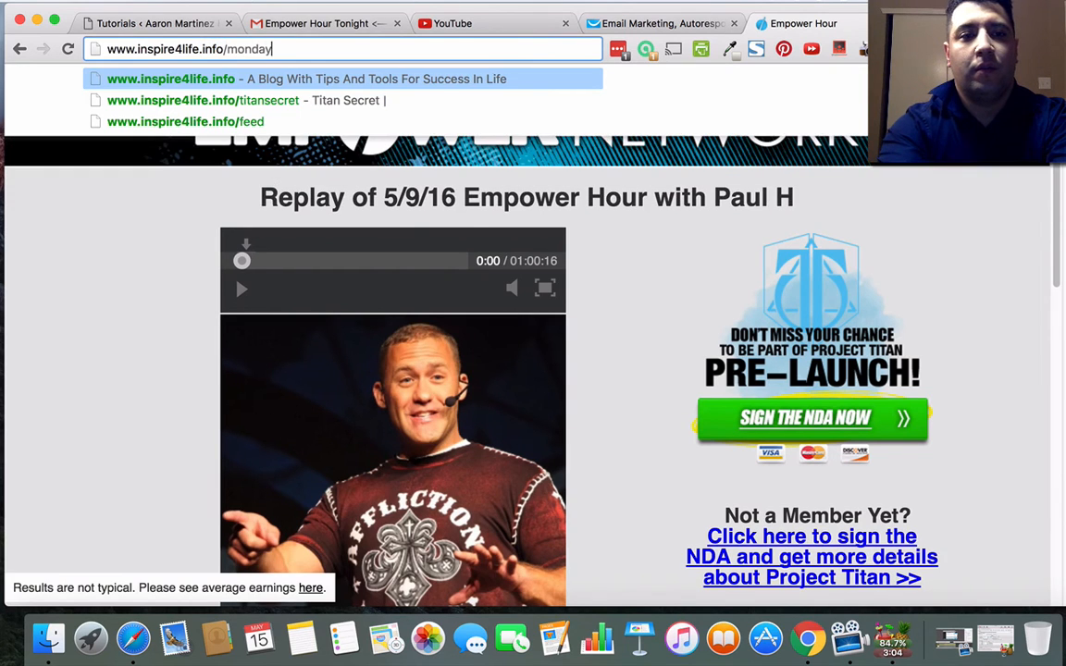
type("motivation")
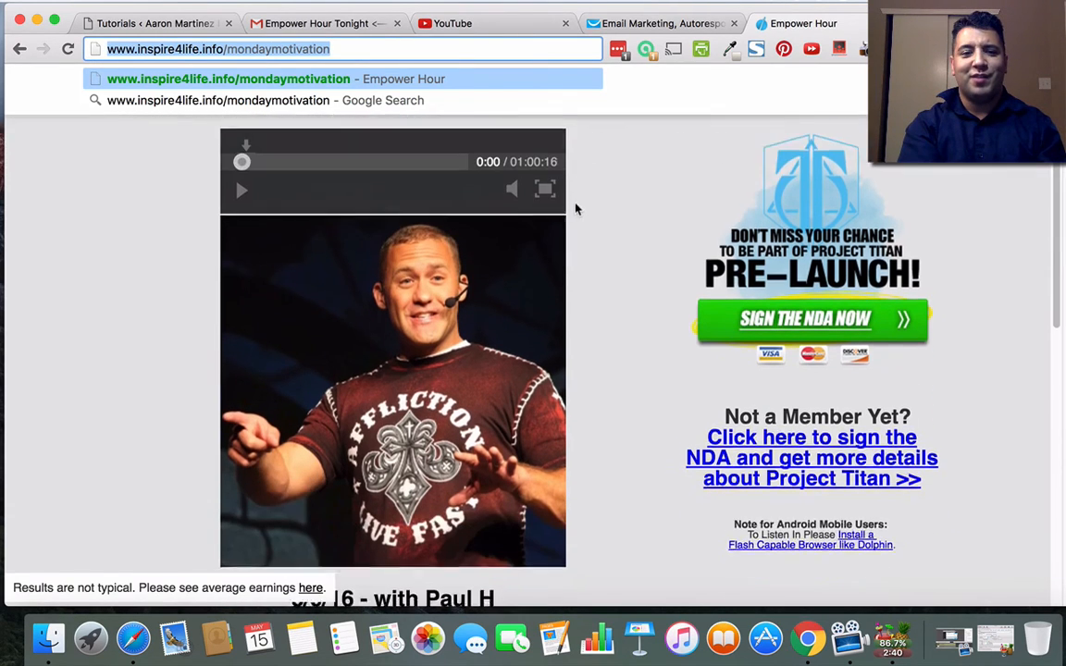
scroll("down", 3)
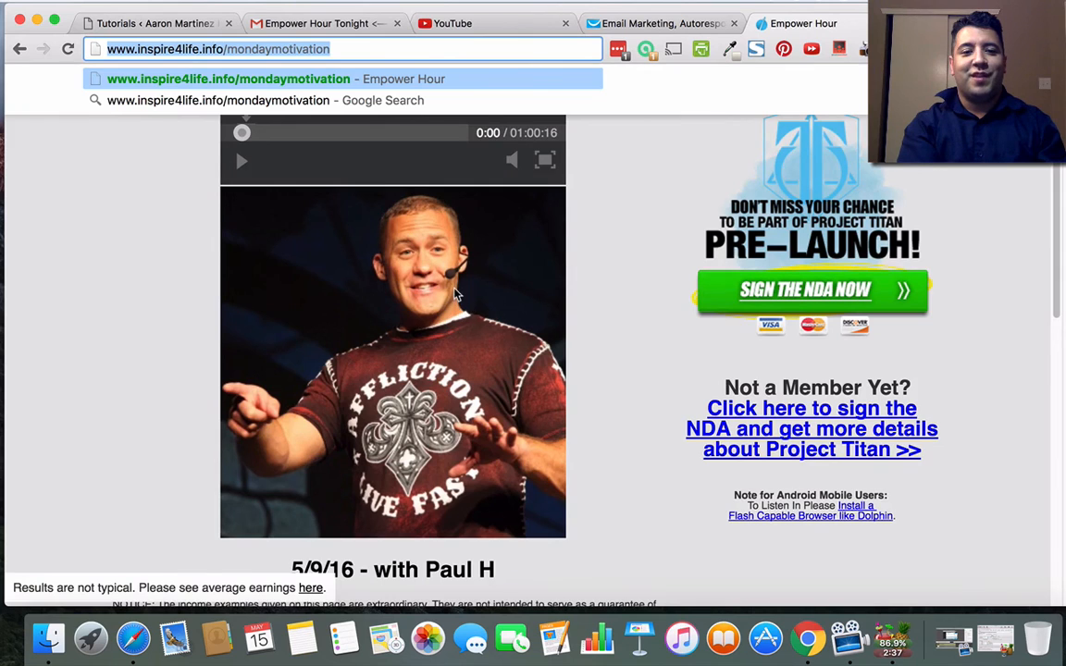
scroll("down", 3)
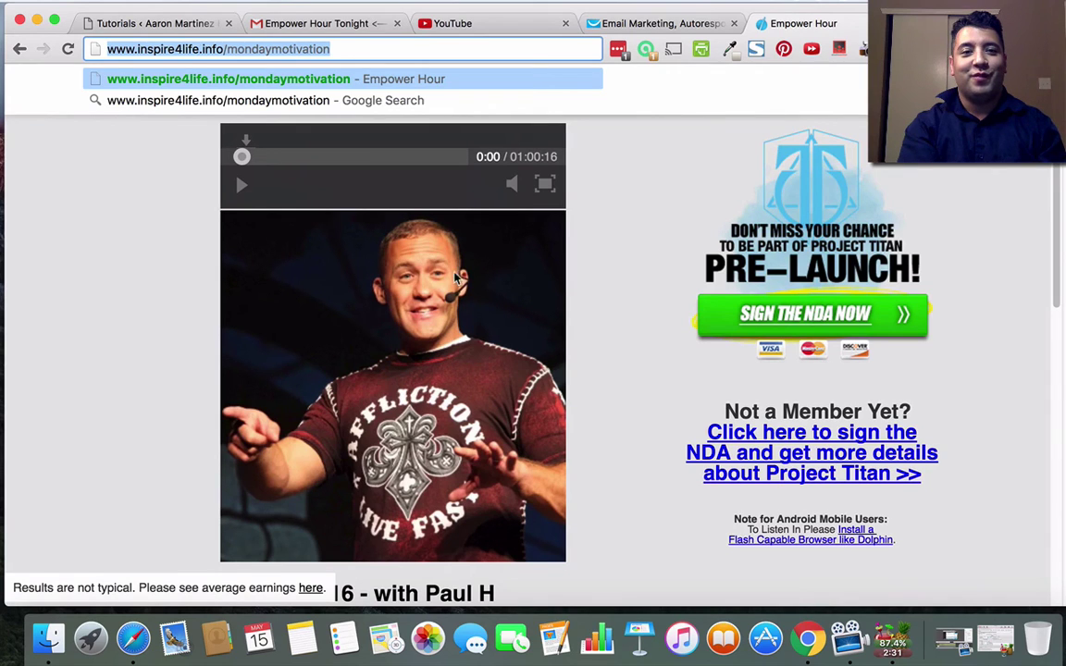
mouse_move(446, 300)
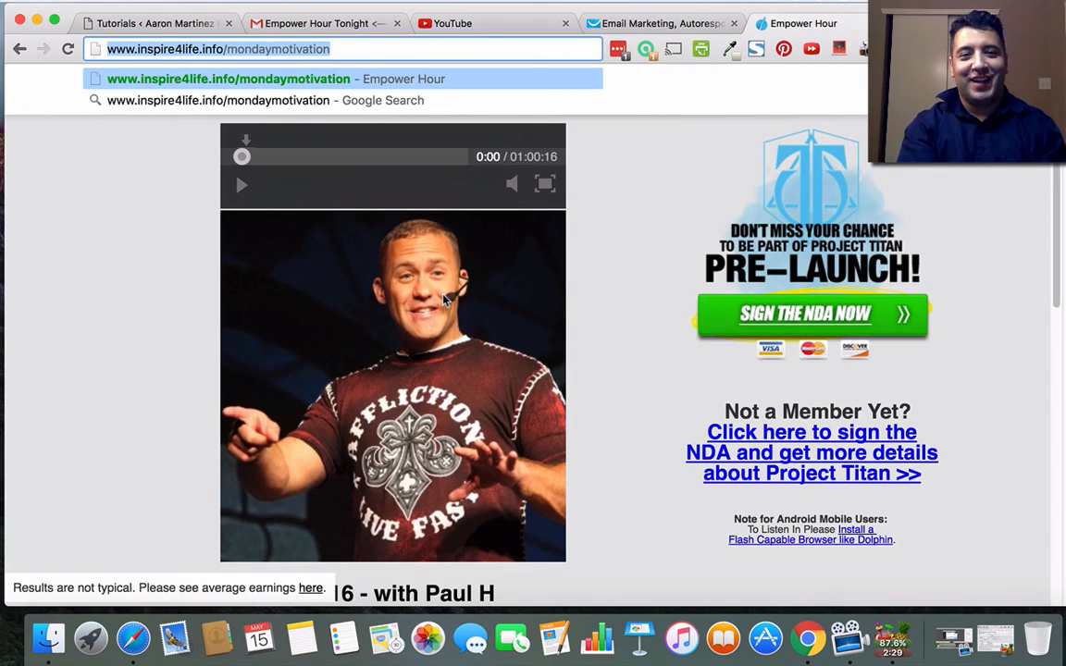
mouse_move(292, 370)
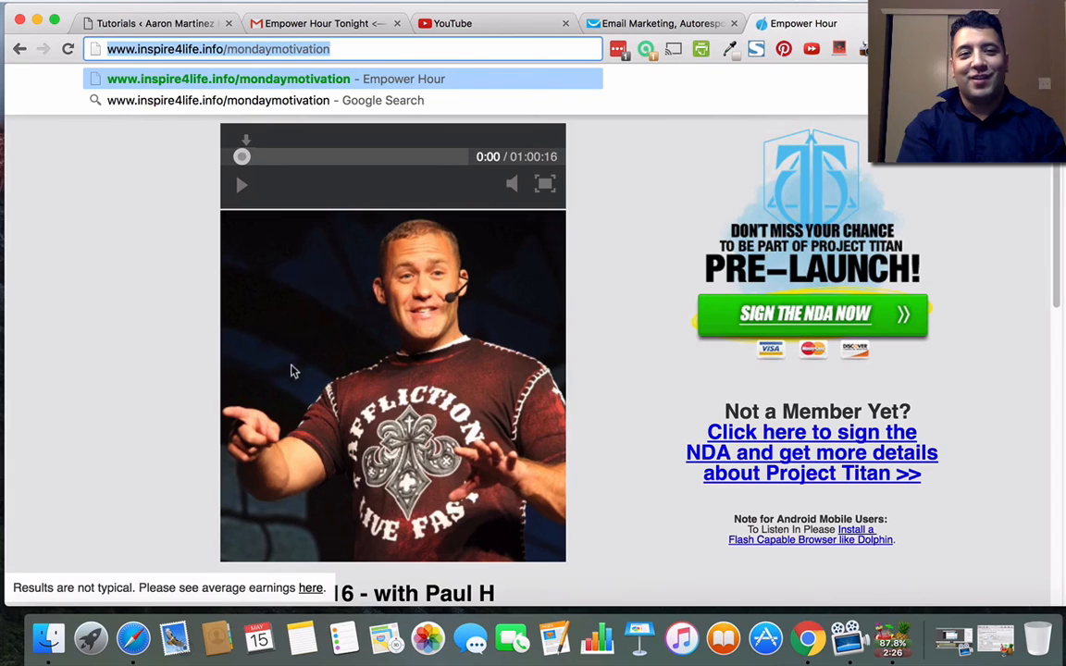
mouse_move(411, 425)
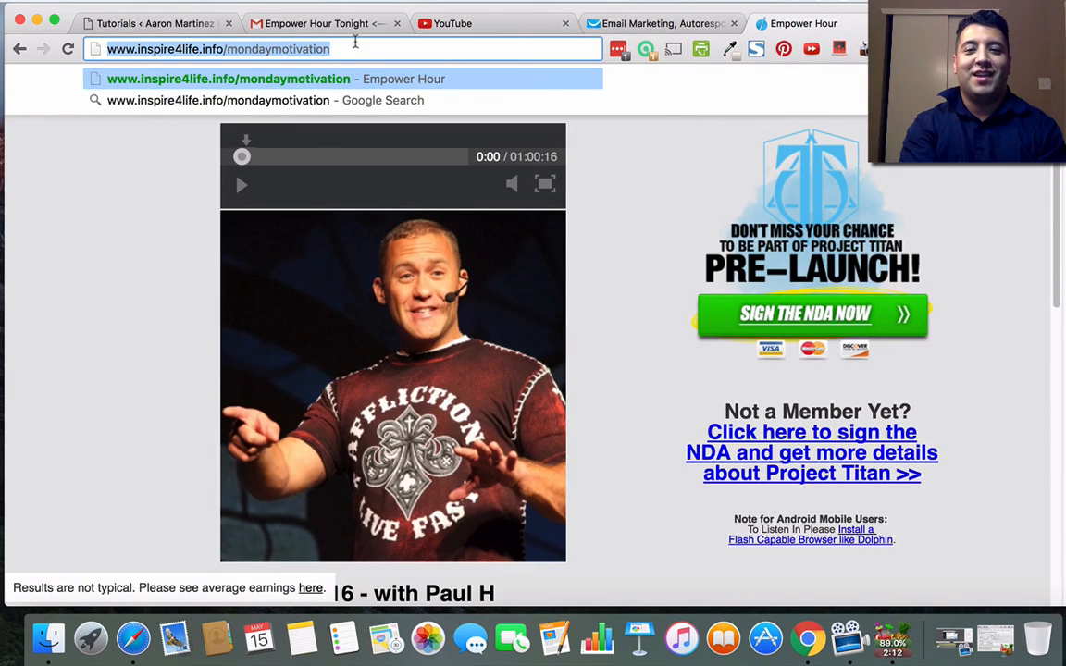
scroll("down", 3)
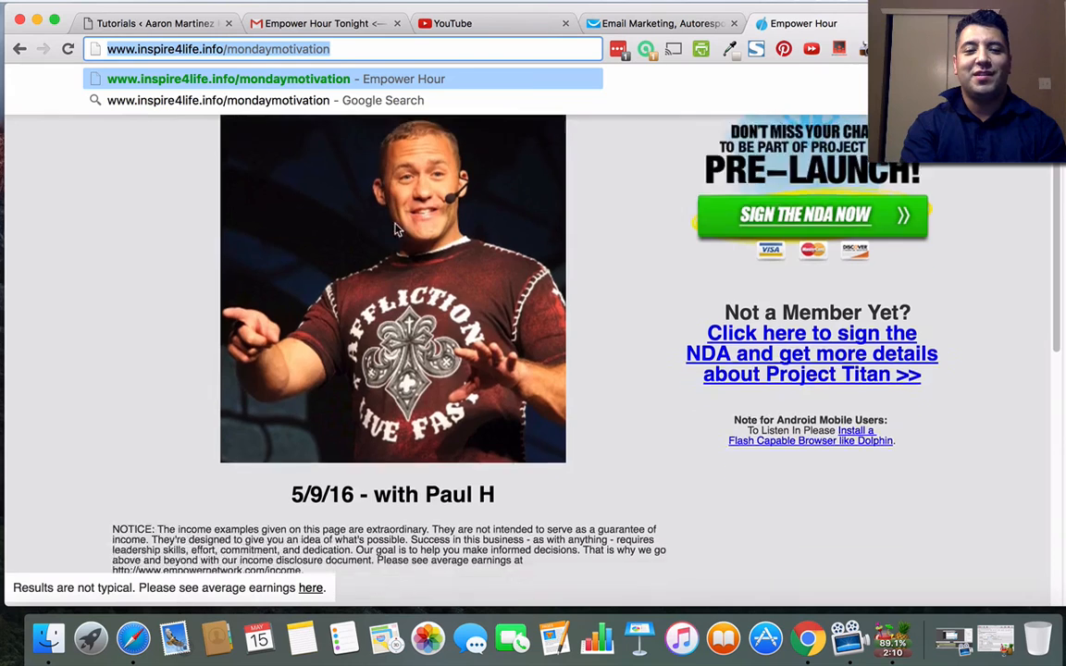